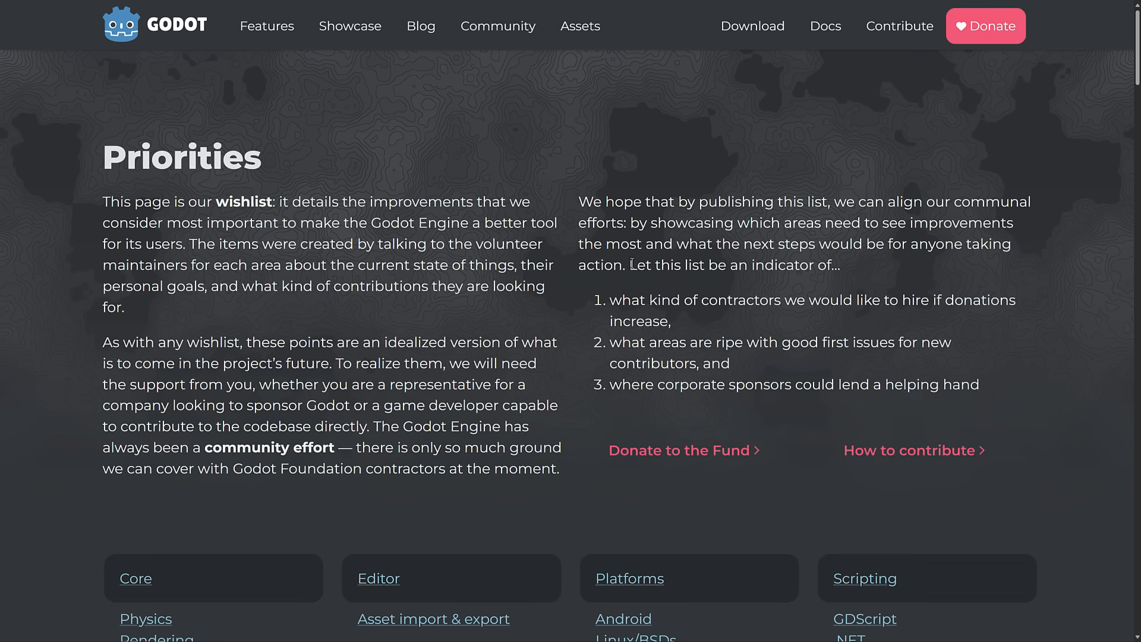
Scroll past the introduction until the Core section's roadmap cards are in view
{"action": "scroll", "scroll_direction": "down", "scroll_amount": 3}
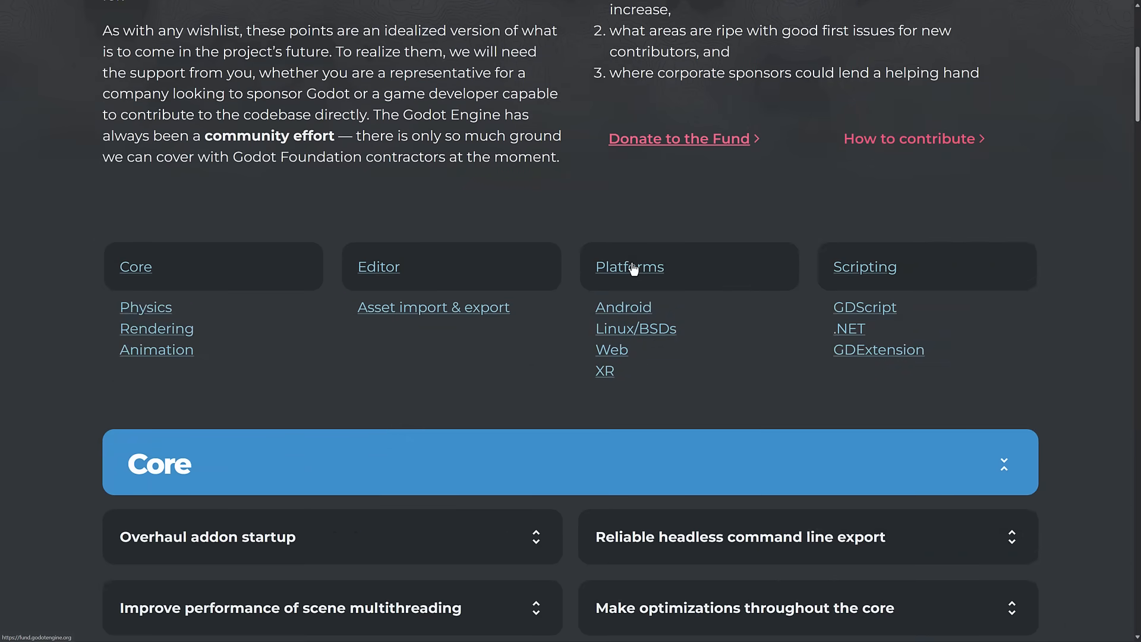
{"action": "scroll", "scroll_direction": "down", "scroll_amount": 3}
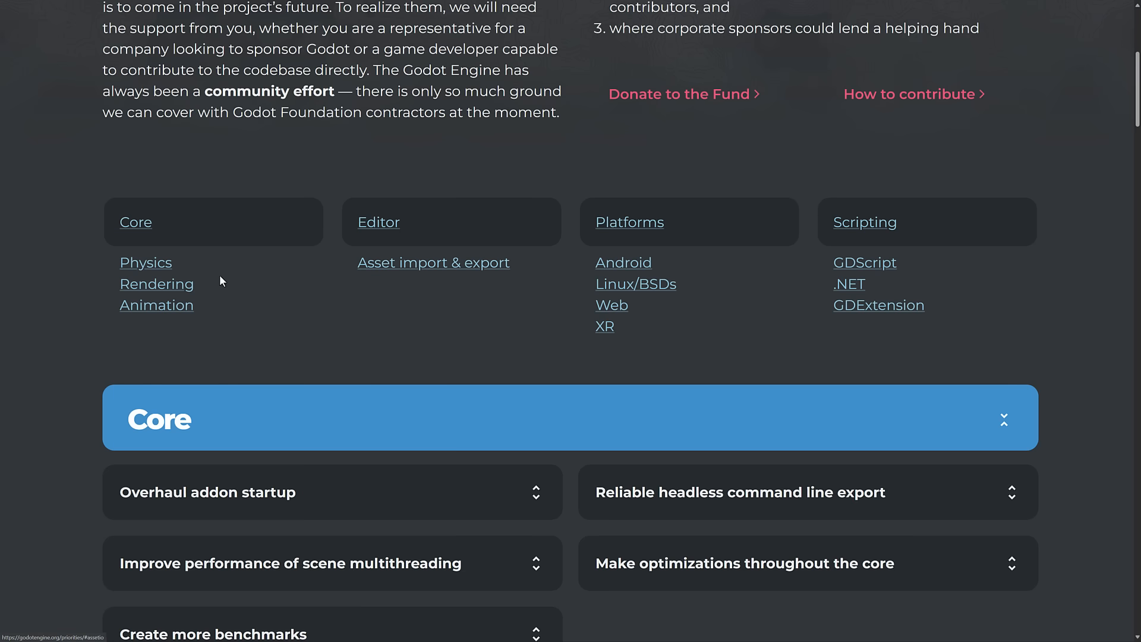
{"action": "scroll", "scroll_direction": "down", "scroll_amount": 3}
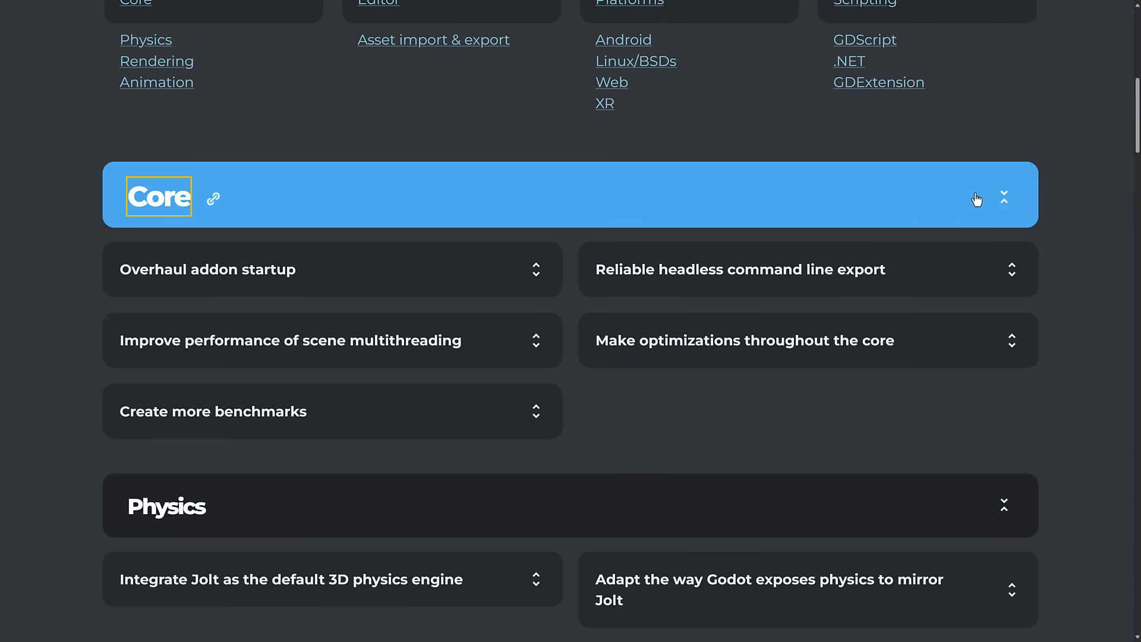
Expand the Overhaul addon startup card to read its explanation and research note
{"action": "left_click", "coordinate": [1004, 198]}
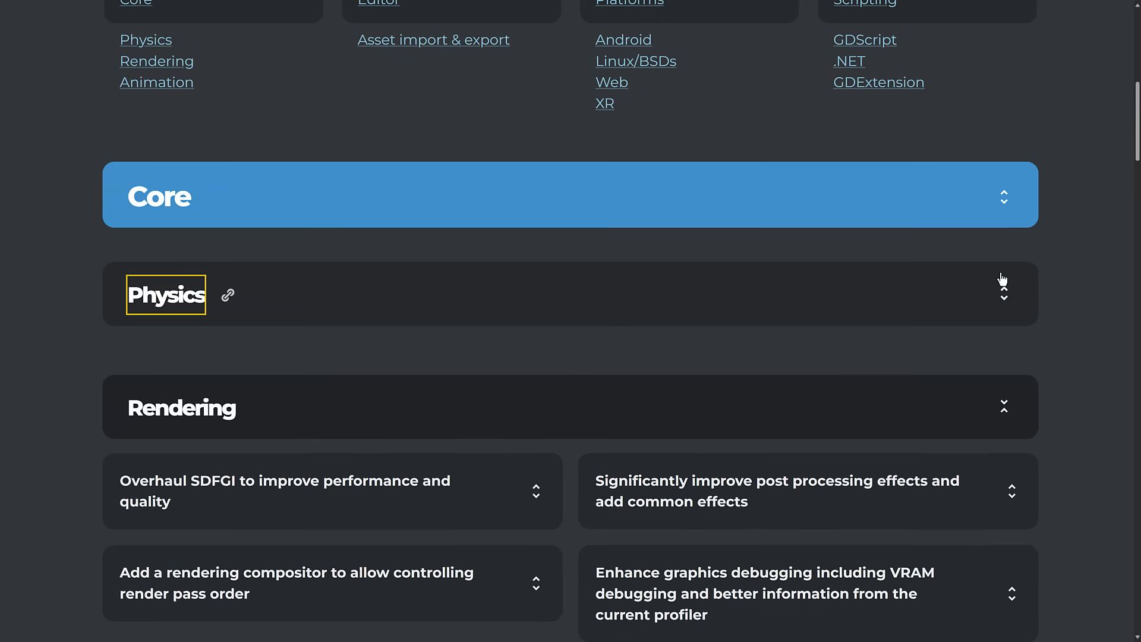
{"action": "left_click", "coordinate": [1003, 198]}
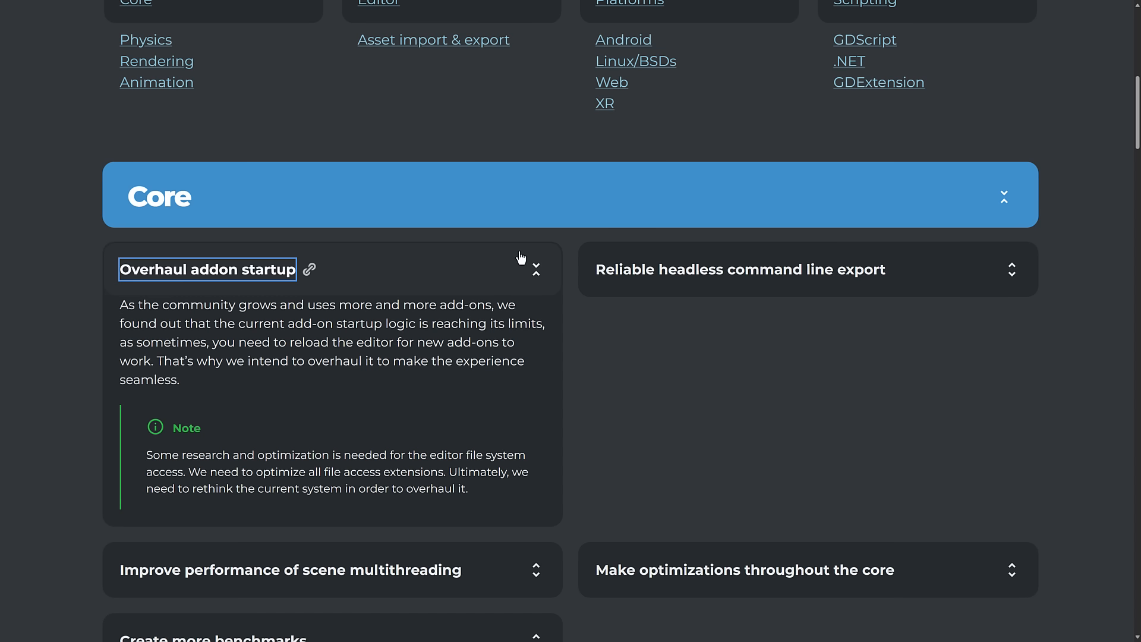
{"action": "mouse_move", "coordinate": [355, 357]}
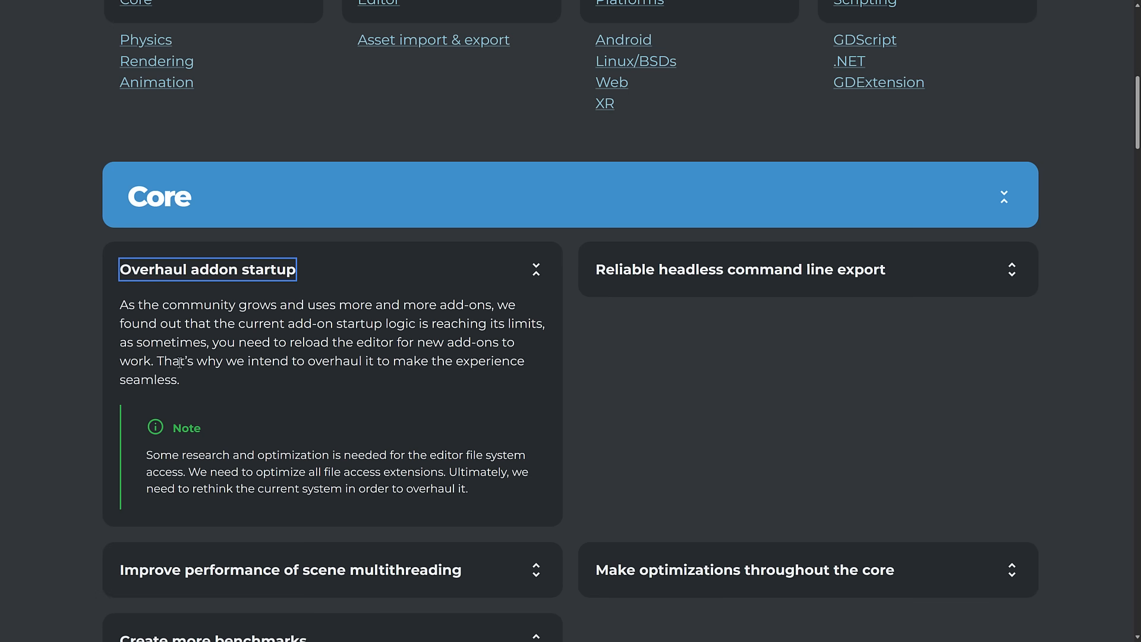
{"action": "scroll", "scroll_direction": "down", "scroll_amount": 3}
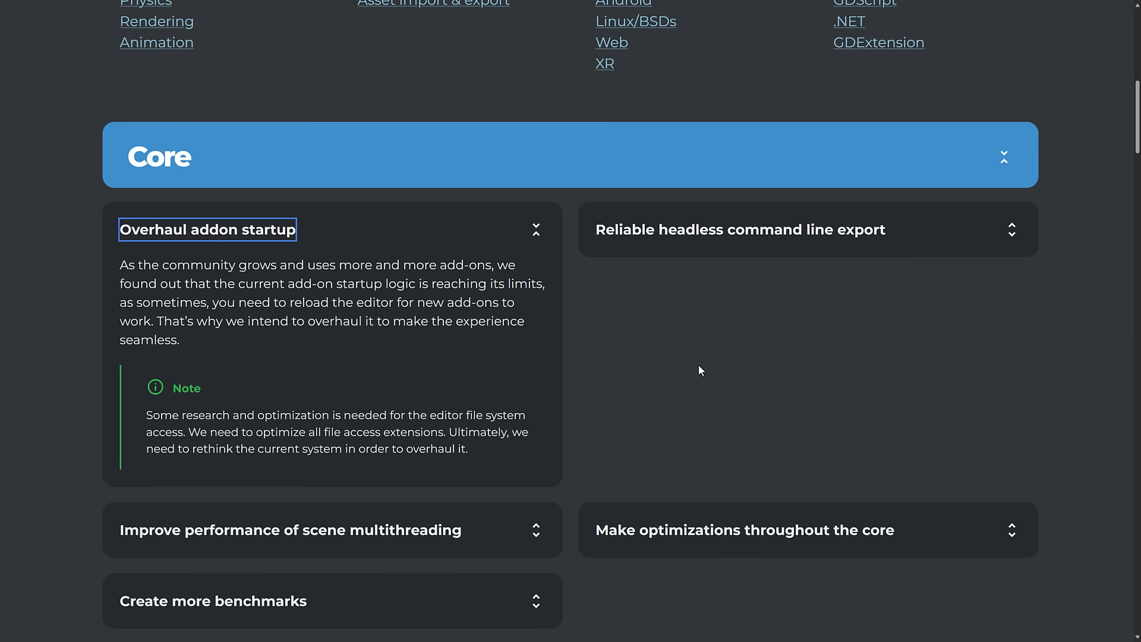
Expand the Reliable headless command line export card and continue down to scene multithreading
{"action": "left_click", "coordinate": [739, 229]}
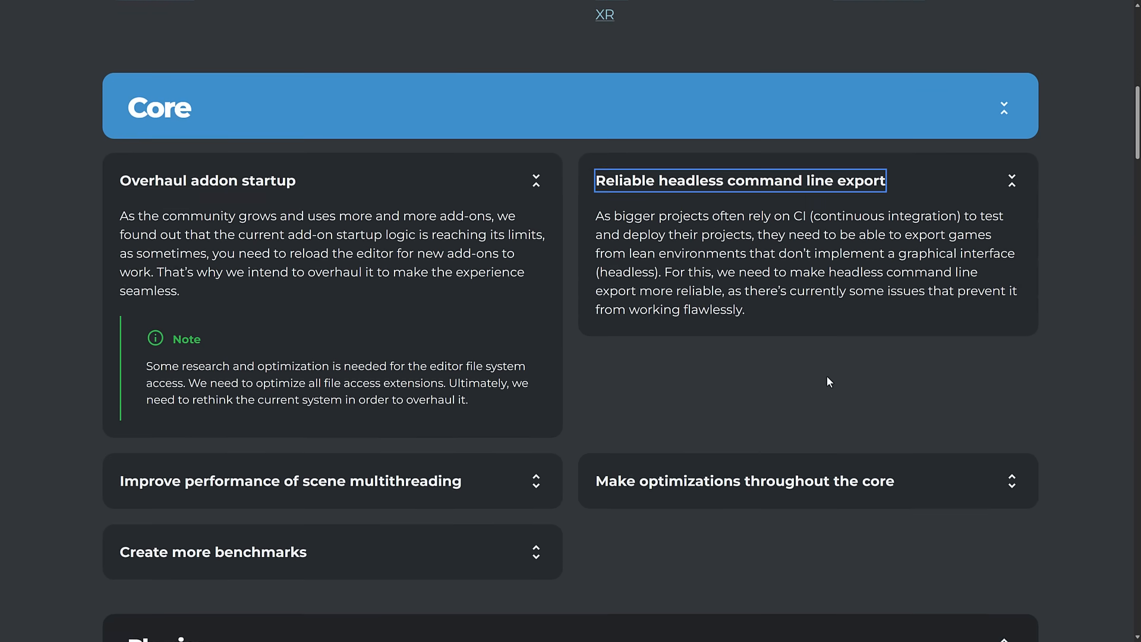
{"action": "scroll", "scroll_direction": "down", "scroll_amount": 3}
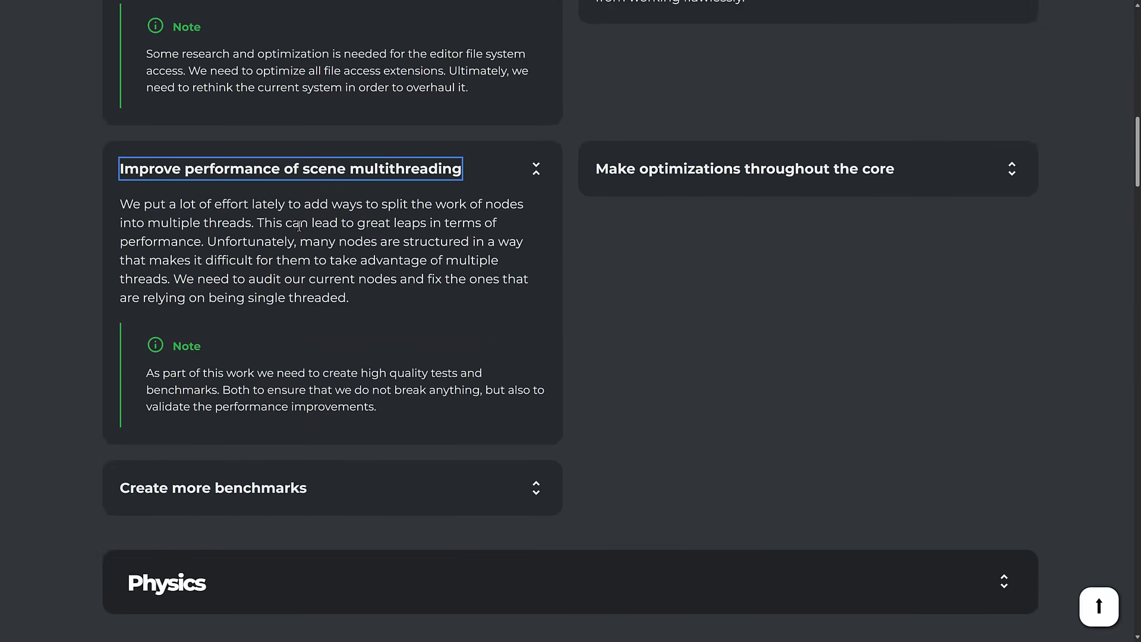
{"action": "mouse_move", "coordinate": [344, 199]}
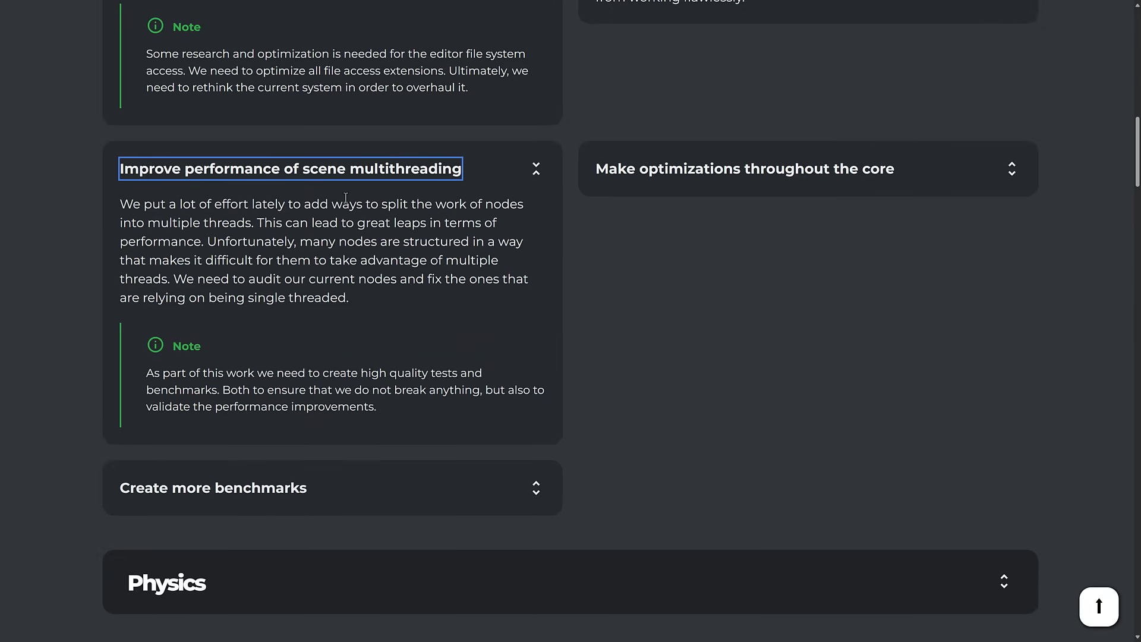
{"action": "mouse_move", "coordinate": [395, 253]}
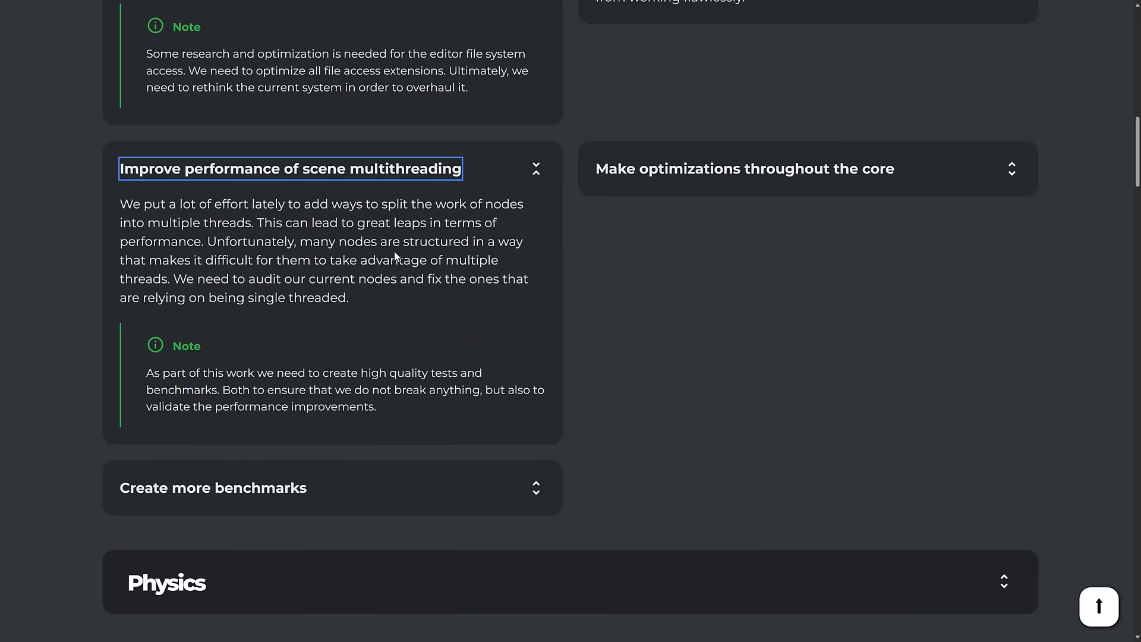
{"action": "mouse_move", "coordinate": [577, 269]}
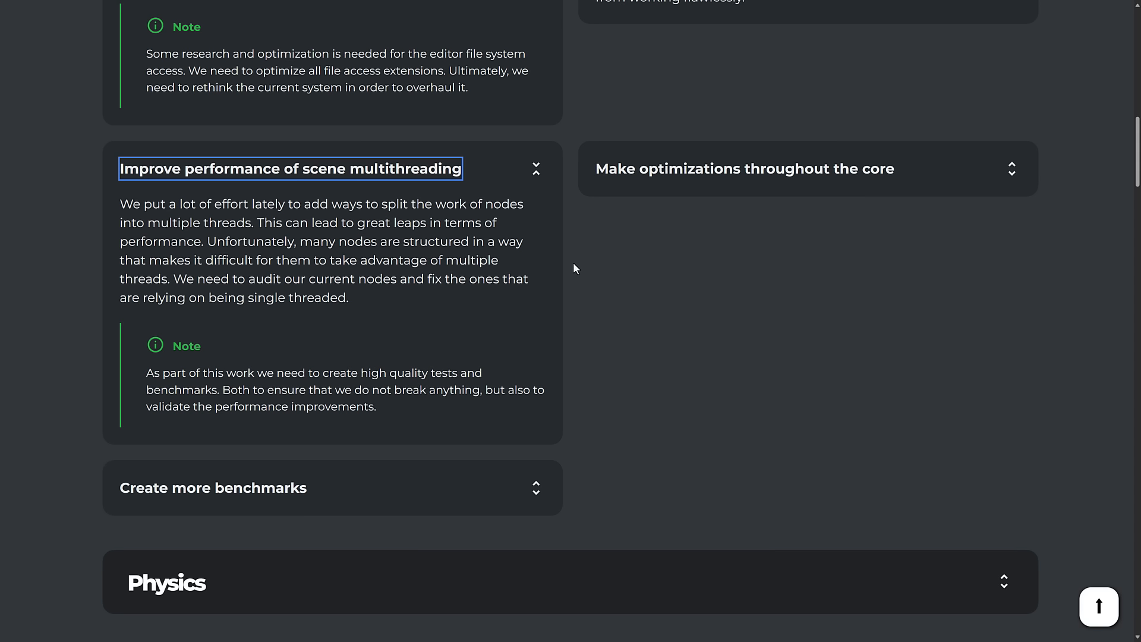
{"action": "mouse_move", "coordinate": [297, 298]}
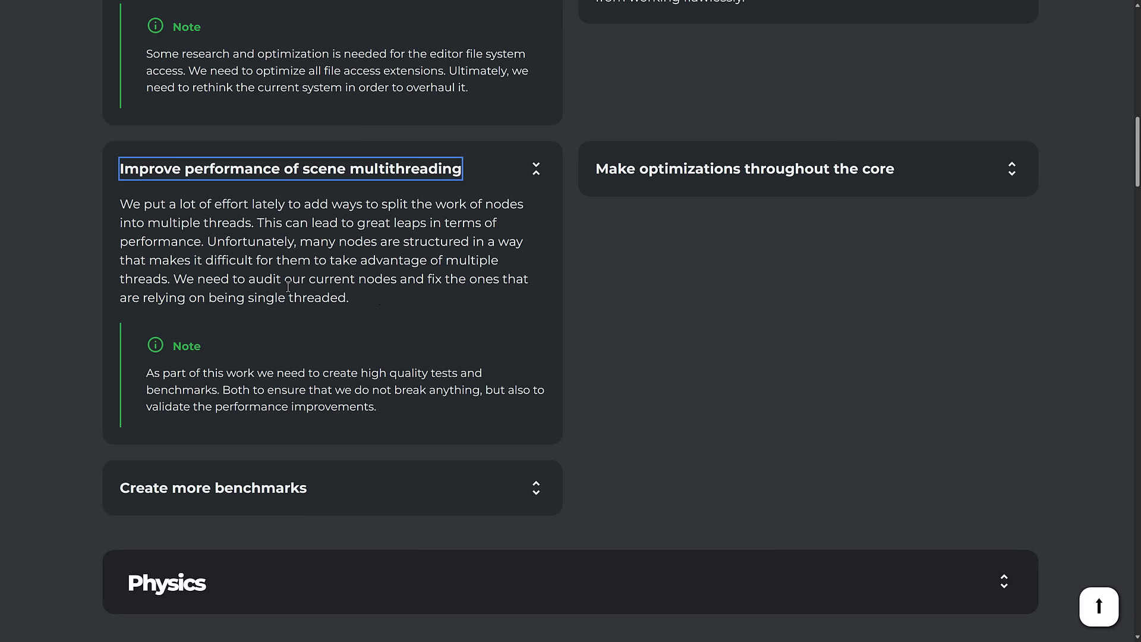
{"action": "mouse_move", "coordinate": [380, 304]}
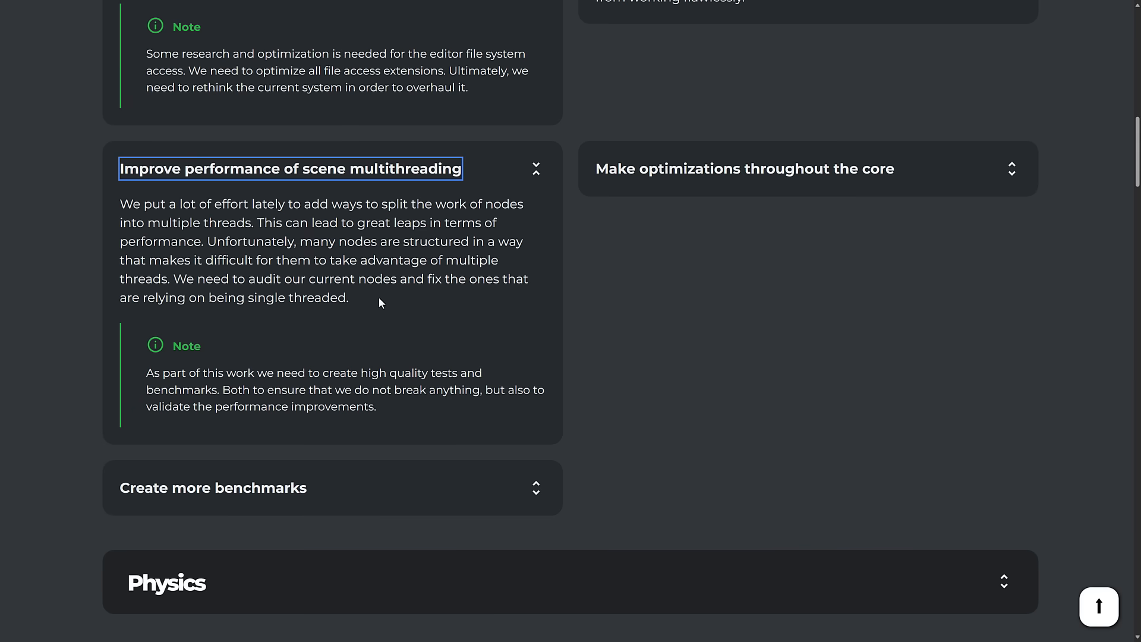
{"action": "mouse_move", "coordinate": [364, 177]}
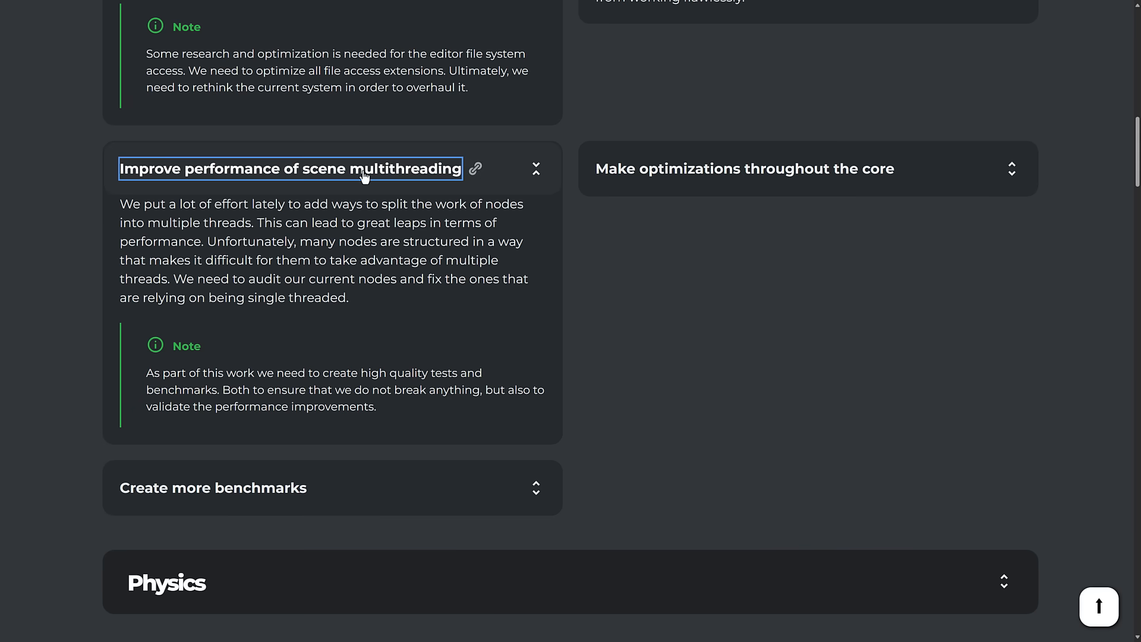
Expand the Make optimizations throughout the core card and reveal the Physics section's Jolt goals
{"action": "left_click", "coordinate": [744, 168]}
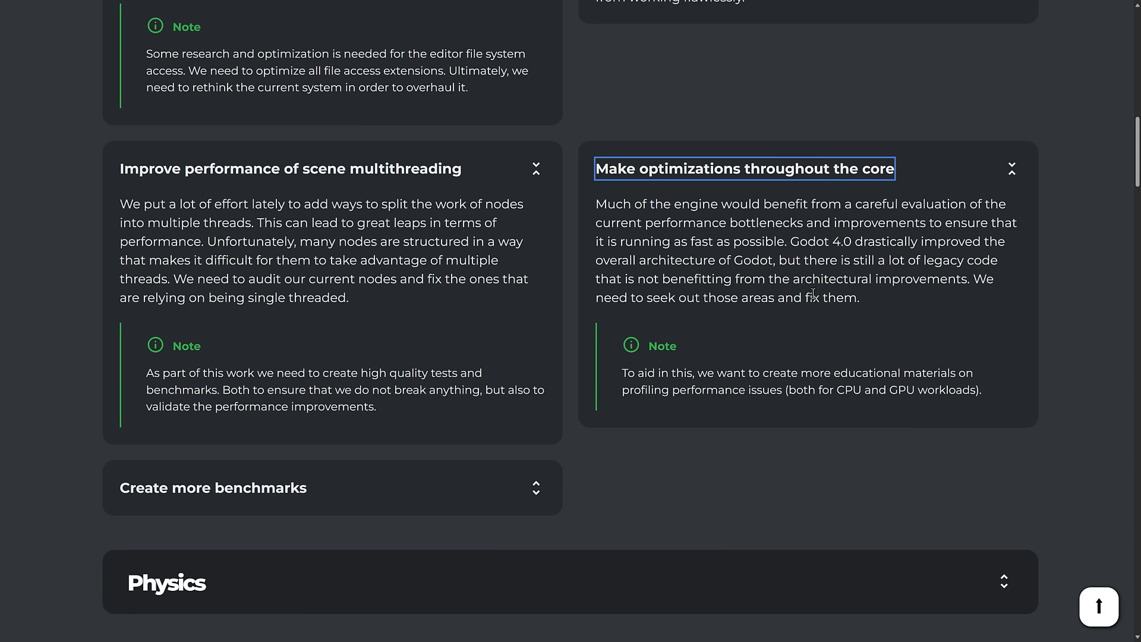
{"action": "mouse_move", "coordinate": [744, 276]}
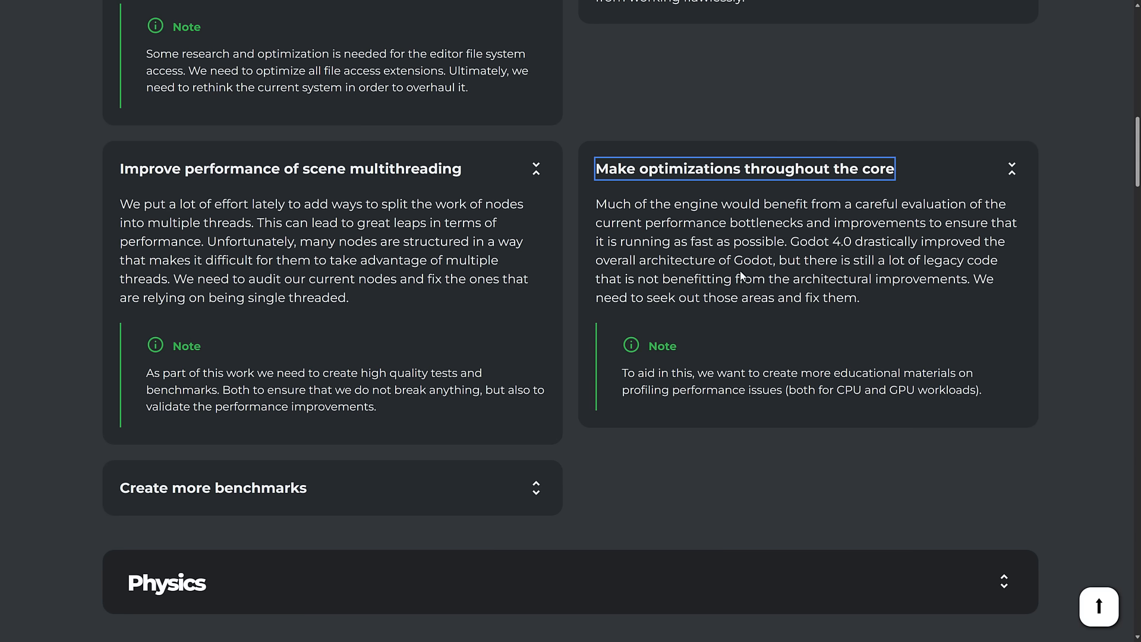
{"action": "scroll", "scroll_direction": "down", "scroll_amount": 3}
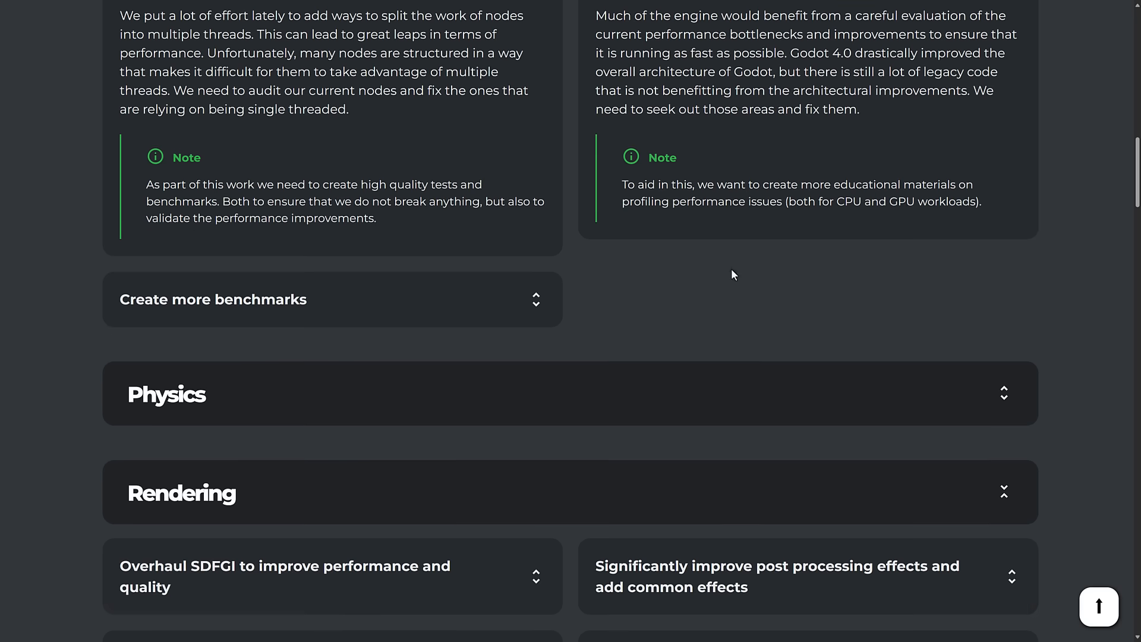
{"action": "left_click", "coordinate": [213, 300]}
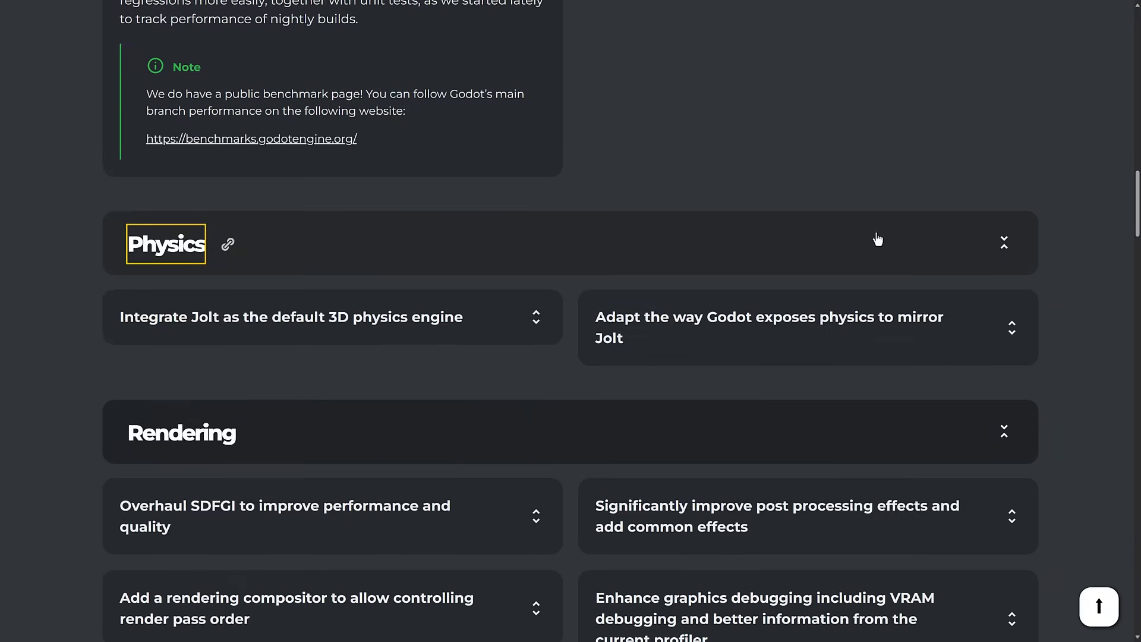
Expand the card about integrating Jolt as the default 3D physics engine
{"action": "left_click", "coordinate": [293, 317]}
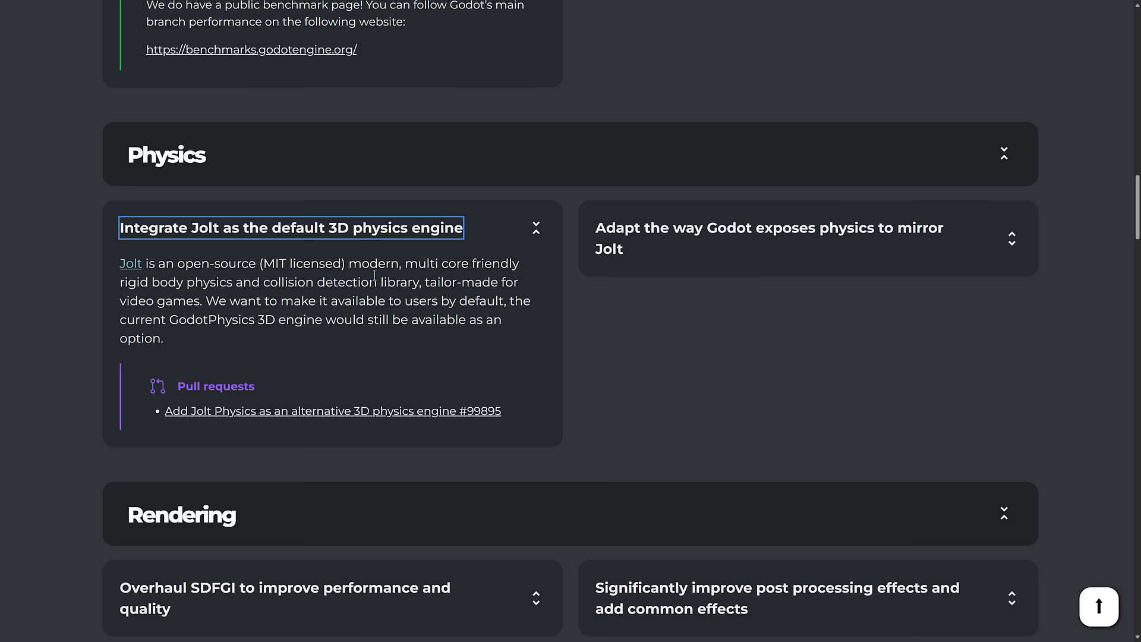
{"action": "mouse_move", "coordinate": [269, 233]}
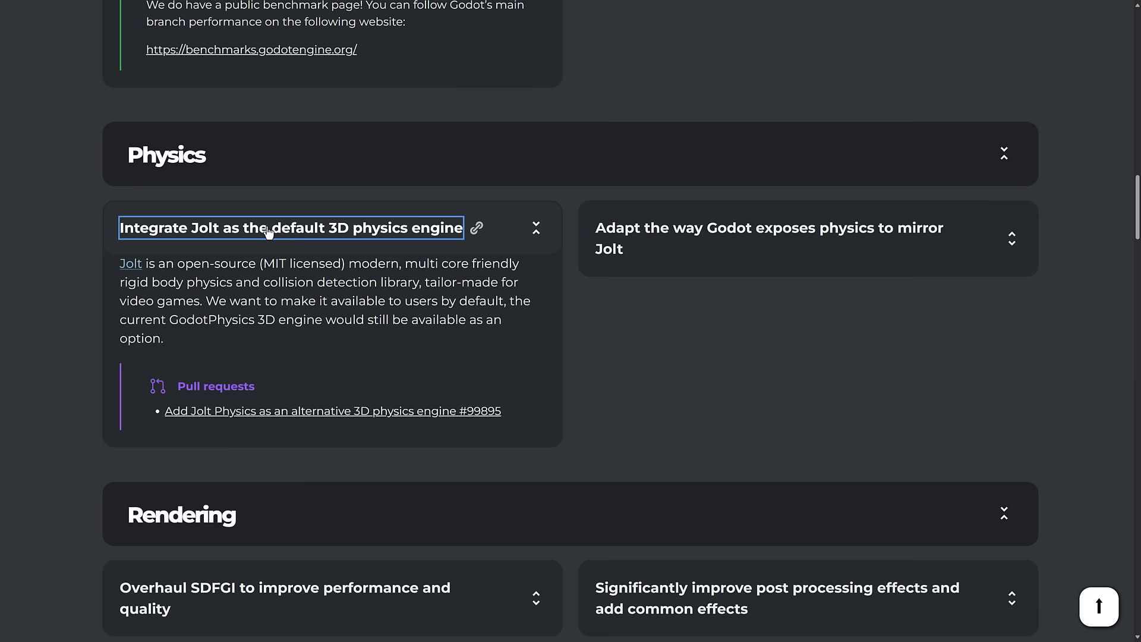
{"action": "mouse_move", "coordinate": [152, 236]}
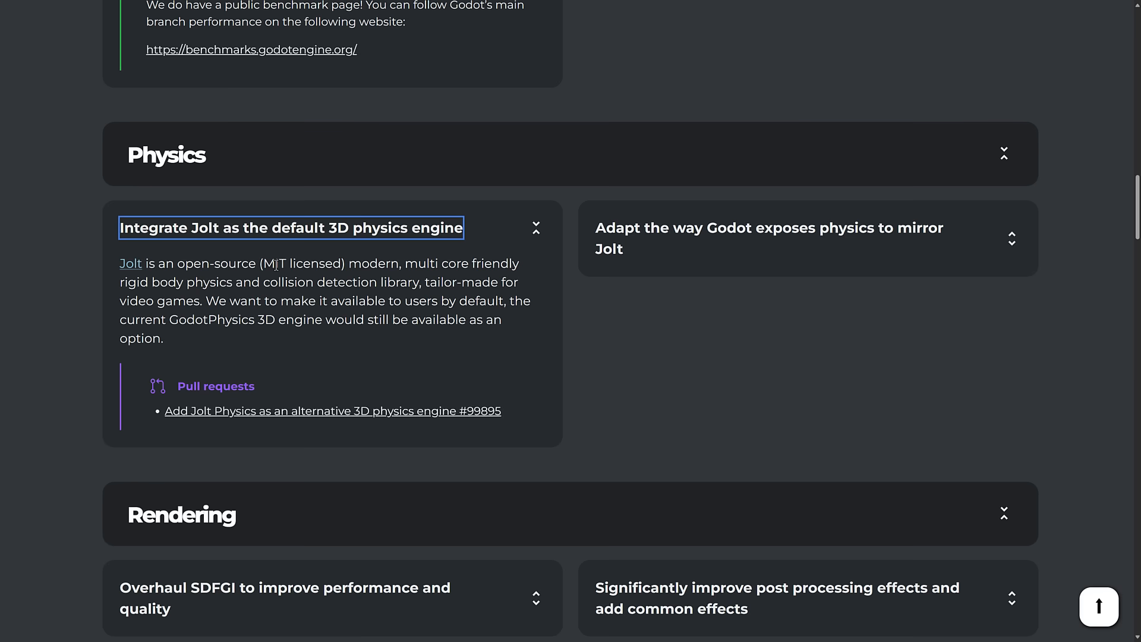
{"action": "mouse_move", "coordinate": [262, 192]}
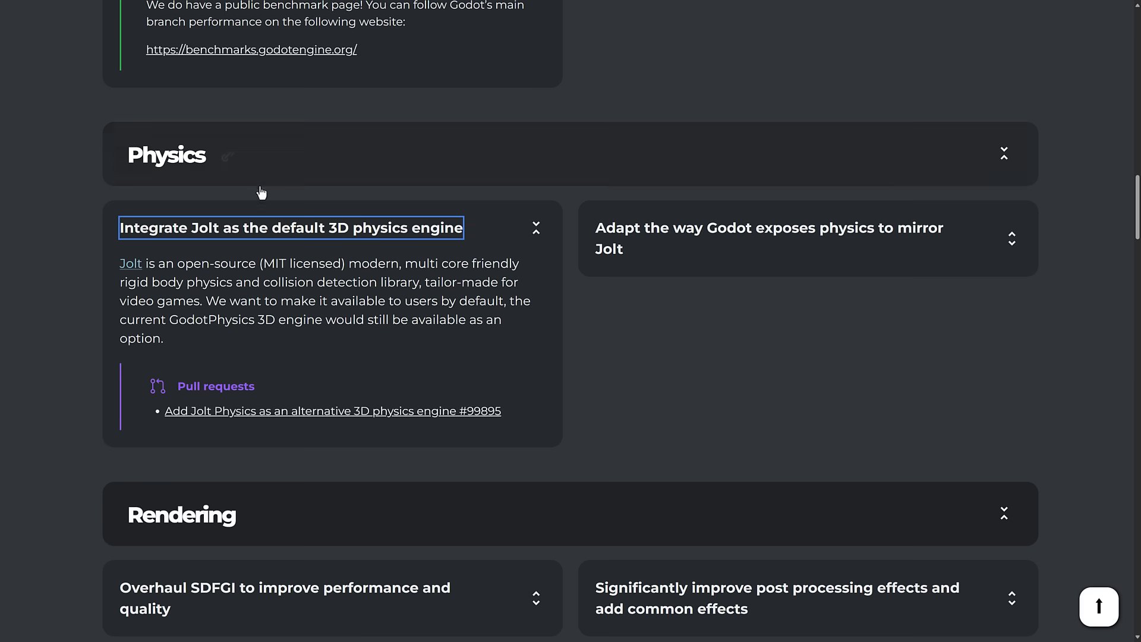
{"action": "mouse_move", "coordinate": [445, 245]}
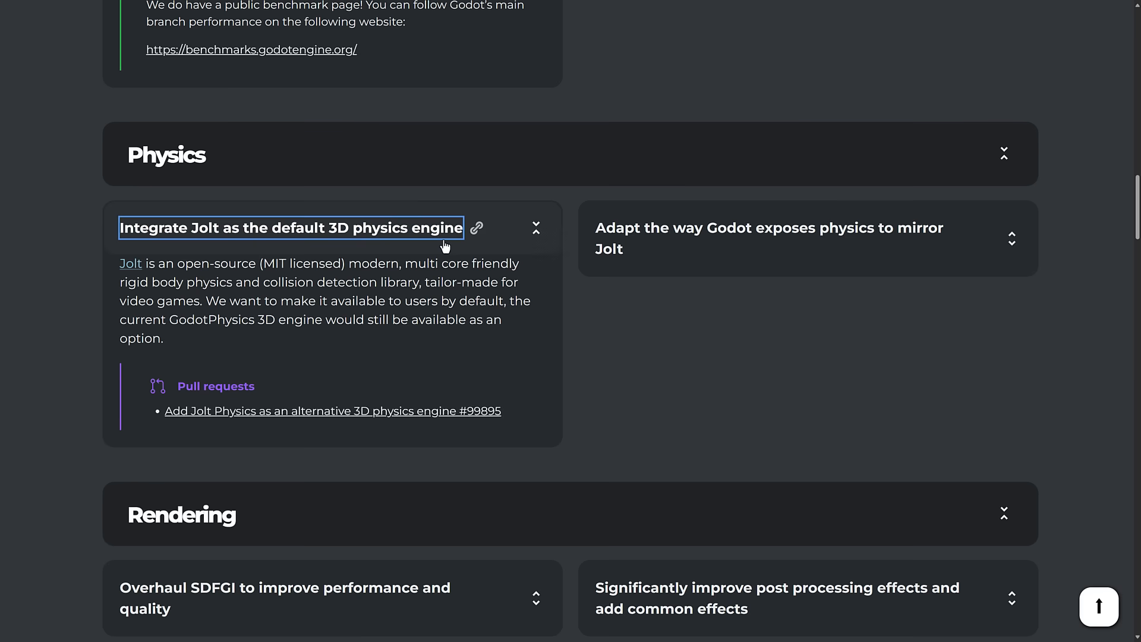
{"action": "mouse_move", "coordinate": [293, 264]}
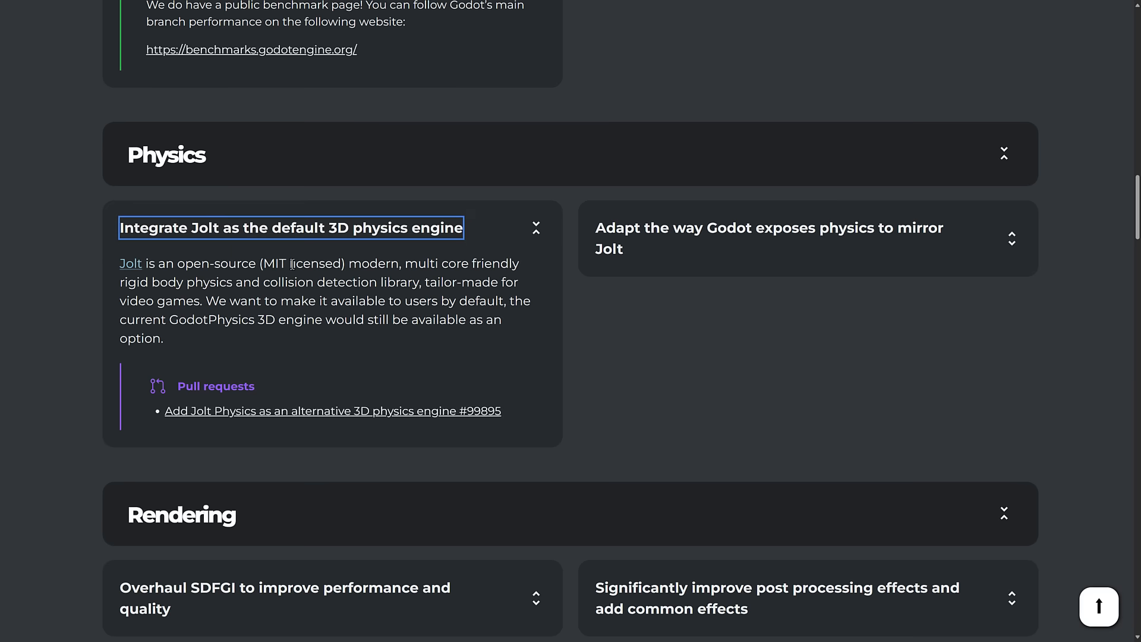
{"action": "mouse_move", "coordinate": [420, 203]}
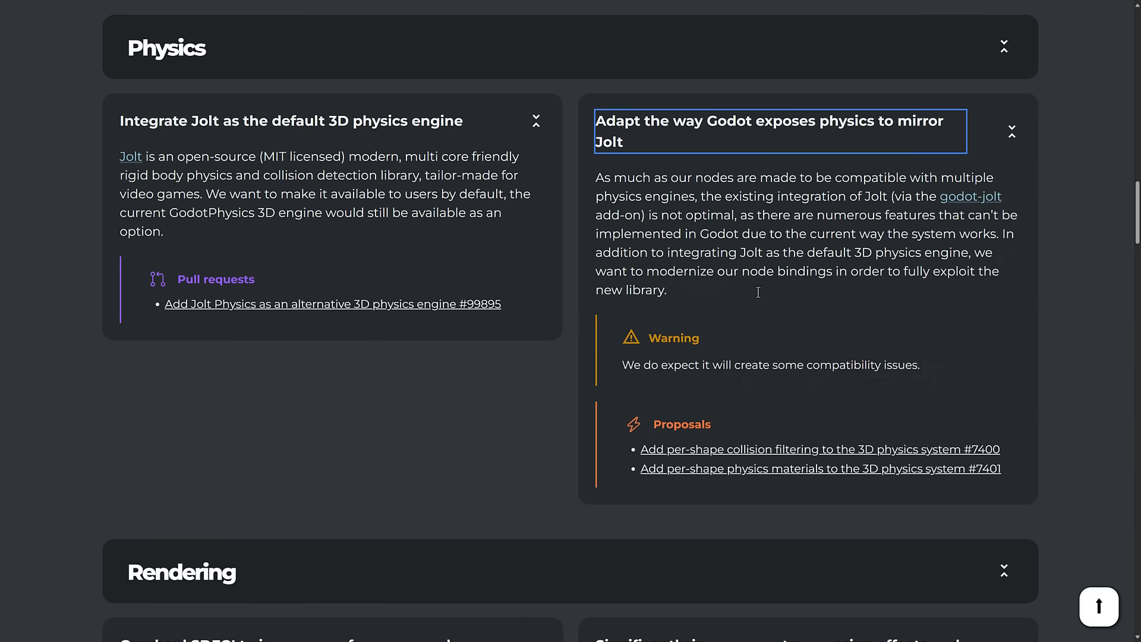
Scroll past the expanded Physics cards until the Rendering section's collapsed cards appear
{"action": "scroll", "scroll_direction": "down", "scroll_amount": 3}
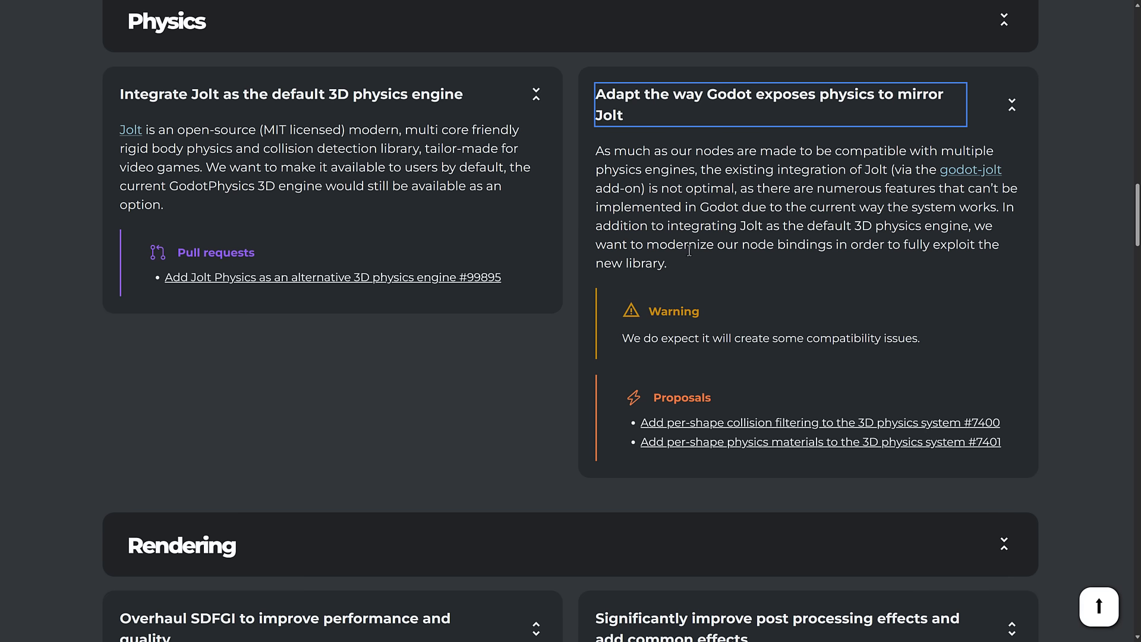
{"action": "scroll", "scroll_direction": "down", "scroll_amount": 3}
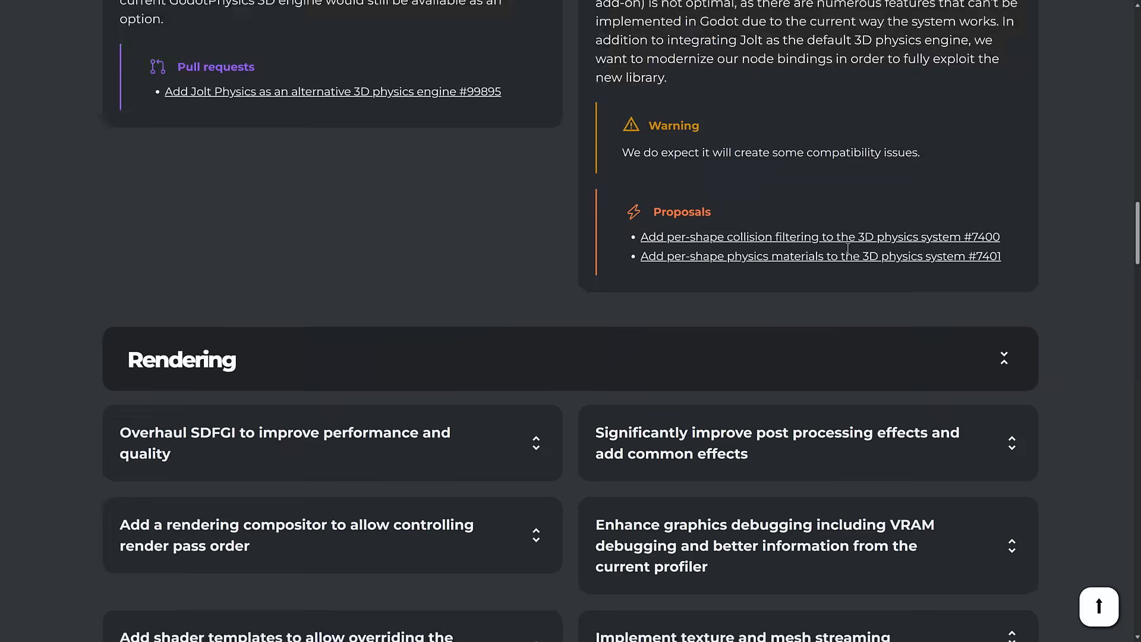
{"action": "scroll", "scroll_direction": "down", "scroll_amount": 3}
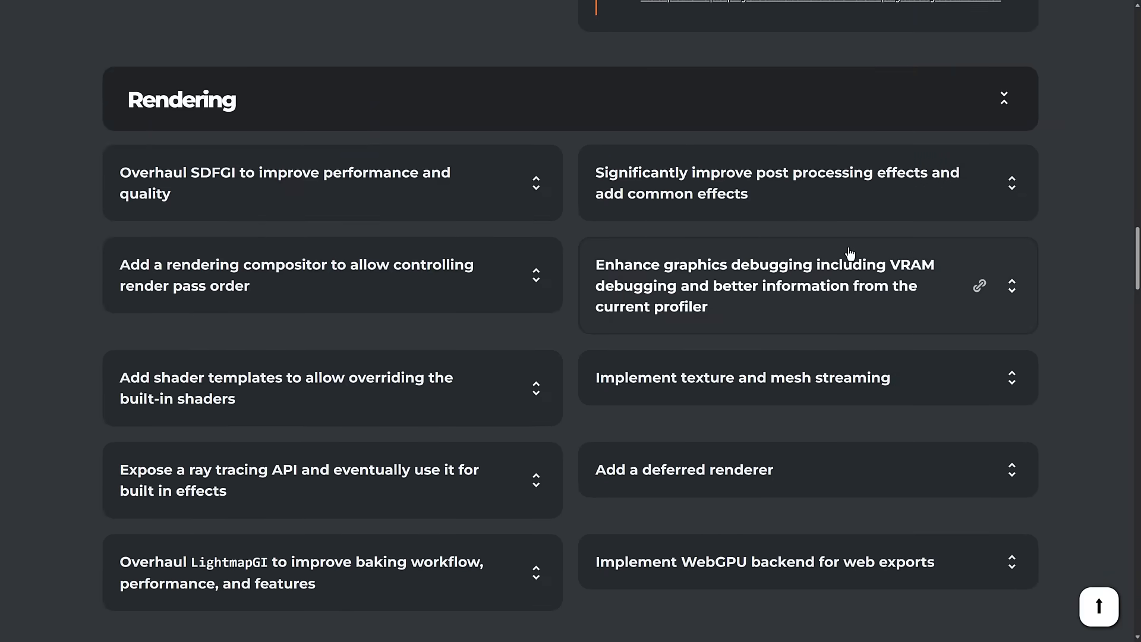
{"action": "scroll", "scroll_direction": "down", "scroll_amount": 3}
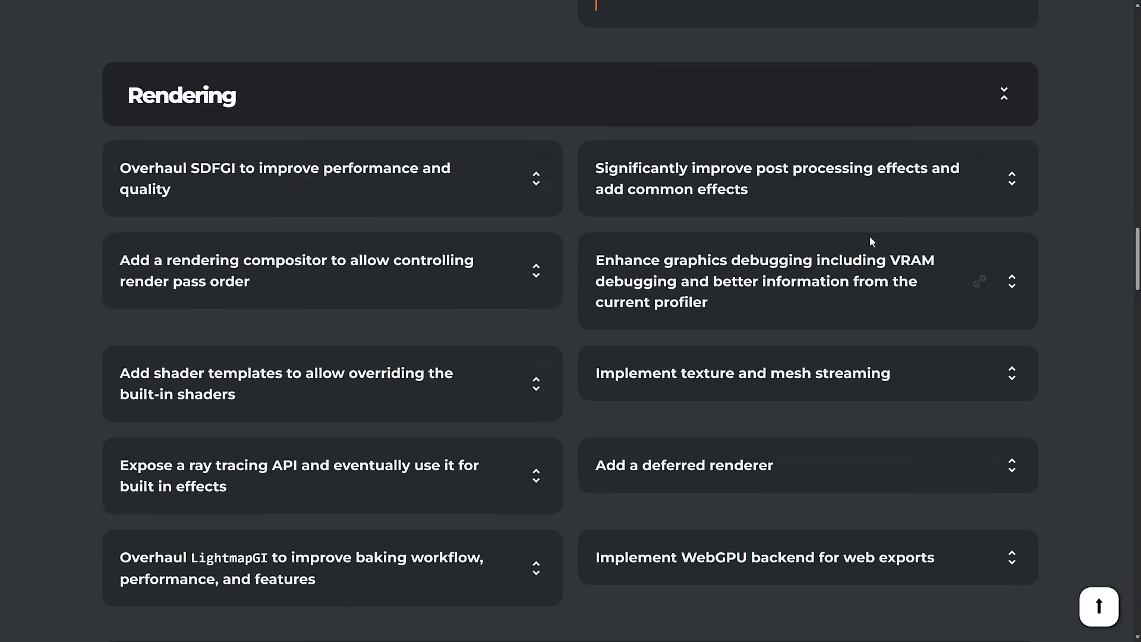
{"action": "scroll", "scroll_direction": "down", "scroll_amount": 3}
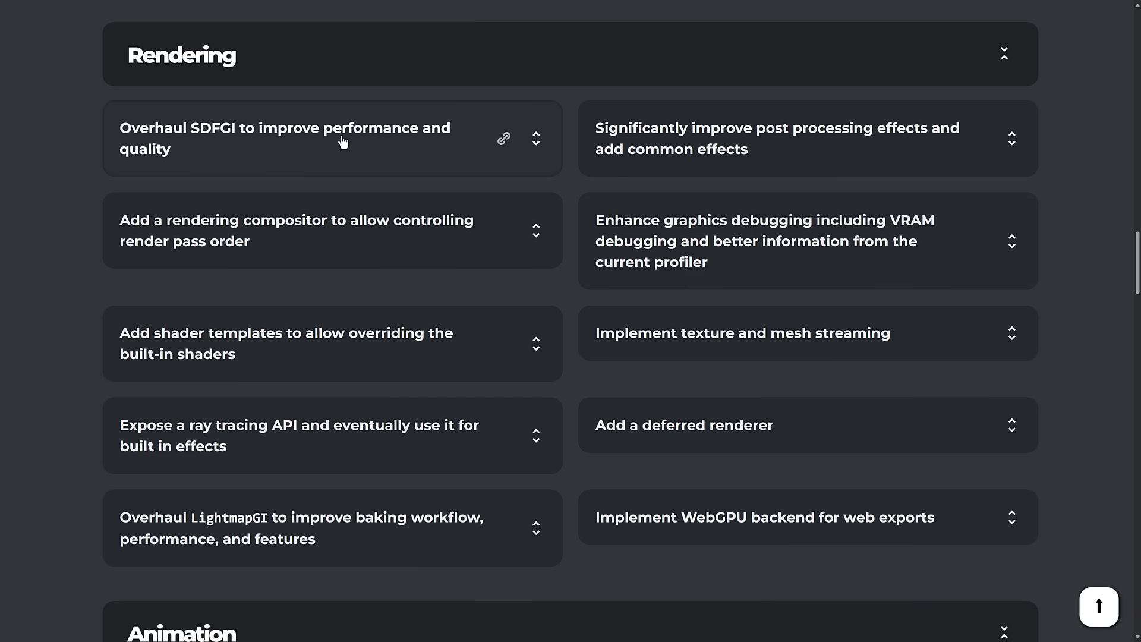
Expand the Overhaul SDFGI card to show its description and pull request
{"action": "left_click", "coordinate": [285, 138]}
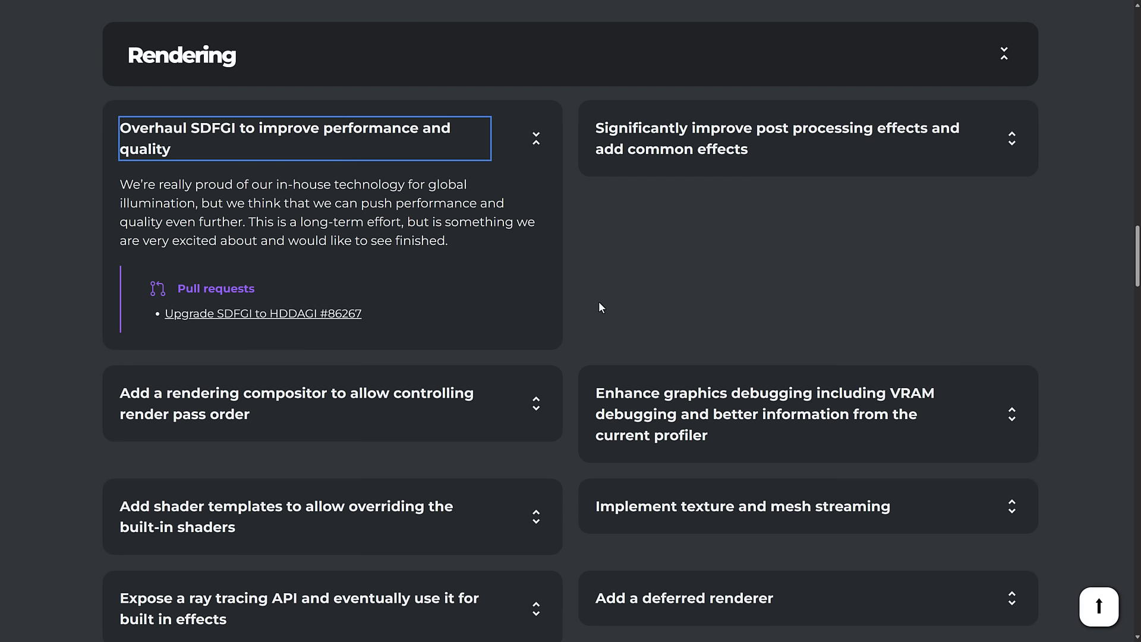
{"action": "mouse_move", "coordinate": [421, 222]}
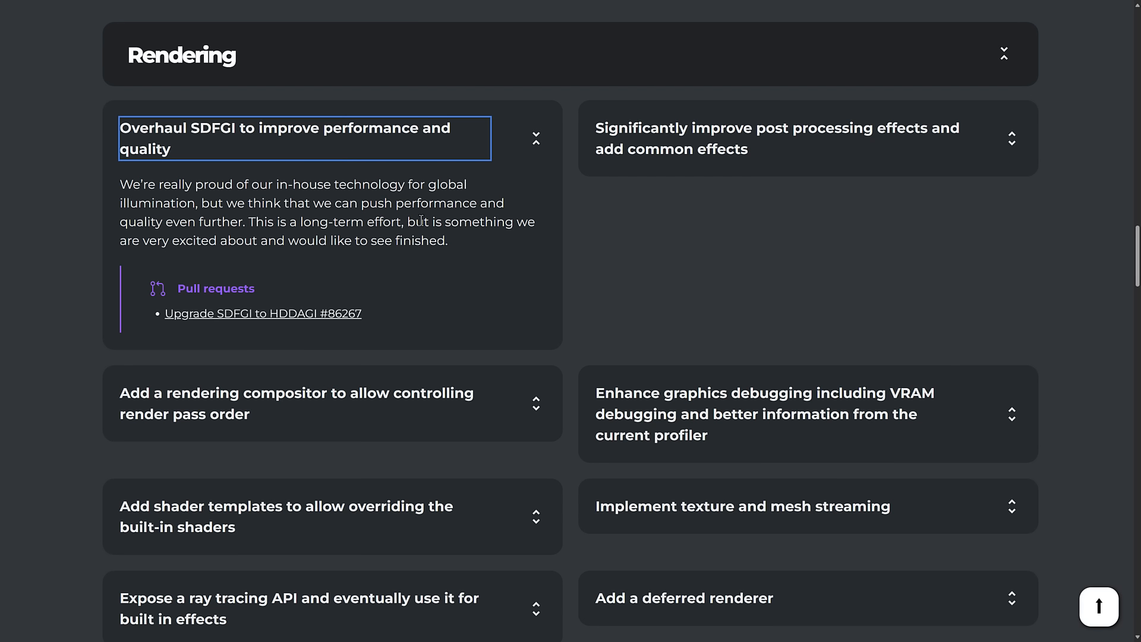
{"action": "mouse_move", "coordinate": [304, 322]}
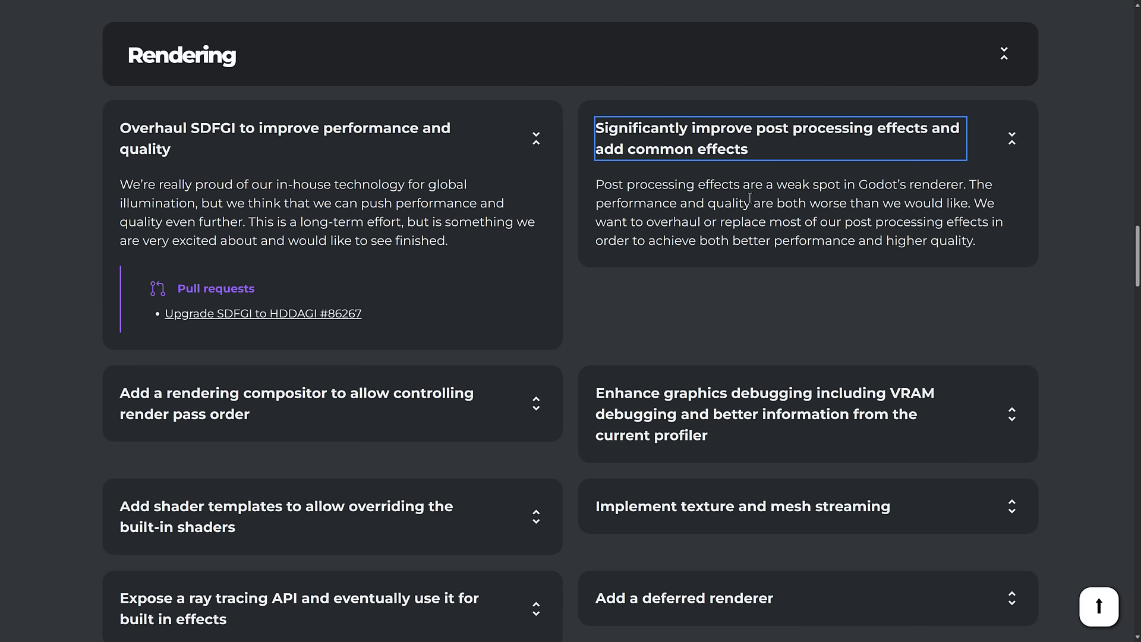
{"action": "mouse_move", "coordinate": [863, 207]}
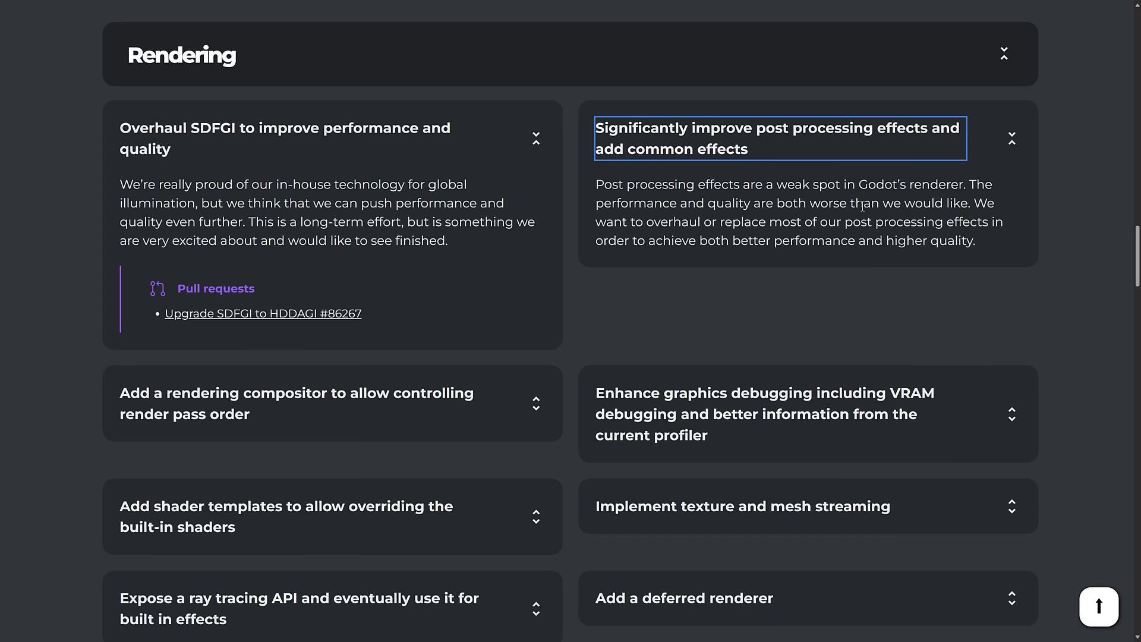
{"action": "mouse_move", "coordinate": [699, 221]}
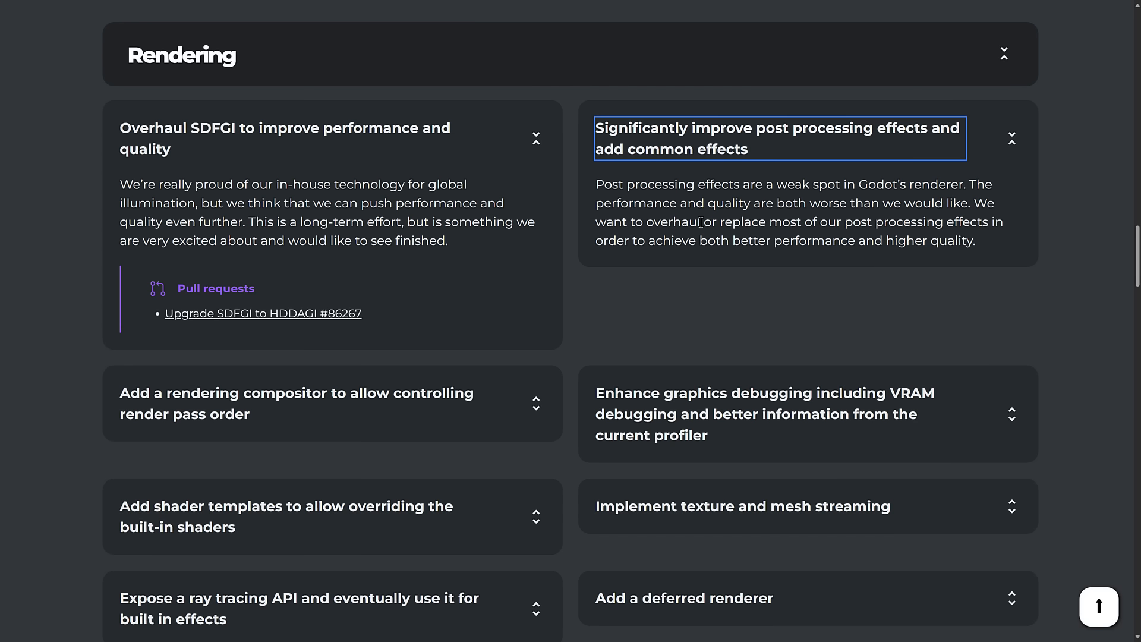
{"action": "mouse_move", "coordinate": [625, 226]}
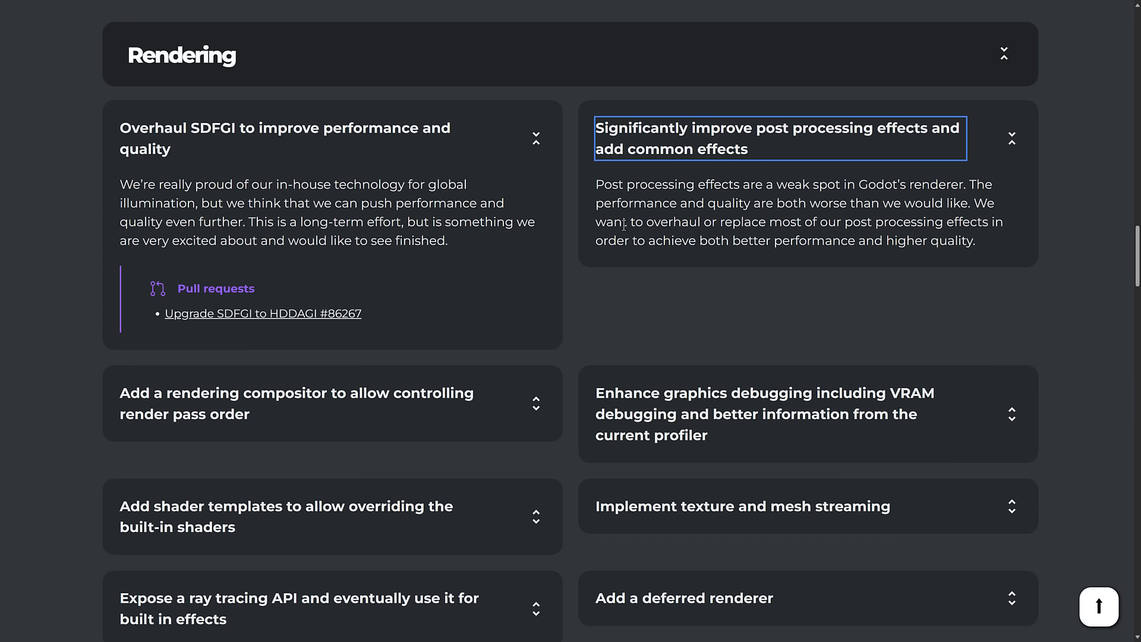
Scroll through the rendering compositor, graphics debugging, shader templates and texture streaming cards
{"action": "scroll", "scroll_direction": "down", "scroll_amount": 3}
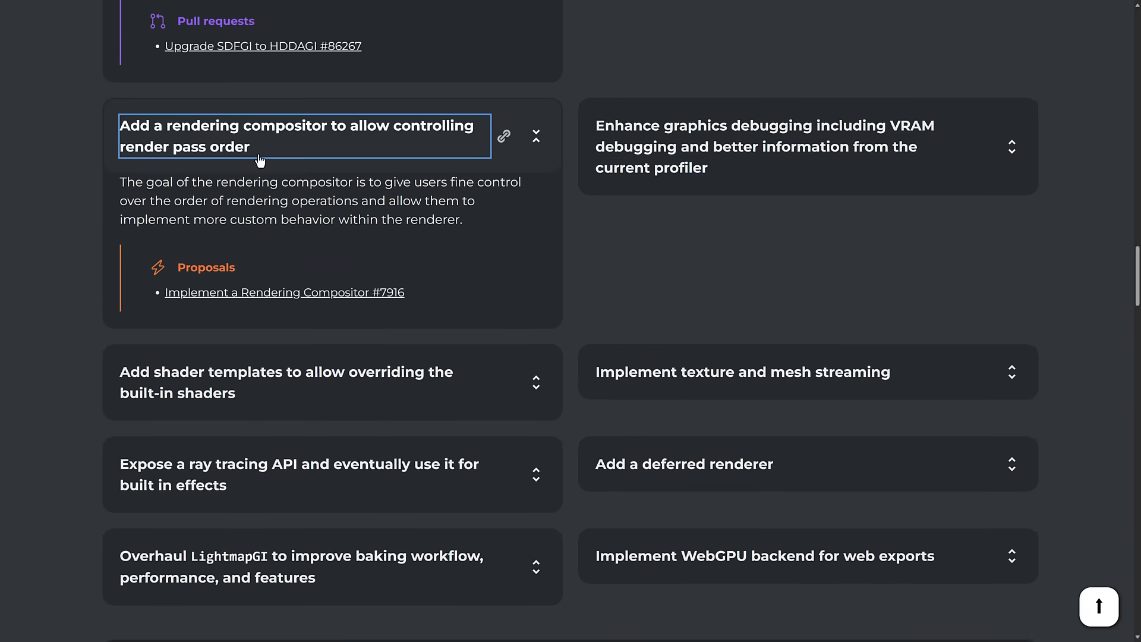
{"action": "mouse_move", "coordinate": [204, 176]}
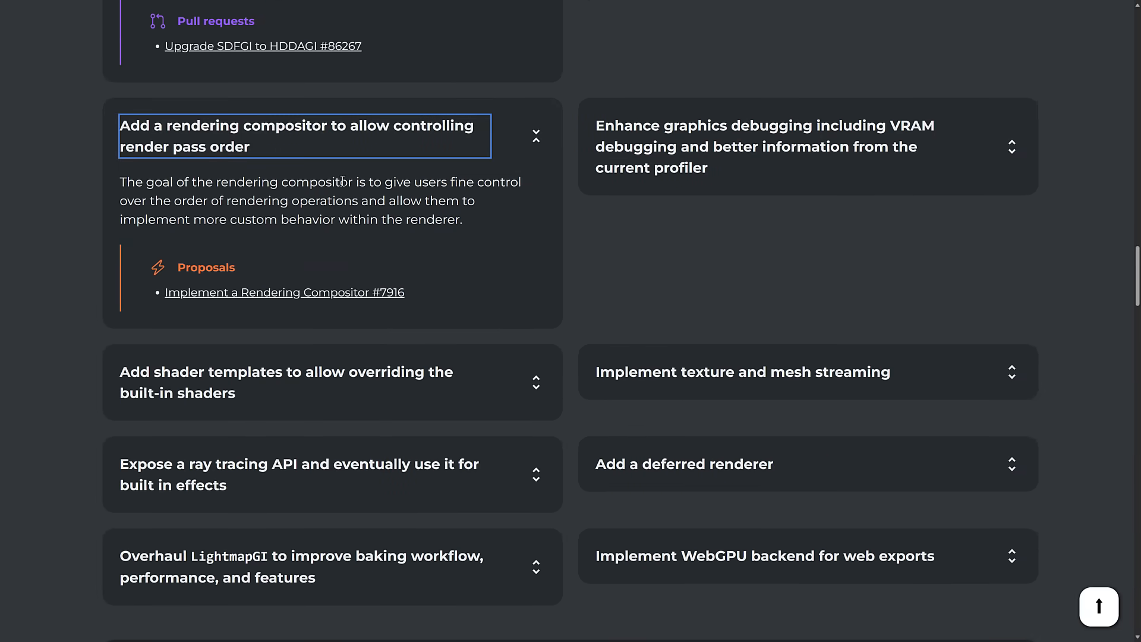
{"action": "mouse_move", "coordinate": [230, 201]}
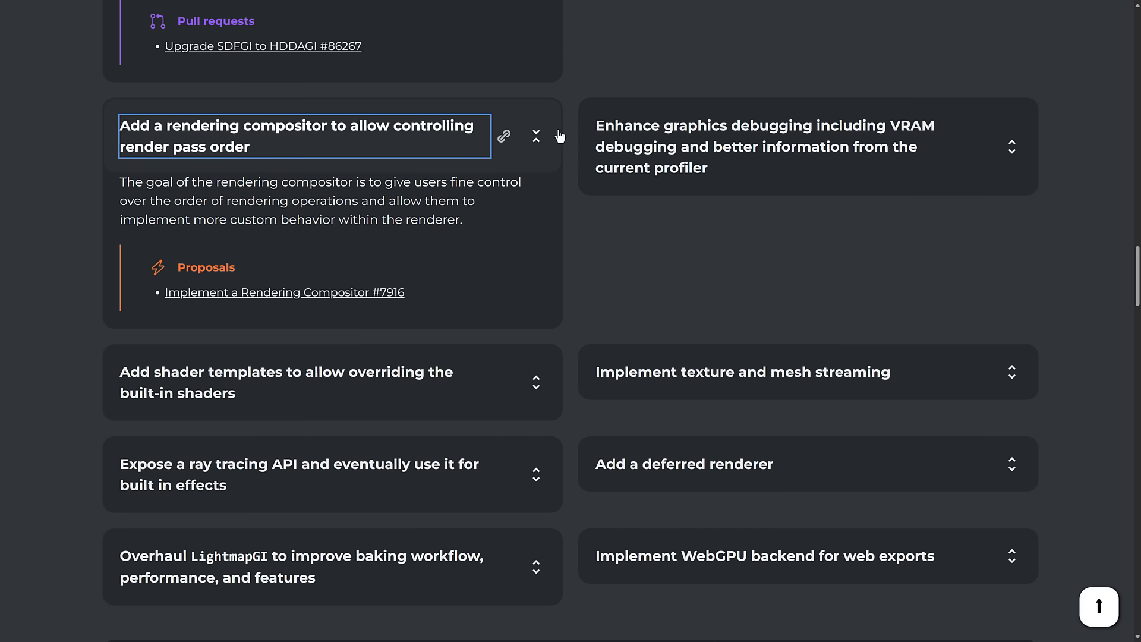
{"action": "mouse_move", "coordinate": [721, 130]}
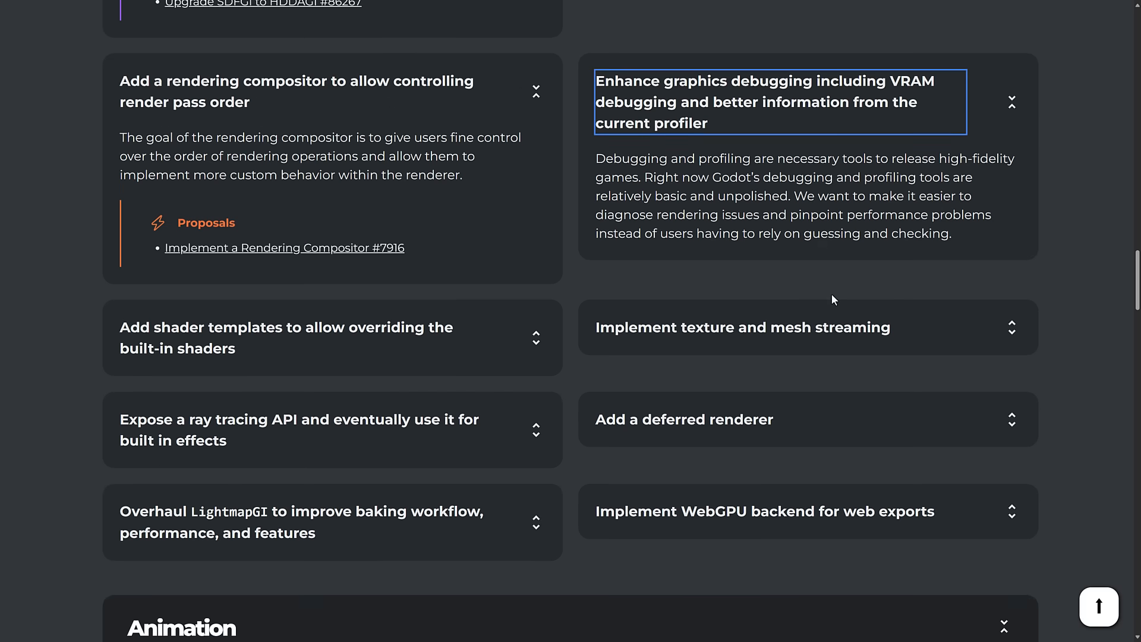
{"action": "mouse_move", "coordinate": [823, 275]}
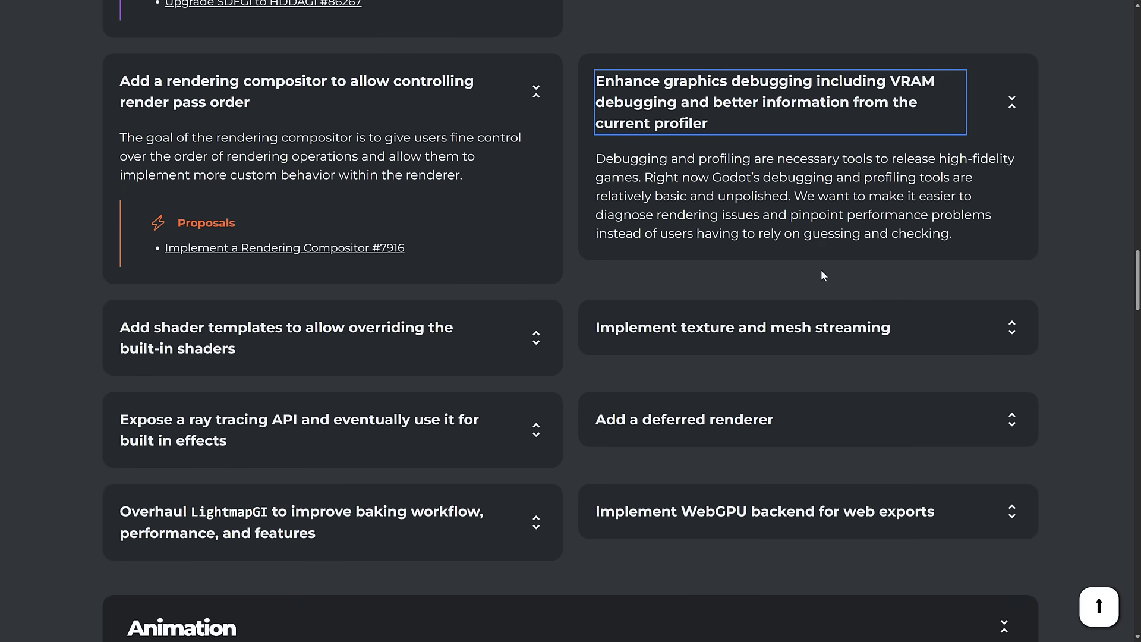
{"action": "scroll", "scroll_direction": "down", "scroll_amount": 3}
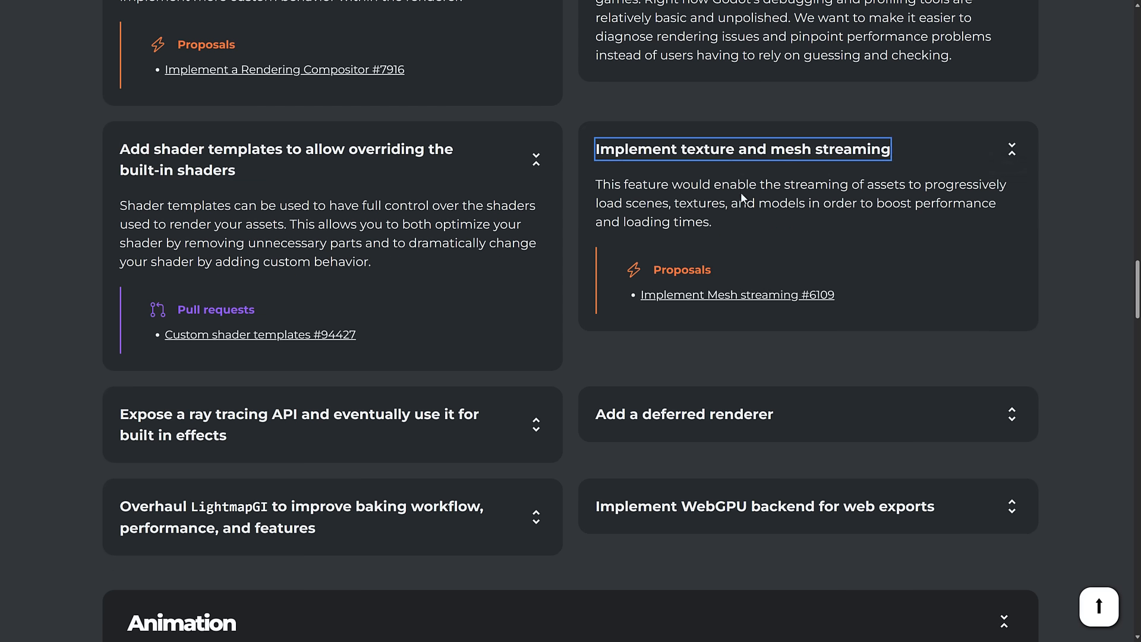
{"action": "scroll", "scroll_direction": "down", "scroll_amount": 3}
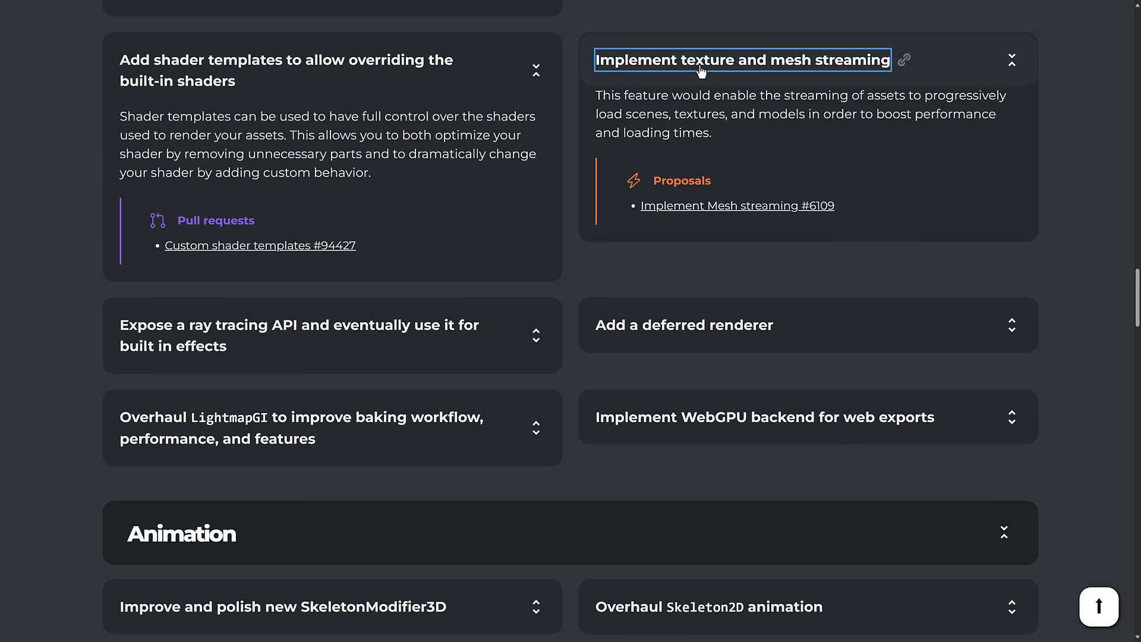
{"action": "scroll", "scroll_direction": "down", "scroll_amount": 3}
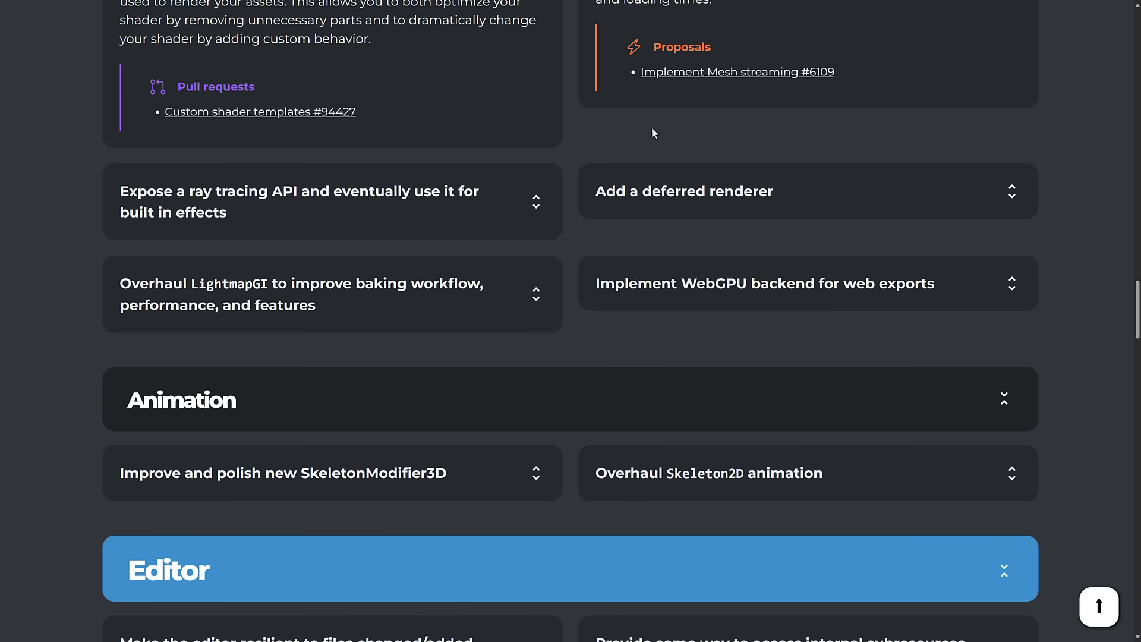
Expand the Expose a ray tracing API card to read its hardware ray tracing plans
{"action": "left_click", "coordinate": [299, 202]}
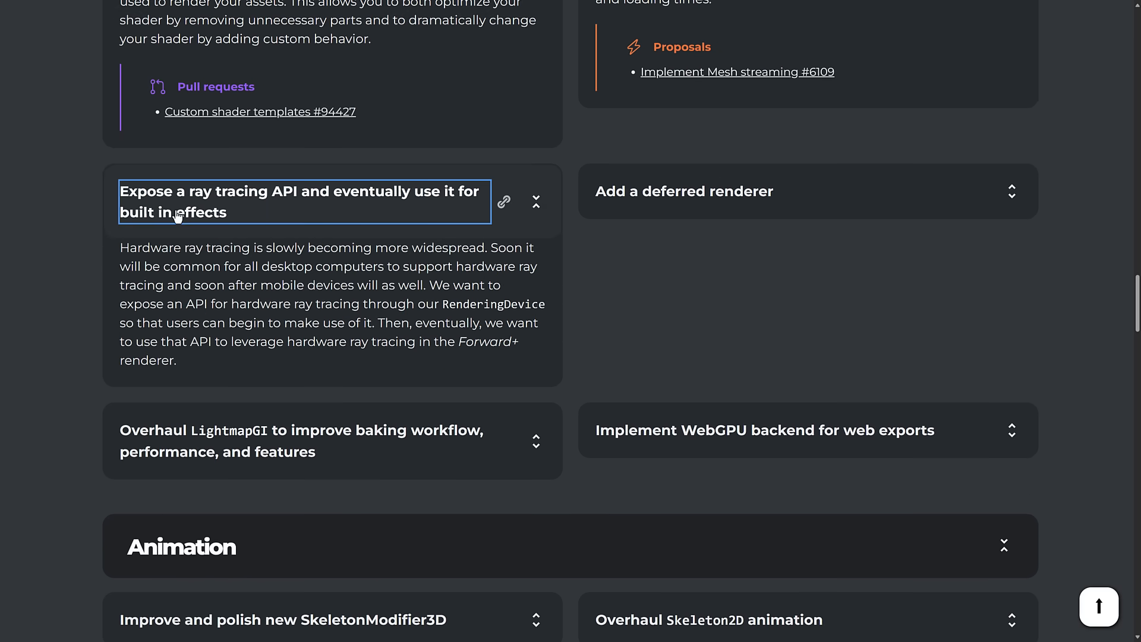
{"action": "mouse_move", "coordinate": [231, 224]}
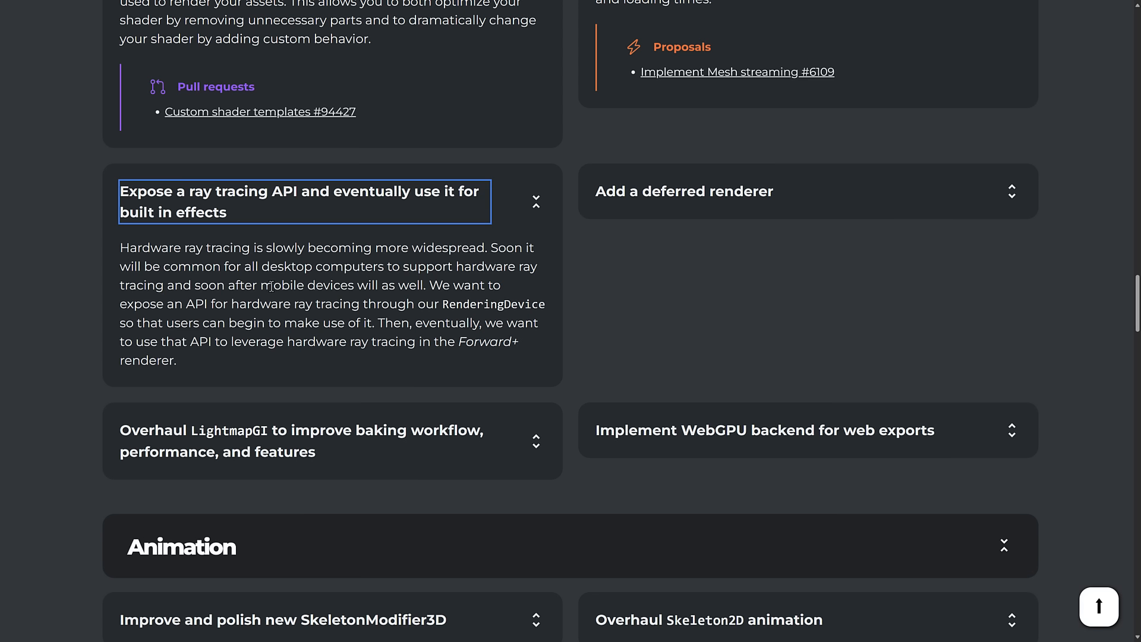
{"action": "mouse_move", "coordinate": [257, 356]}
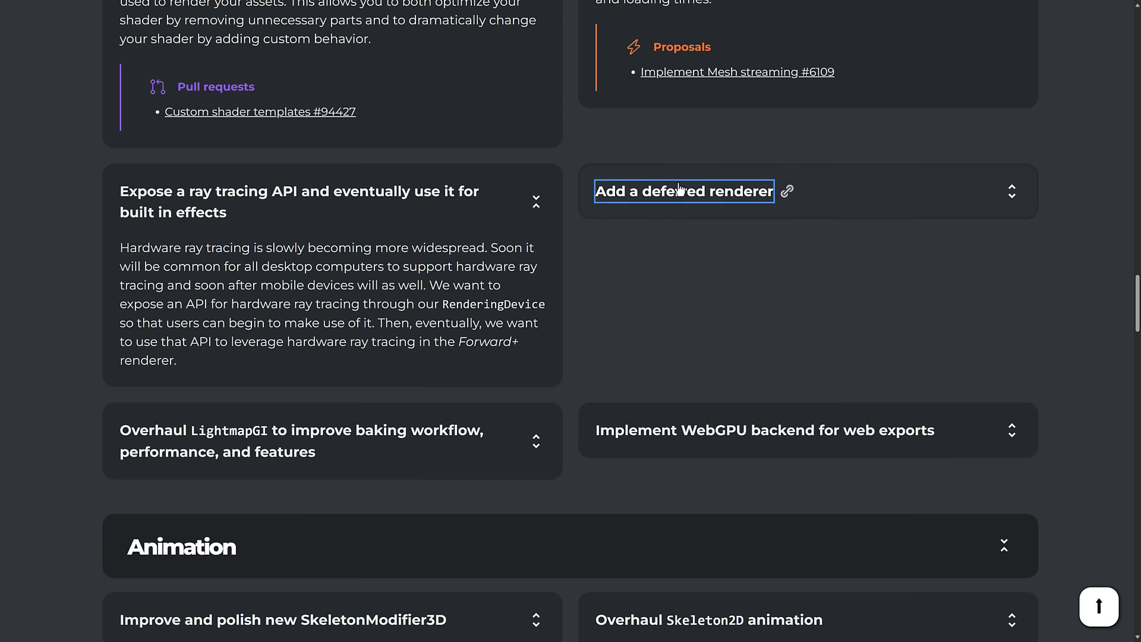
Expand the deferred renderer card and scroll on to the LightmapGI overhaul
{"action": "left_click", "coordinate": [684, 192]}
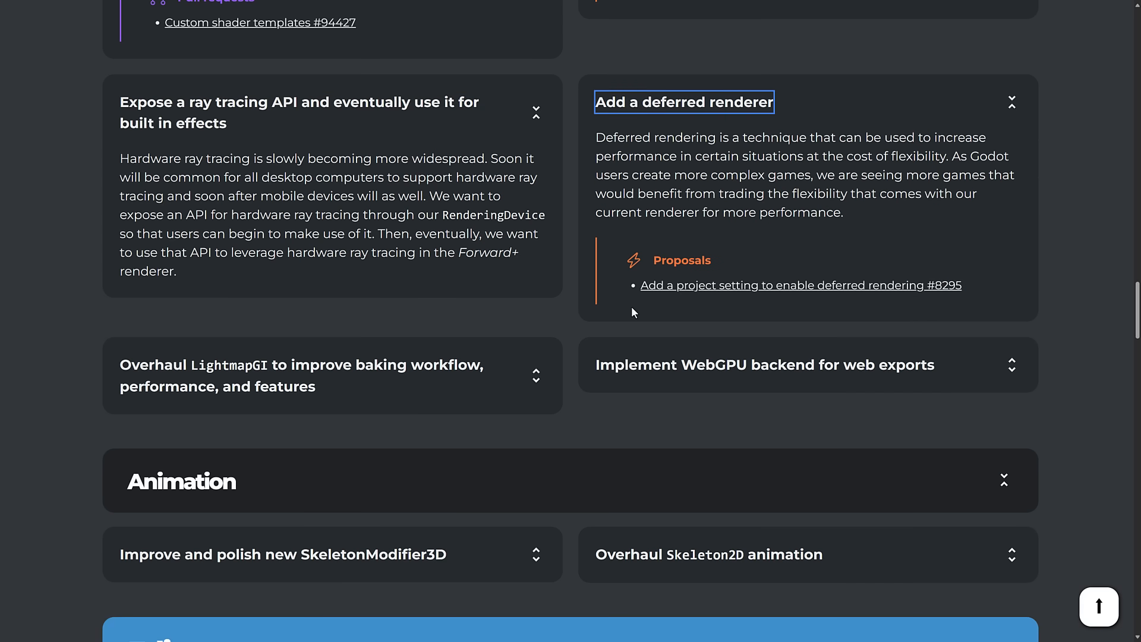
{"action": "mouse_move", "coordinate": [635, 230]}
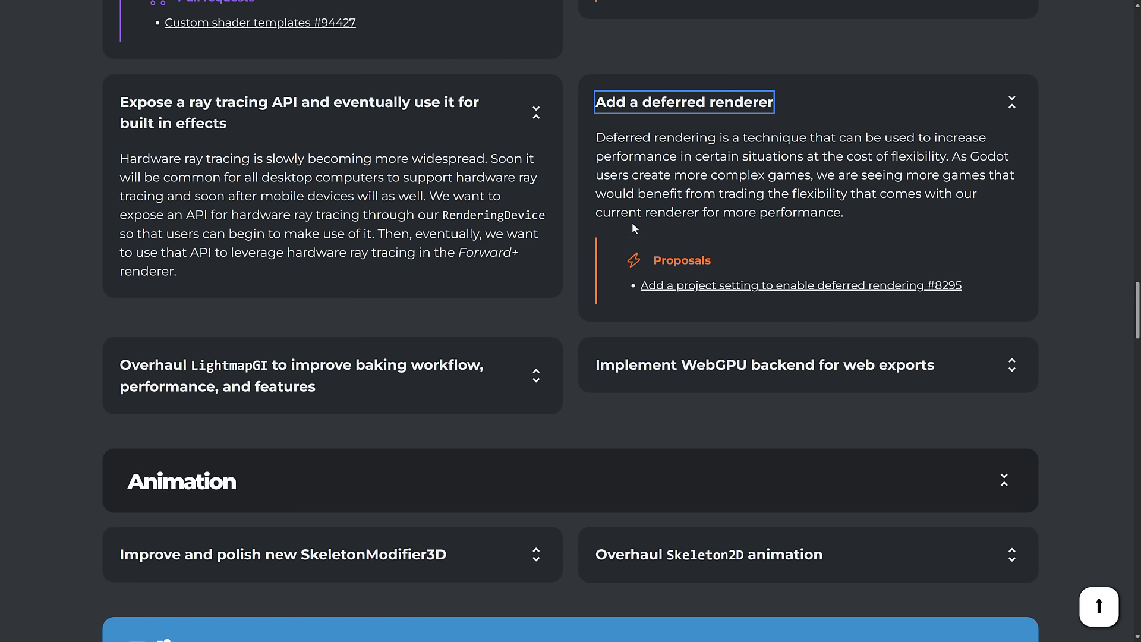
{"action": "mouse_move", "coordinate": [773, 154]}
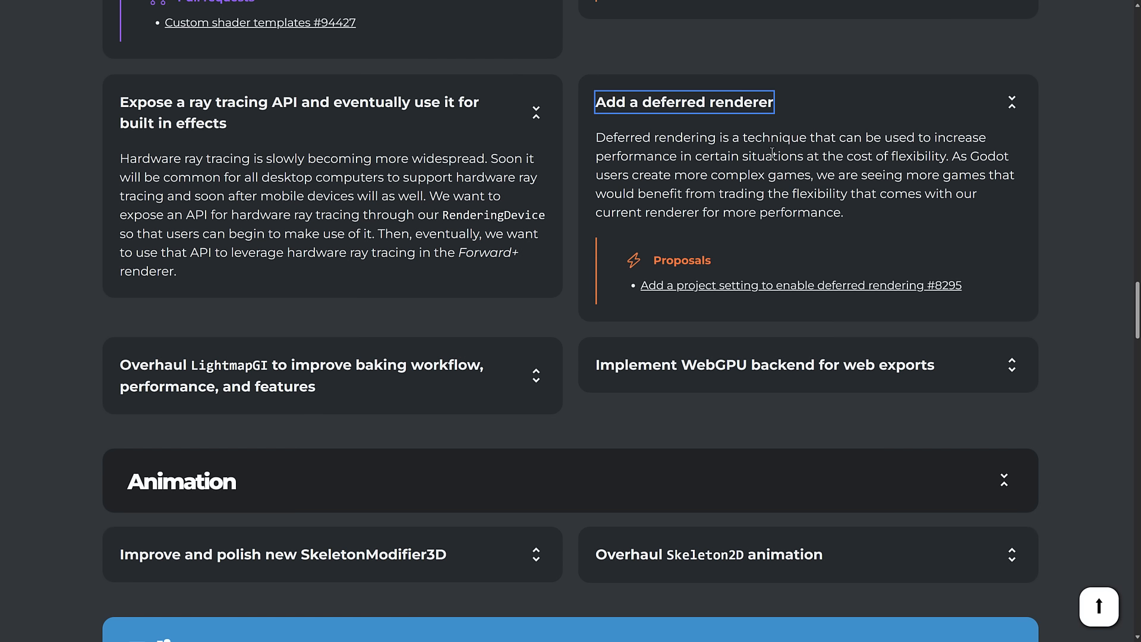
{"action": "mouse_move", "coordinate": [536, 173]}
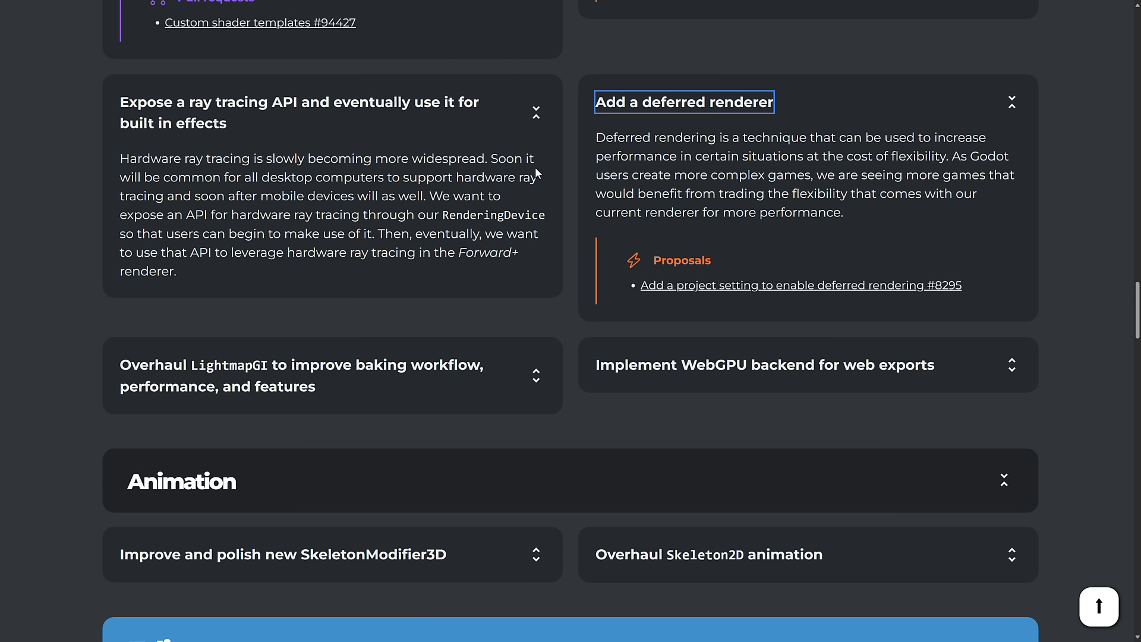
{"action": "mouse_move", "coordinate": [577, 202]}
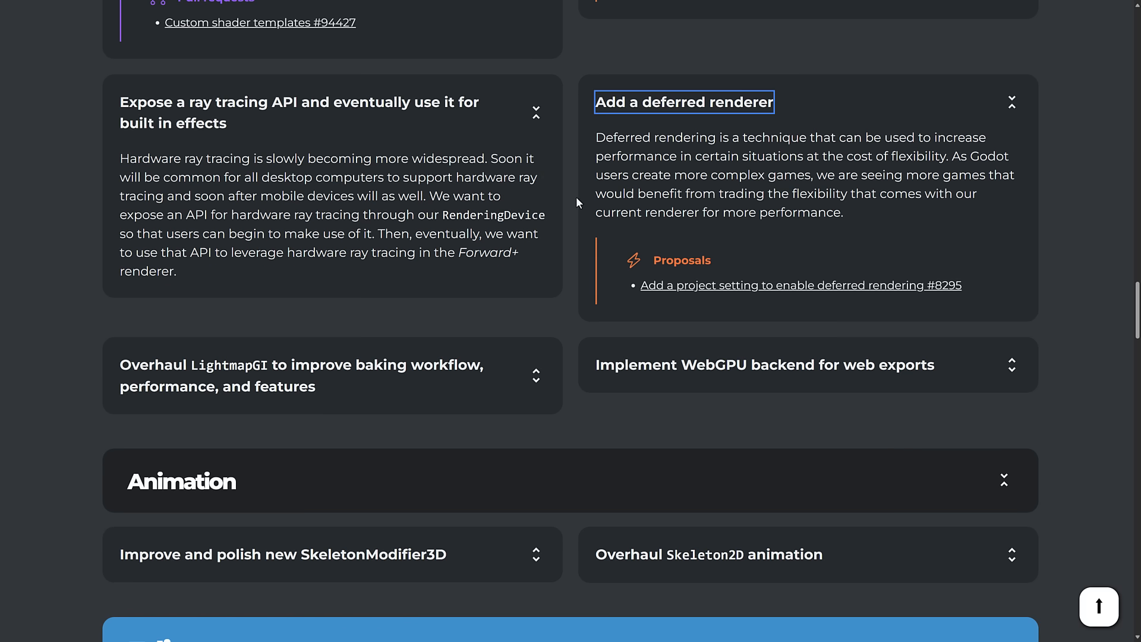
{"action": "scroll", "scroll_direction": "down", "scroll_amount": 3}
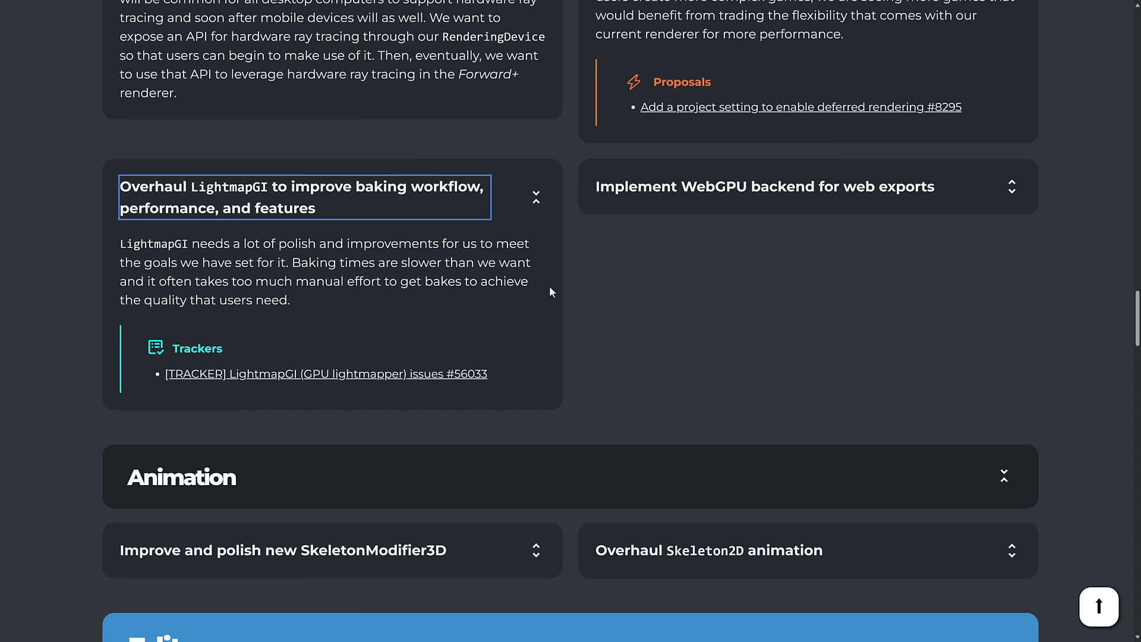
{"action": "mouse_move", "coordinate": [226, 280]}
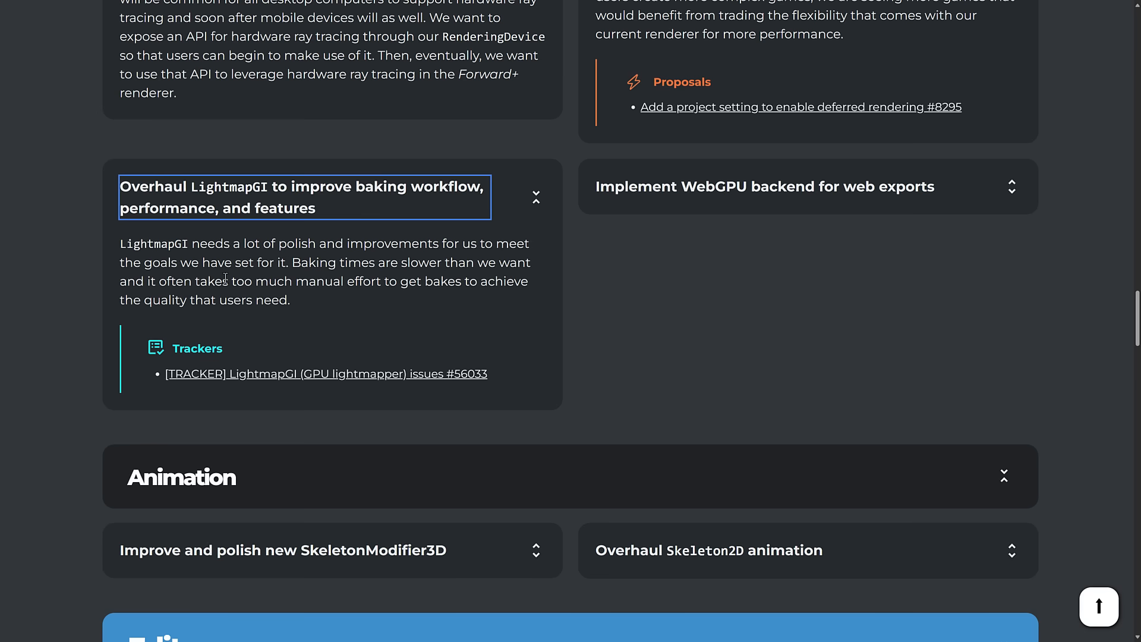
{"action": "mouse_move", "coordinate": [314, 279]}
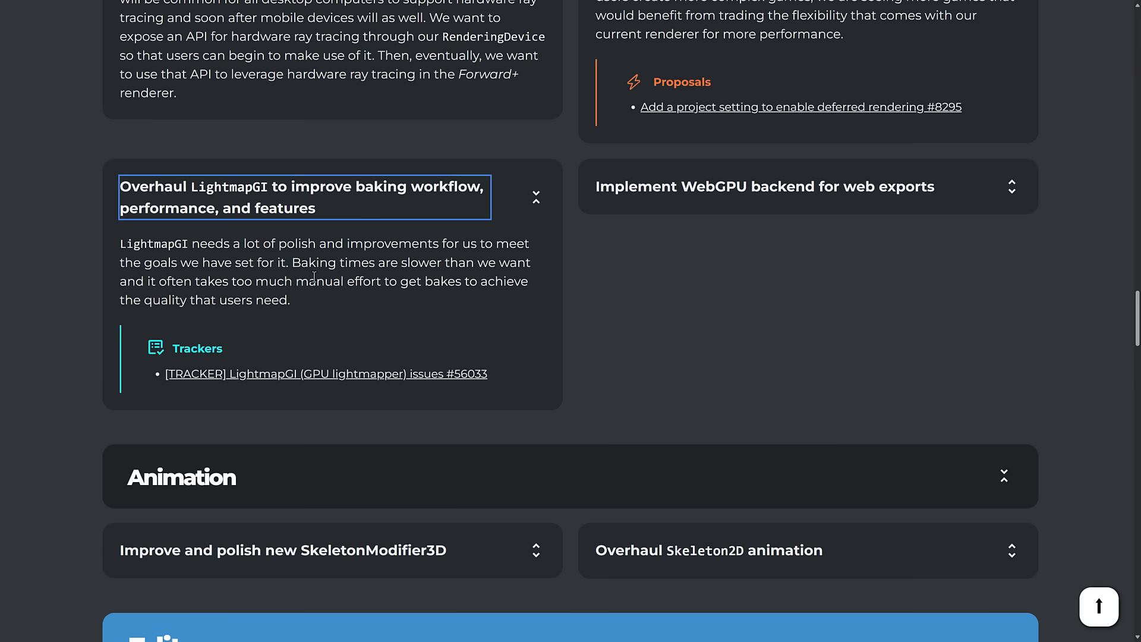
Expand the 'Implement WebGPU backend for web exports' card and continue toward Animation
{"action": "left_click", "coordinate": [765, 186]}
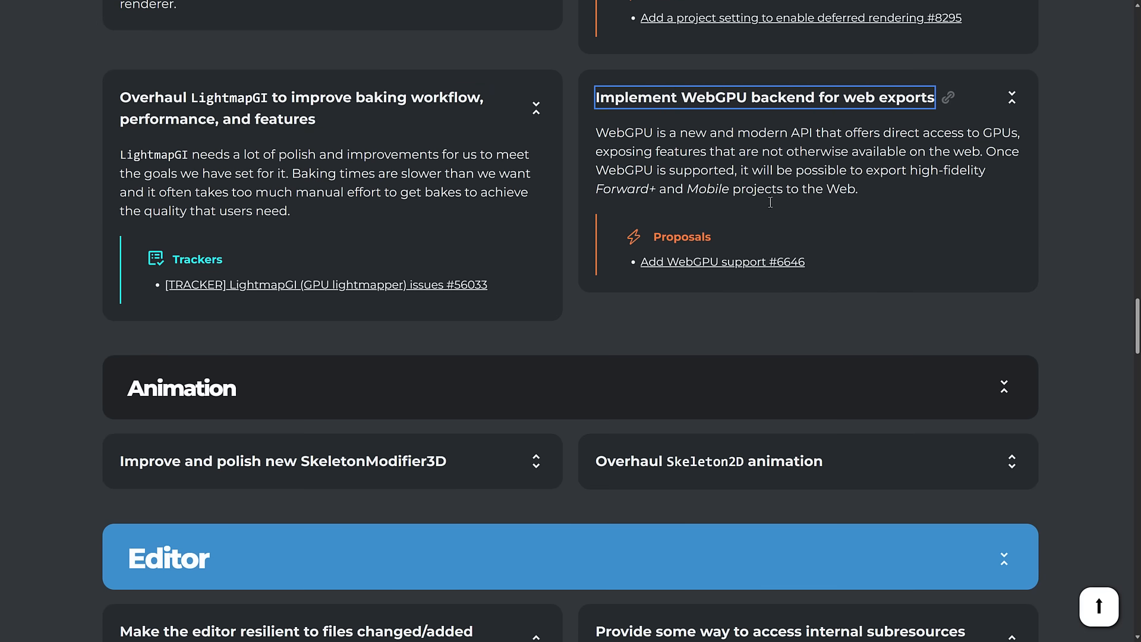
{"action": "mouse_move", "coordinate": [818, 109]}
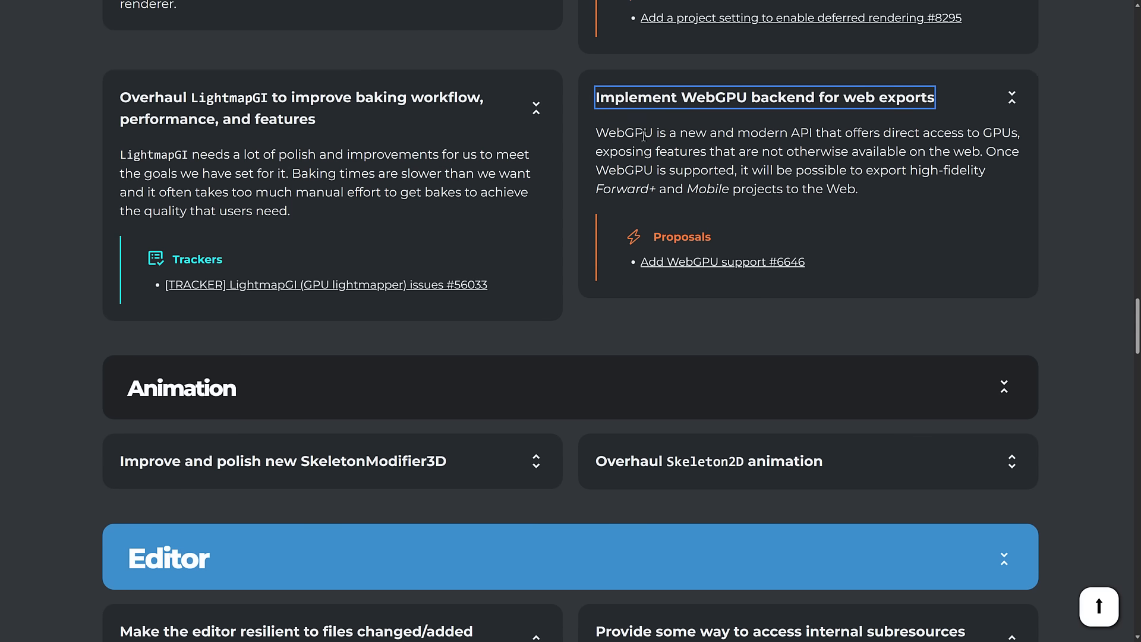
{"action": "mouse_move", "coordinate": [680, 136]}
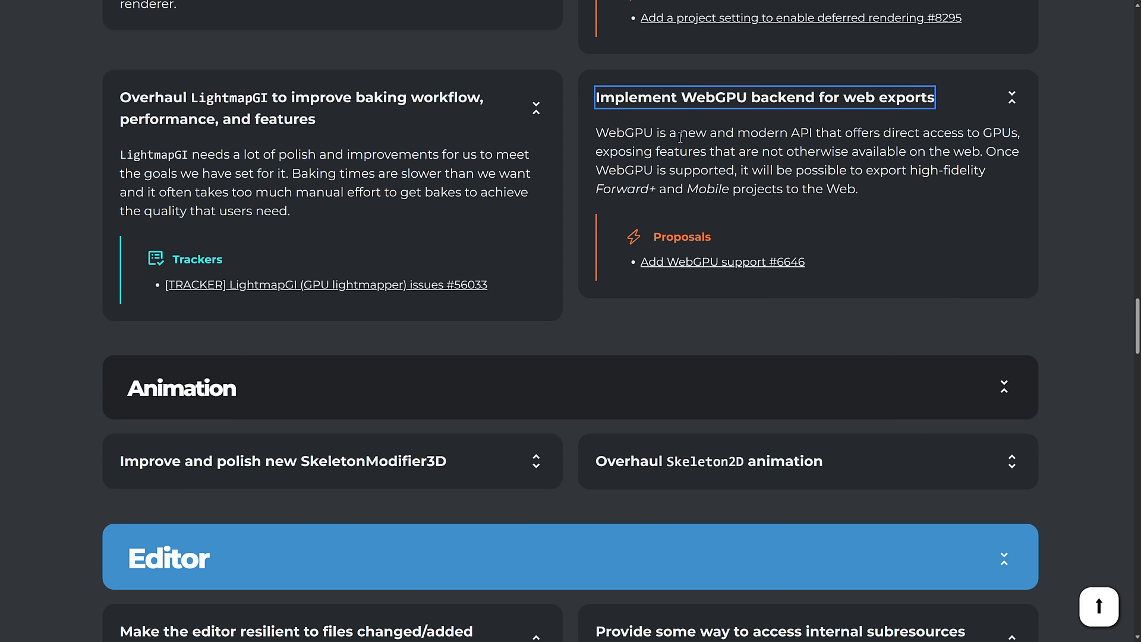
{"action": "mouse_move", "coordinate": [728, 133]}
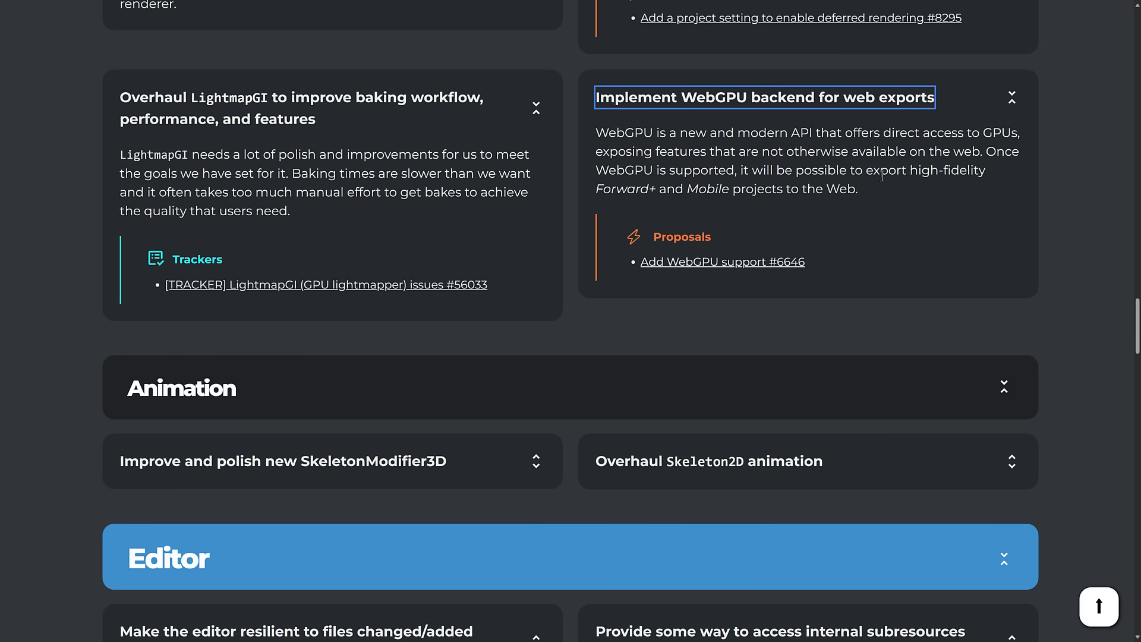
{"action": "scroll", "scroll_direction": "down", "scroll_amount": 3}
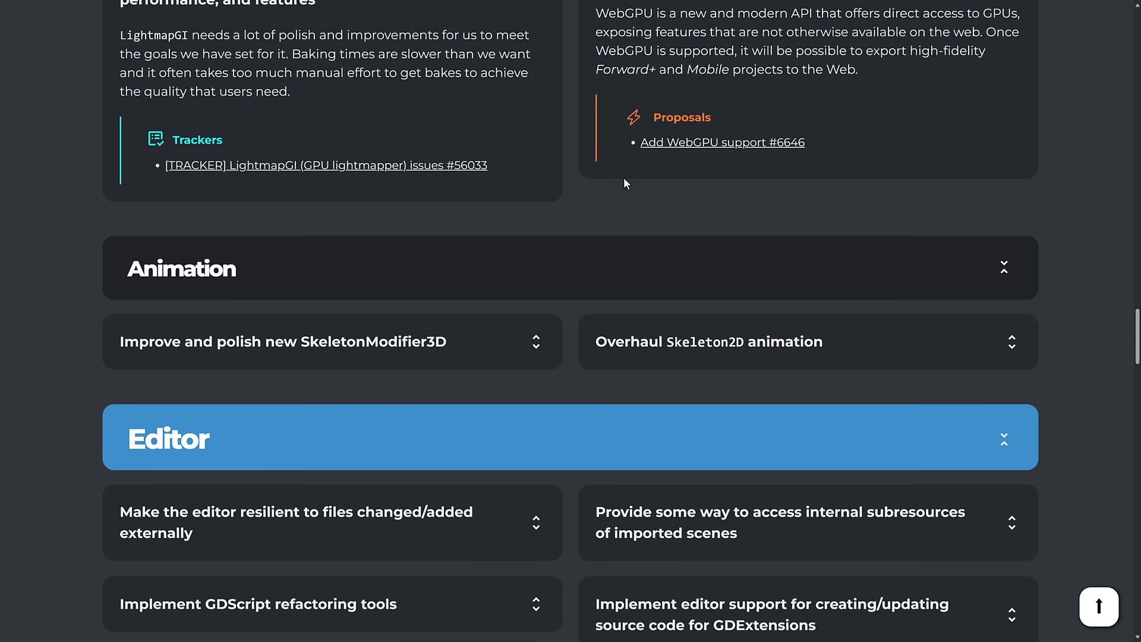
Expand the SkeletonModifier3D and Skeleton2D animation cards, then continue toward Editor
{"action": "left_click", "coordinate": [285, 342]}
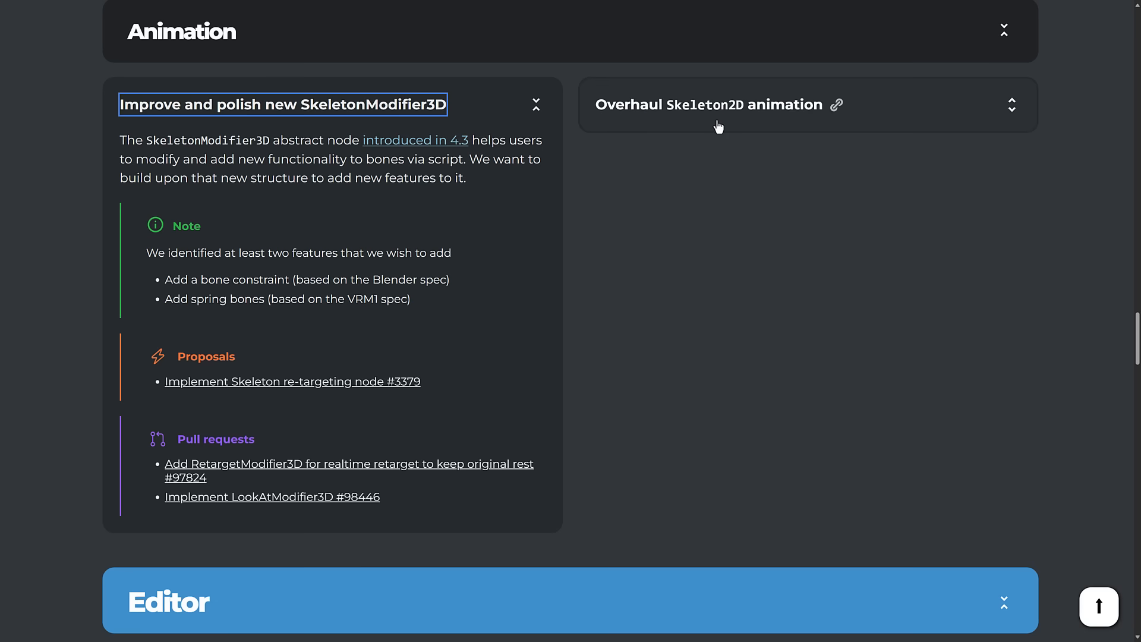
{"action": "mouse_move", "coordinate": [723, 119]}
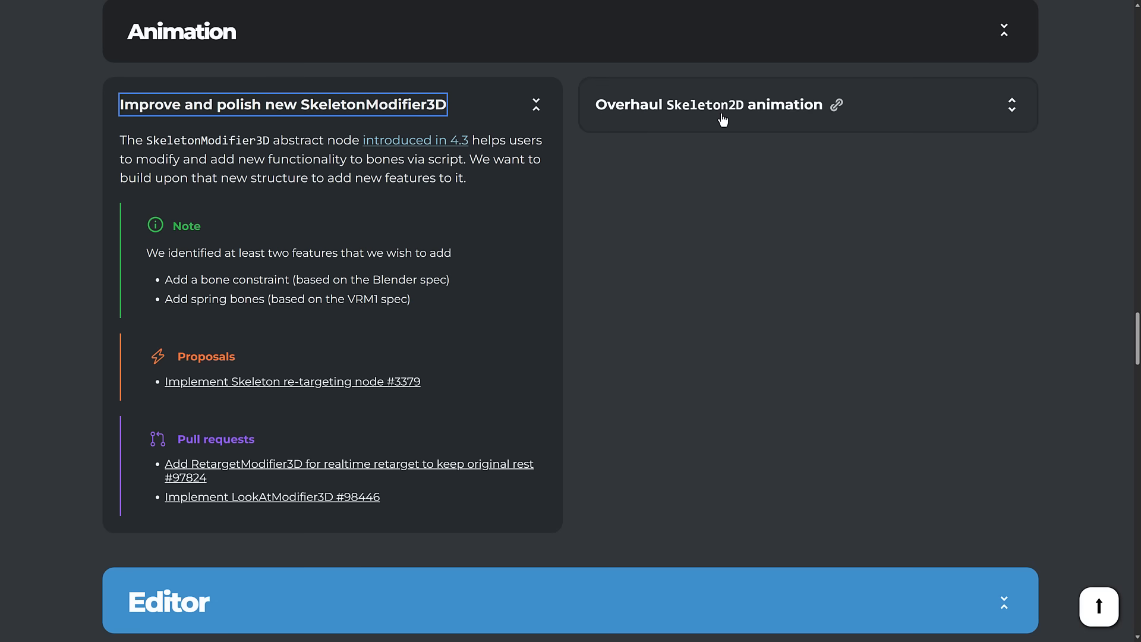
{"action": "left_click", "coordinate": [709, 105]}
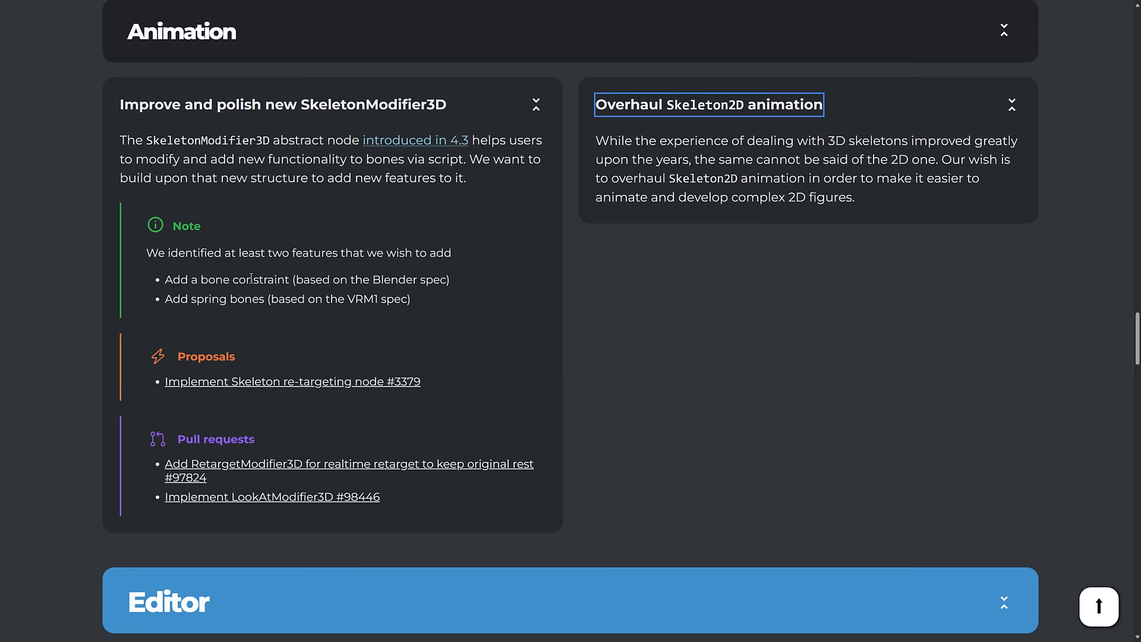
{"action": "mouse_move", "coordinate": [645, 214]}
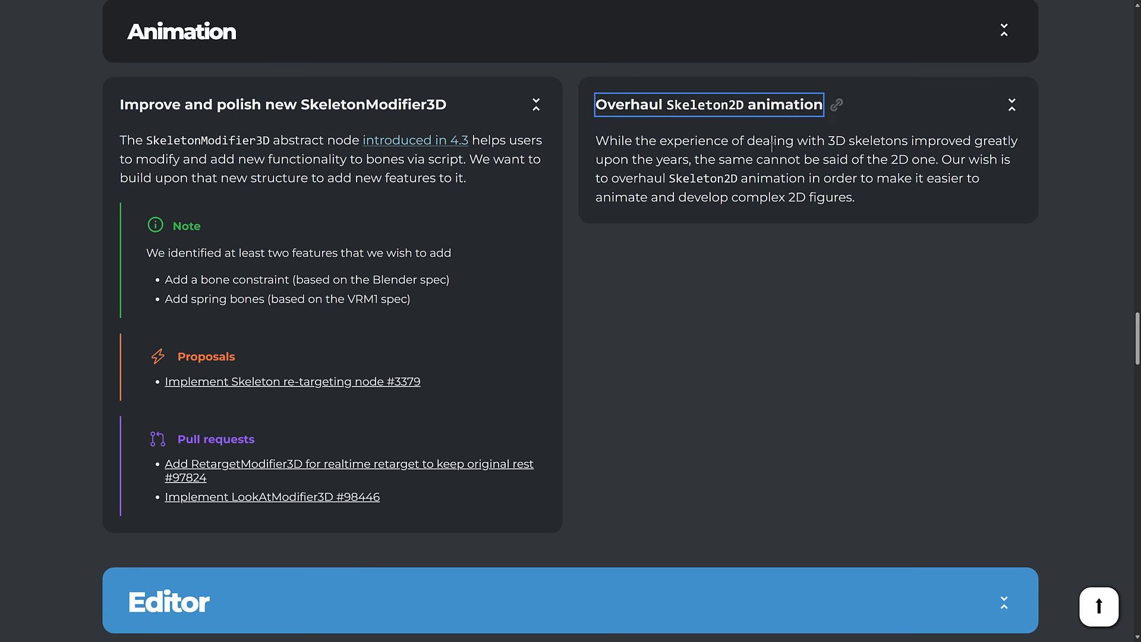
{"action": "scroll", "scroll_direction": "down", "scroll_amount": 3}
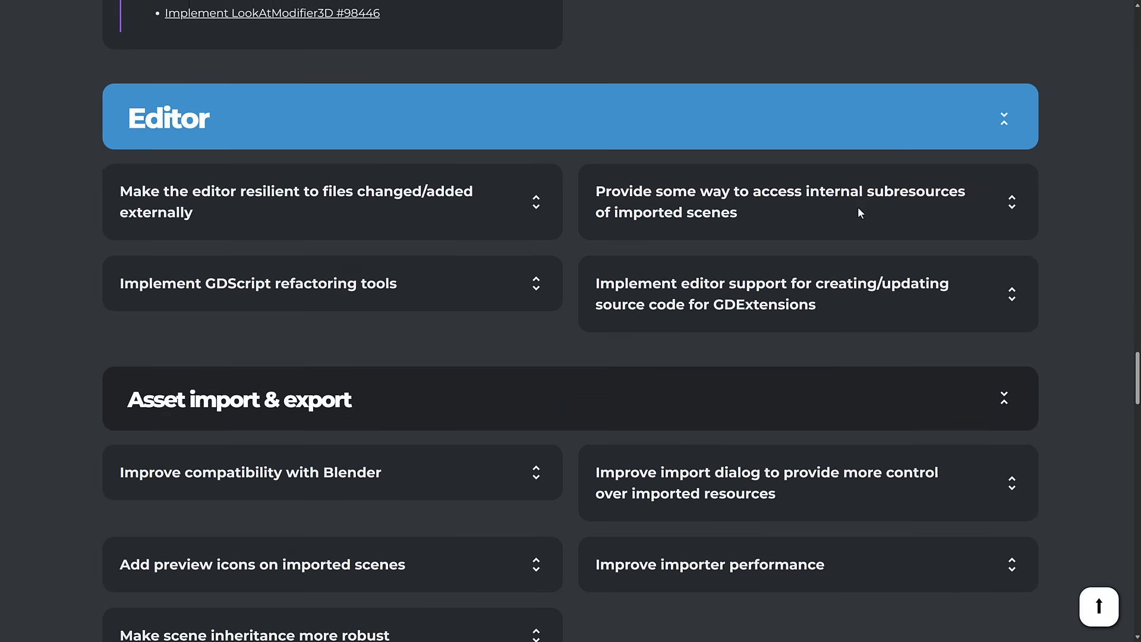
Expand the Editor cards on external file changes, internal subresources and GDScript refactoring tools
{"action": "left_click", "coordinate": [297, 201]}
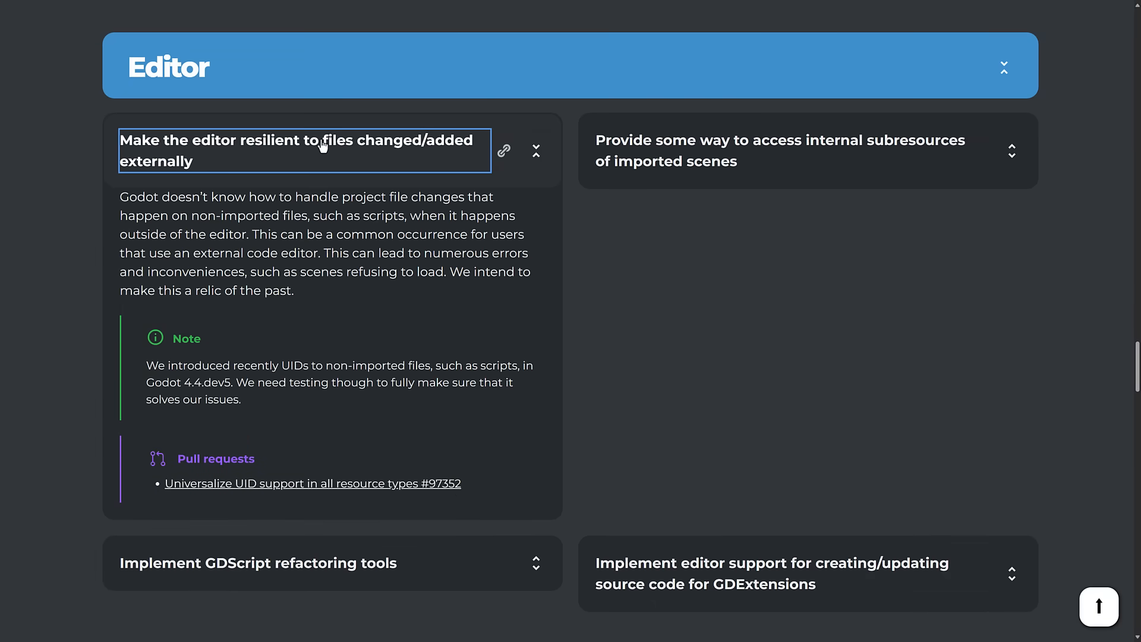
{"action": "mouse_move", "coordinate": [51, 180]}
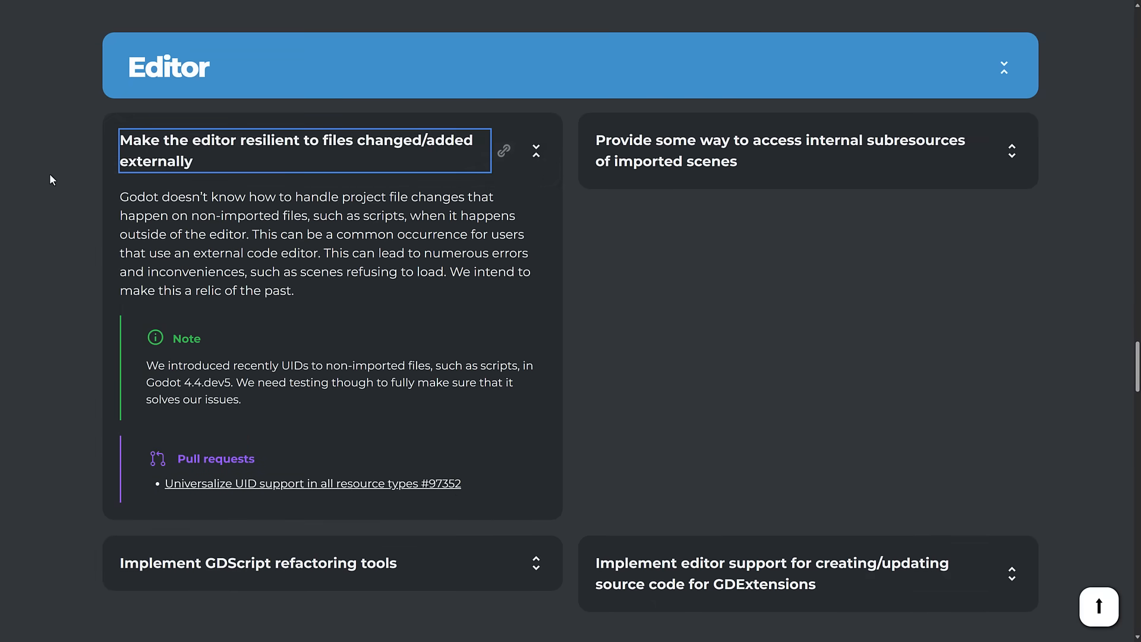
{"action": "mouse_move", "coordinate": [262, 249]}
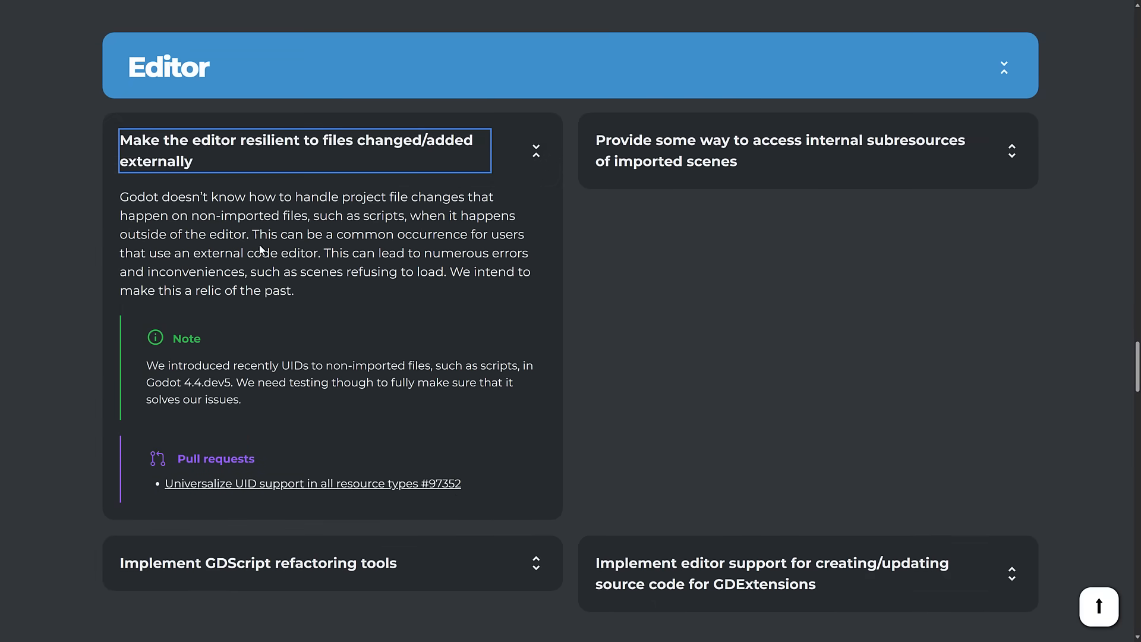
{"action": "mouse_move", "coordinate": [251, 214]}
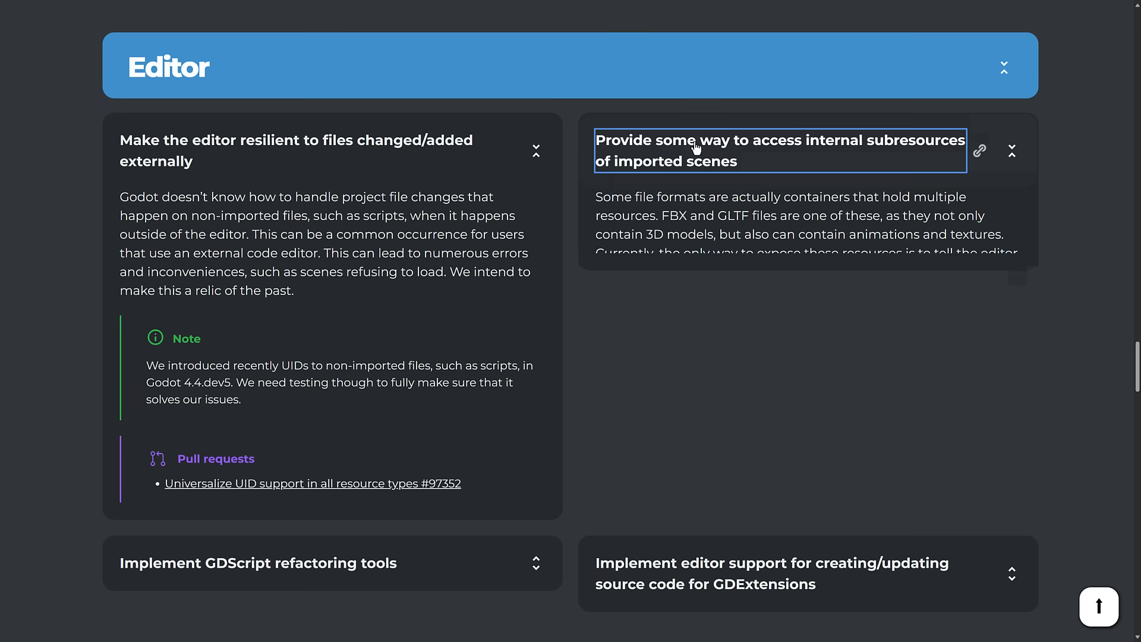
{"action": "left_click", "coordinate": [1012, 151]}
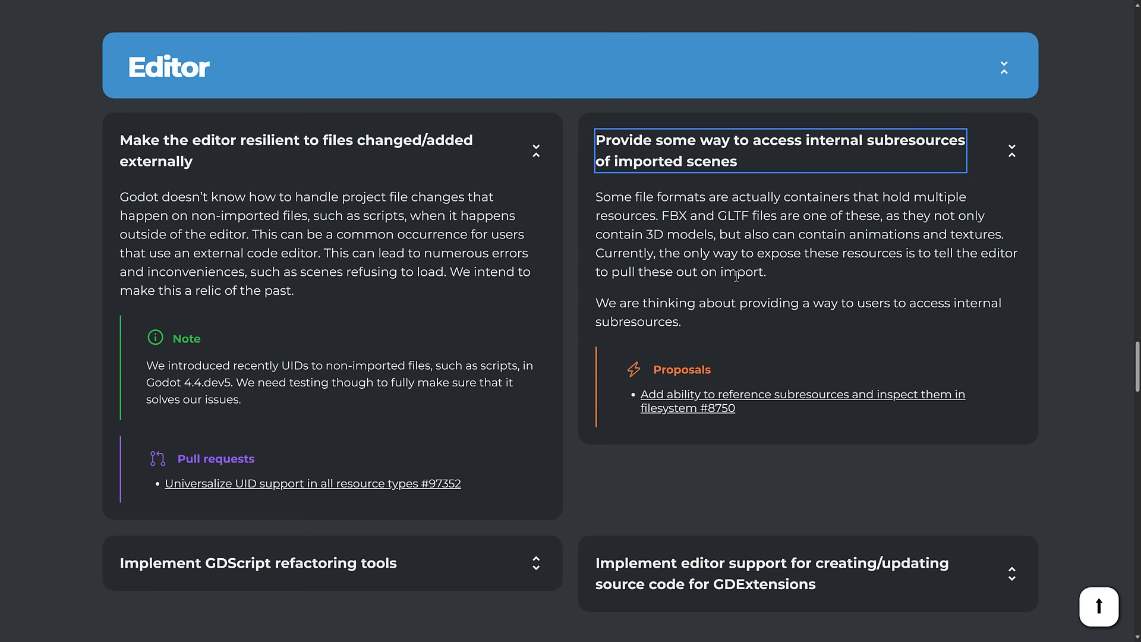
{"action": "scroll", "scroll_direction": "down", "scroll_amount": 3}
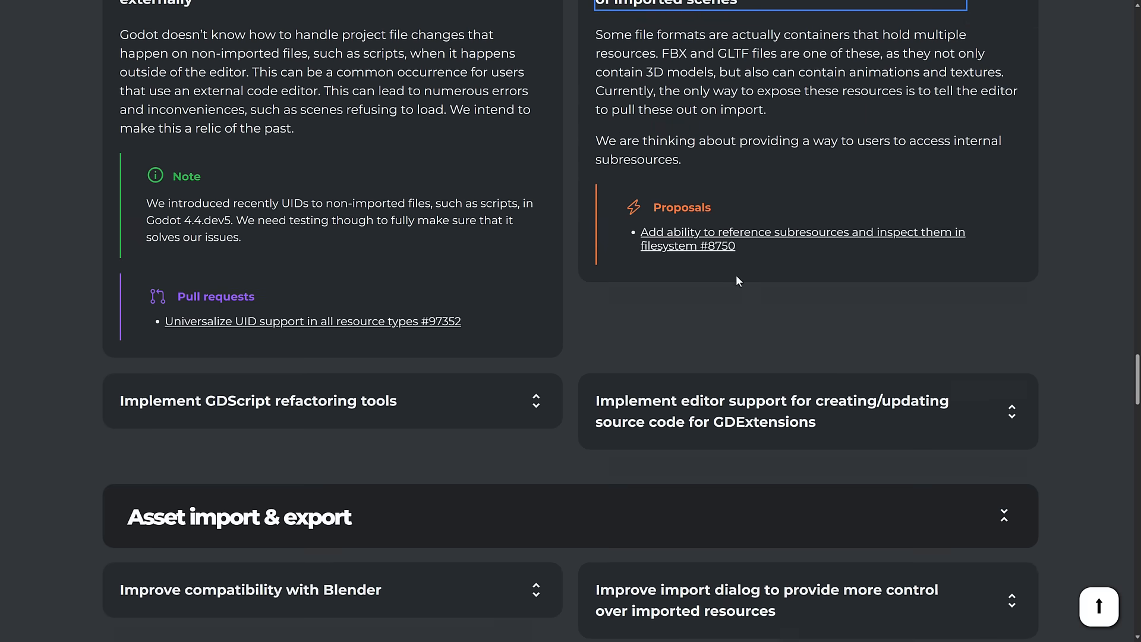
{"action": "left_click", "coordinate": [258, 401]}
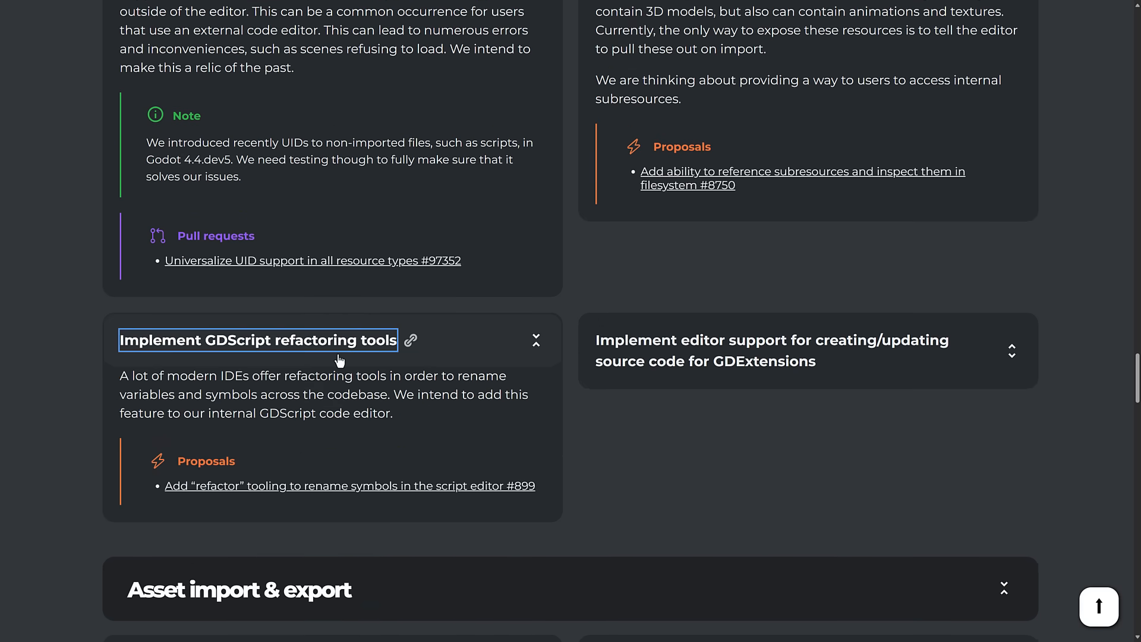
{"action": "mouse_move", "coordinate": [331, 358]}
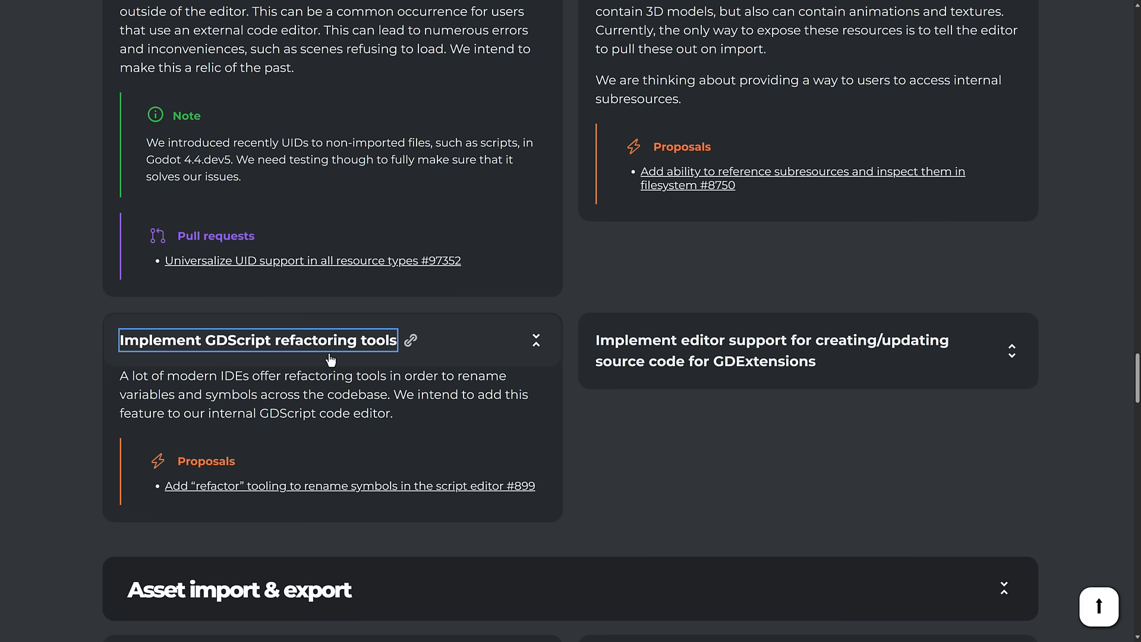
{"action": "scroll", "scroll_direction": "down", "scroll_amount": 3}
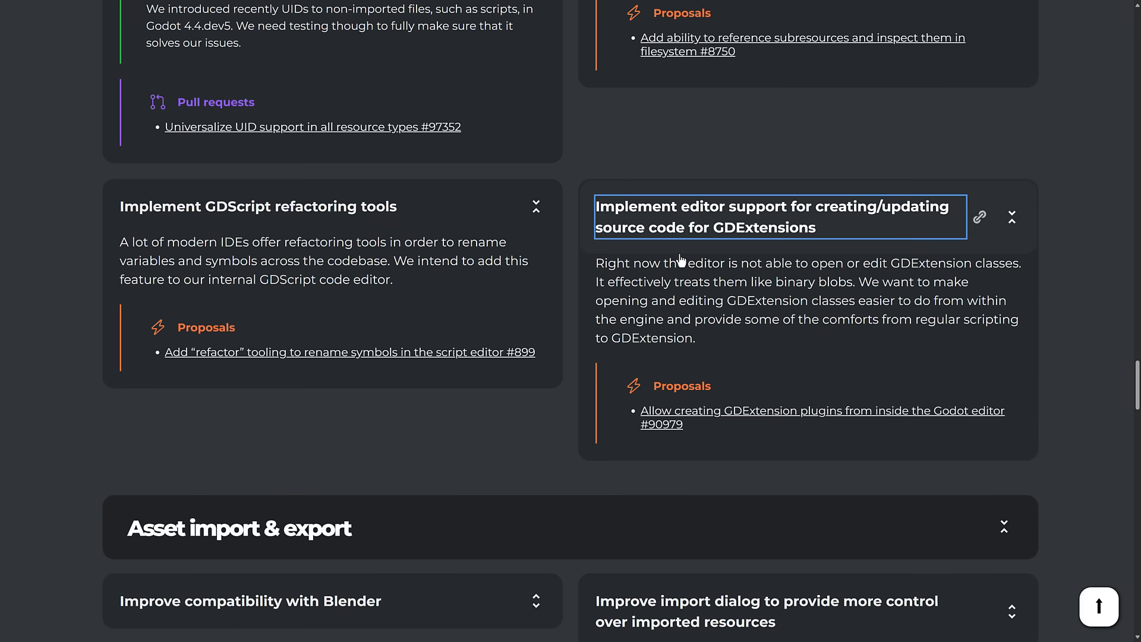
{"action": "scroll", "scroll_direction": "down", "scroll_amount": 3}
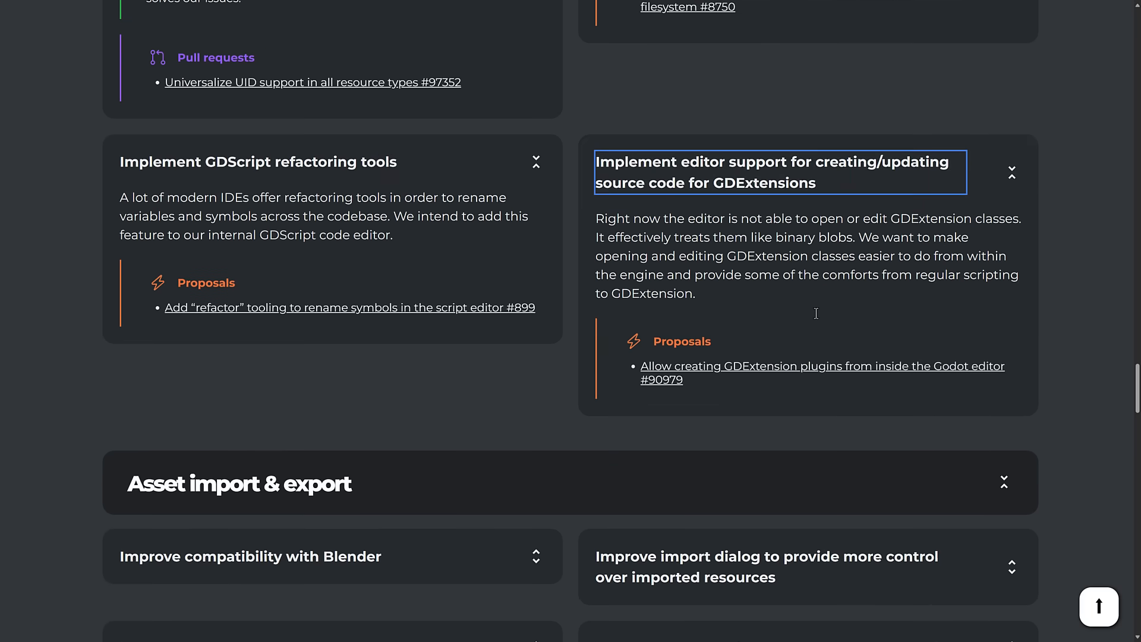
Expand the Blender compatibility and preview icons cards in Asset import & export
{"action": "scroll", "scroll_direction": "down", "scroll_amount": 3}
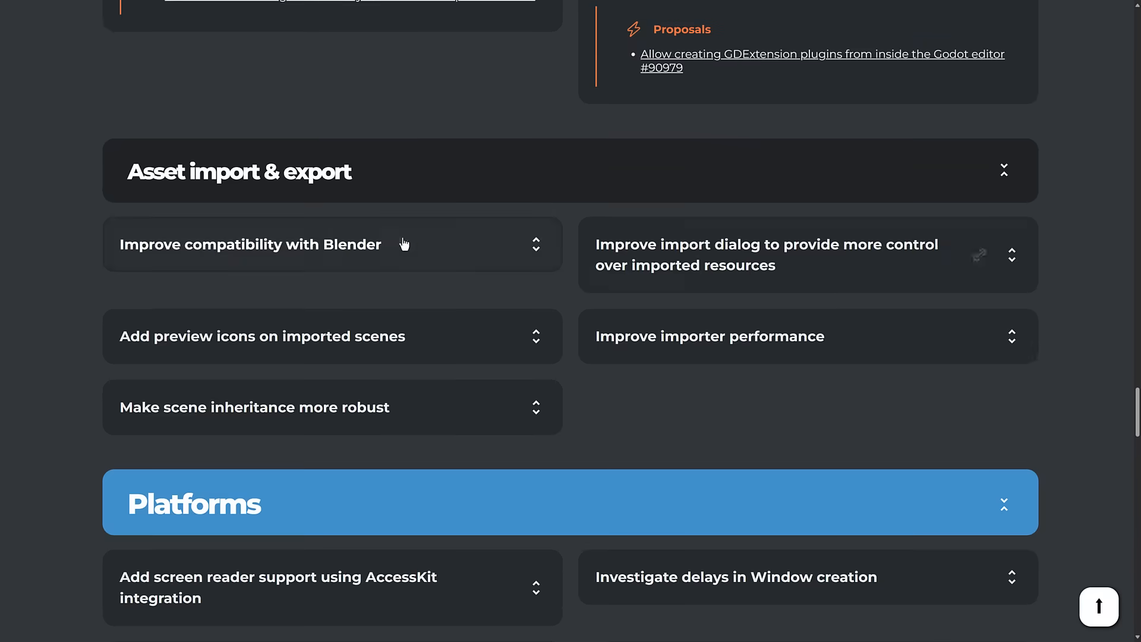
{"action": "left_click", "coordinate": [249, 245]}
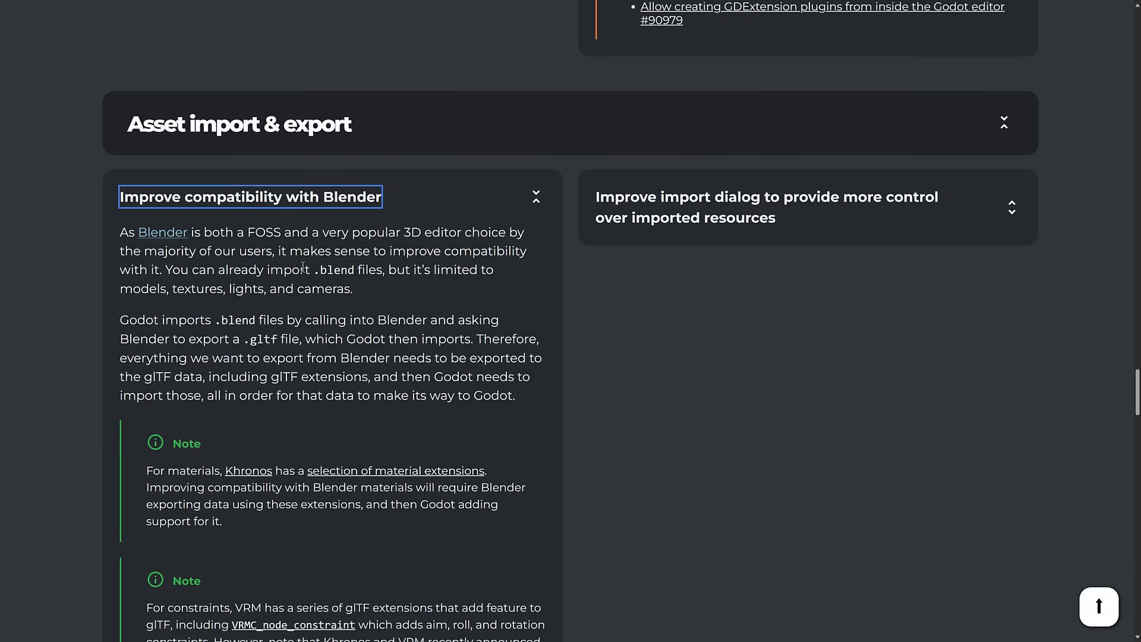
{"action": "scroll", "scroll_direction": "down", "scroll_amount": 3}
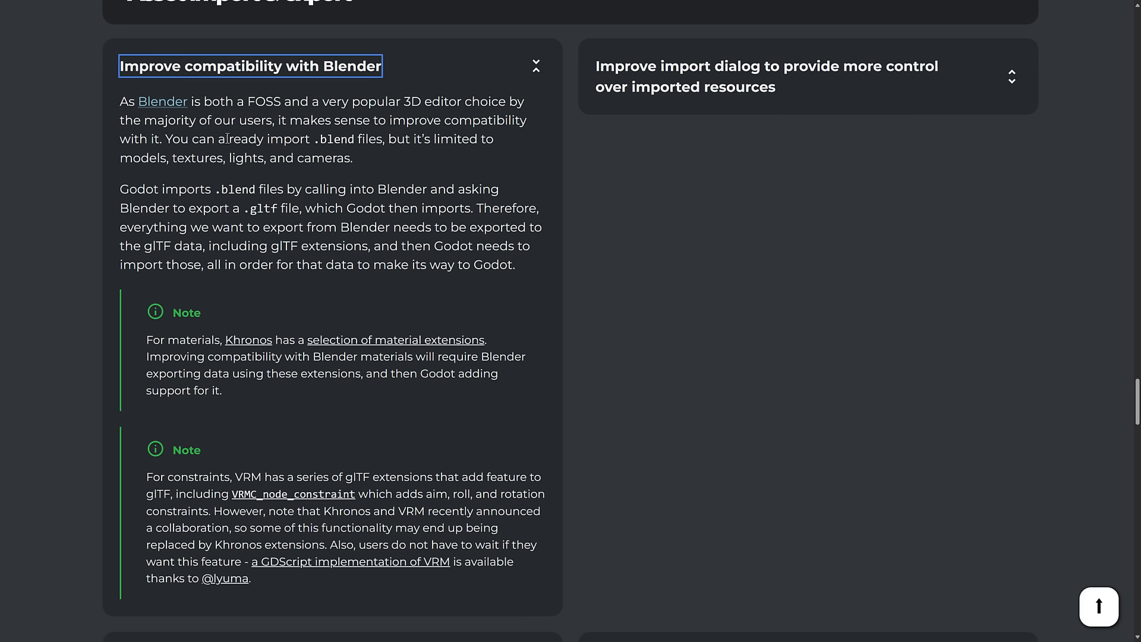
{"action": "mouse_move", "coordinate": [109, 157]}
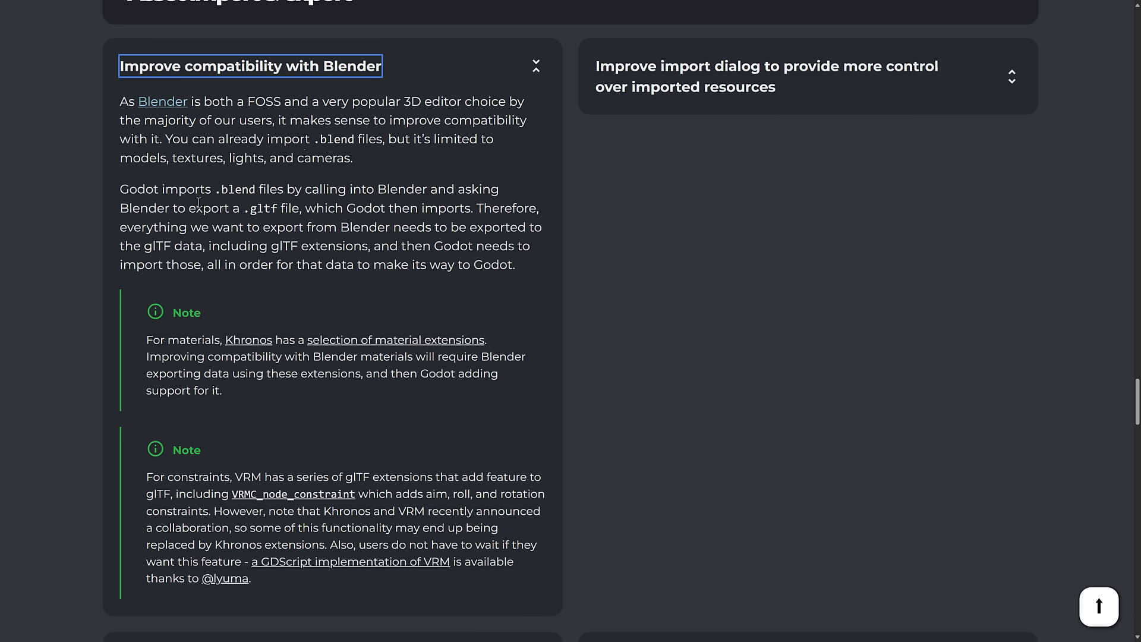
{"action": "mouse_move", "coordinate": [433, 188]}
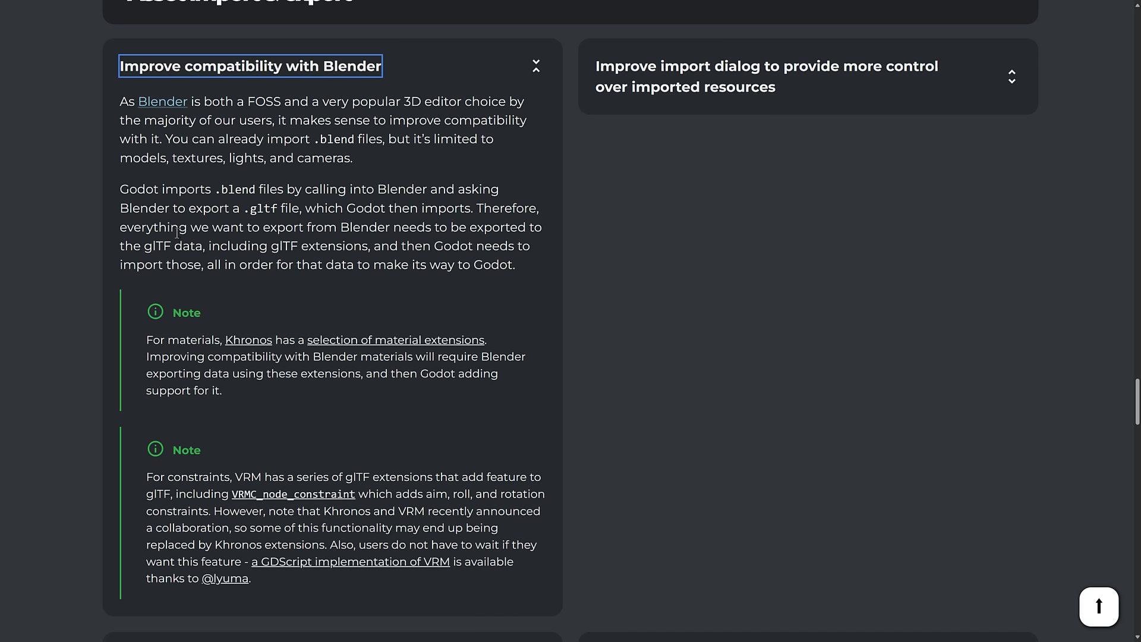
{"action": "mouse_move", "coordinate": [233, 162]}
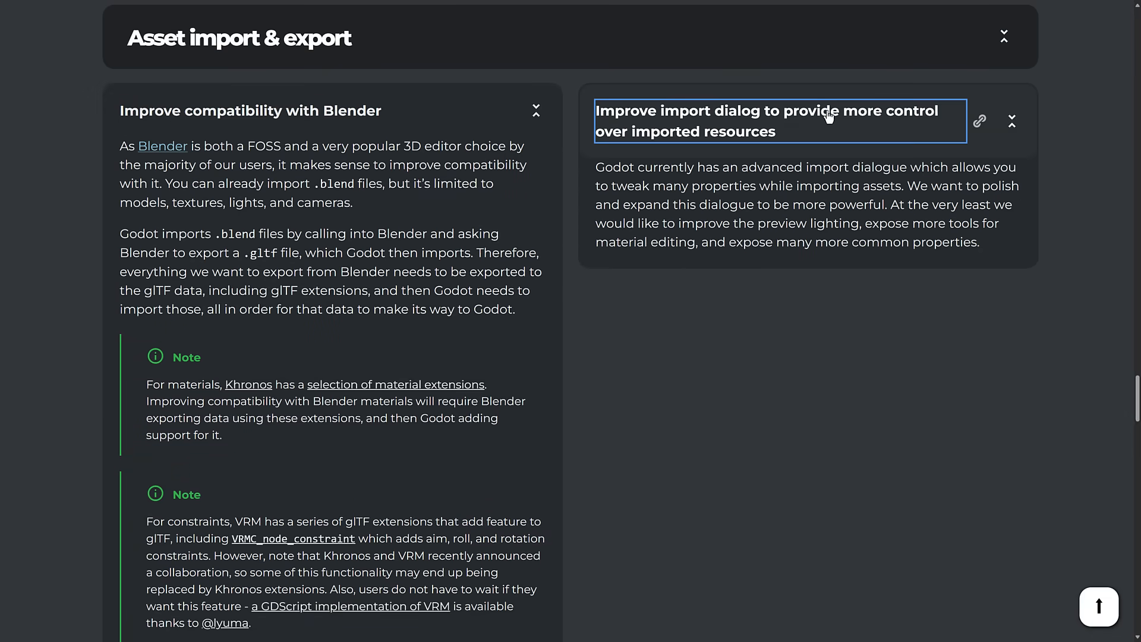
{"action": "scroll", "scroll_direction": "down", "scroll_amount": 3}
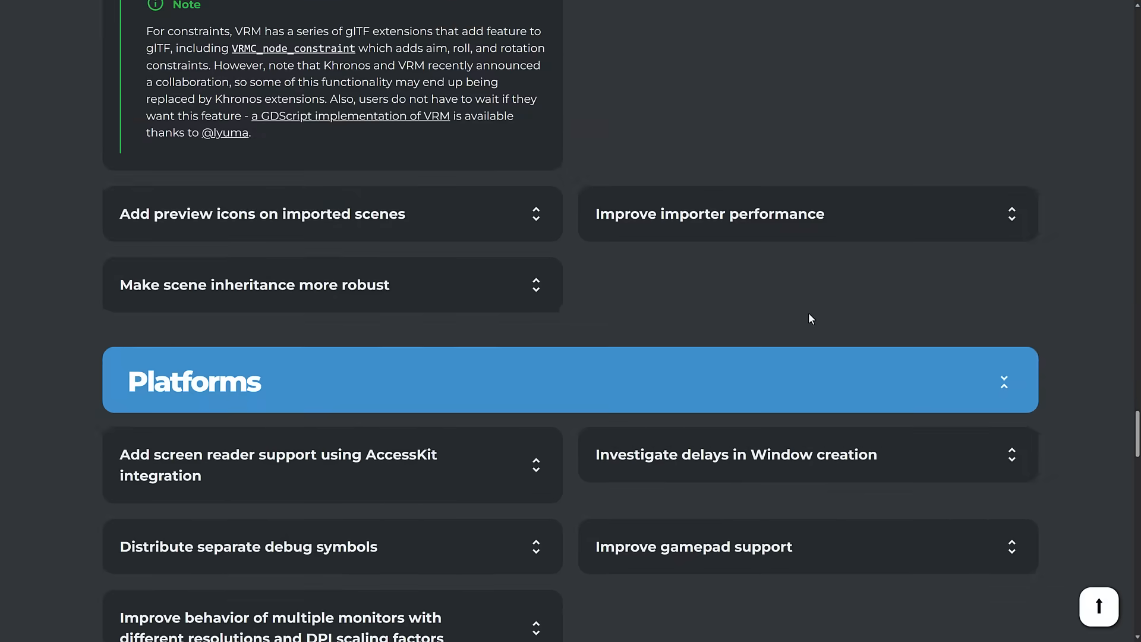
{"action": "left_click", "coordinate": [261, 214]}
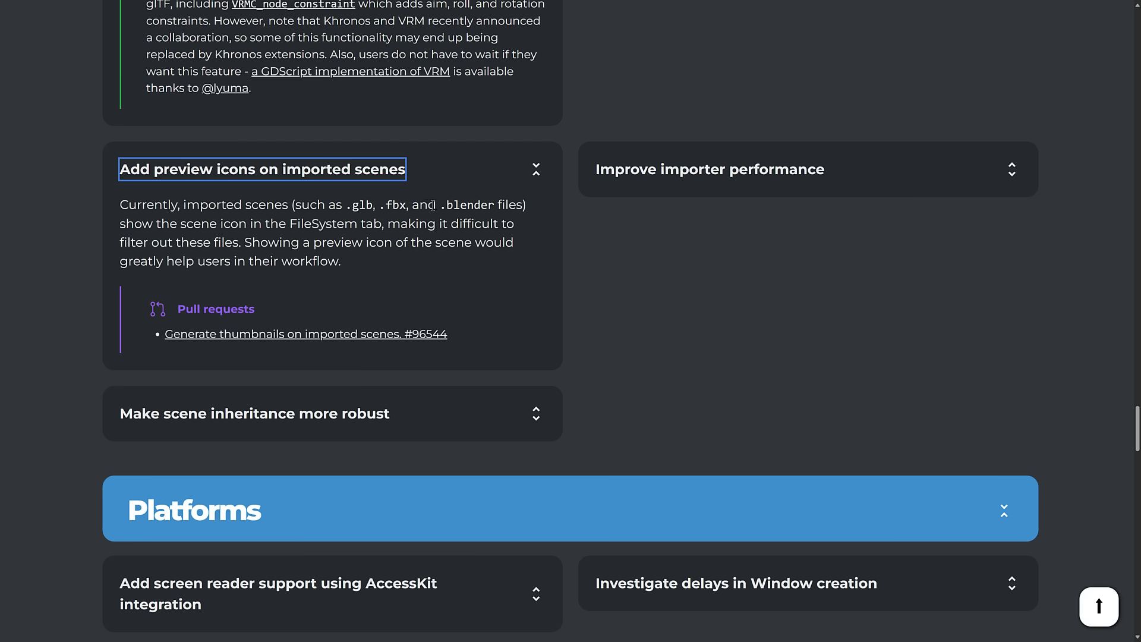
Expand the importer performance and scene inheritance cards, clearing an accidental text highlight
{"action": "left_click", "coordinate": [709, 169]}
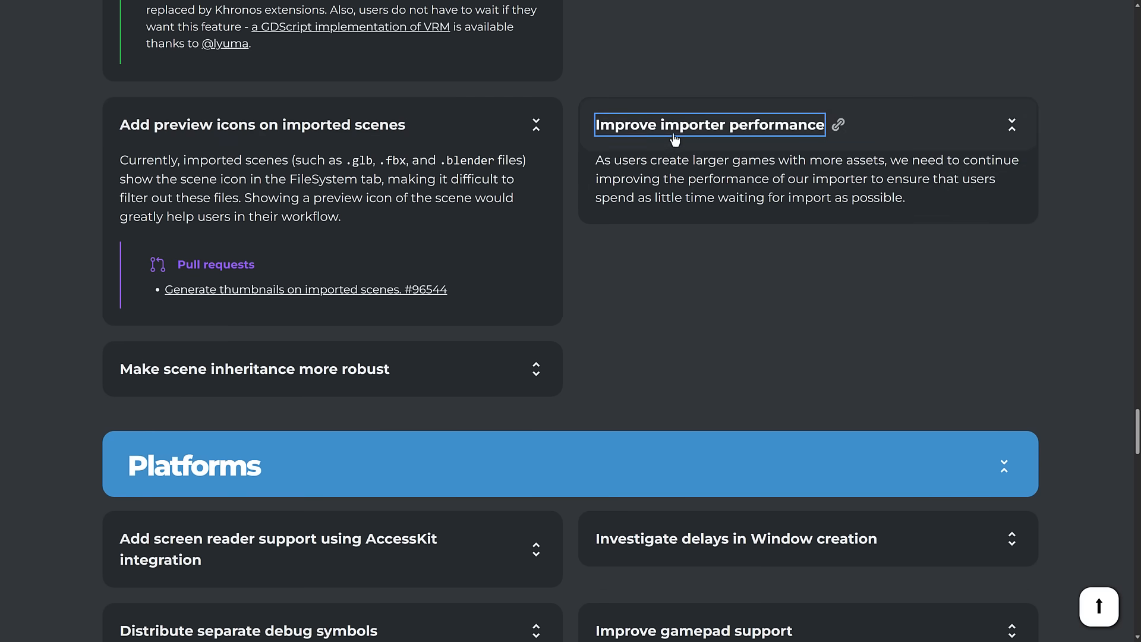
{"action": "scroll", "scroll_direction": "down", "scroll_amount": 3}
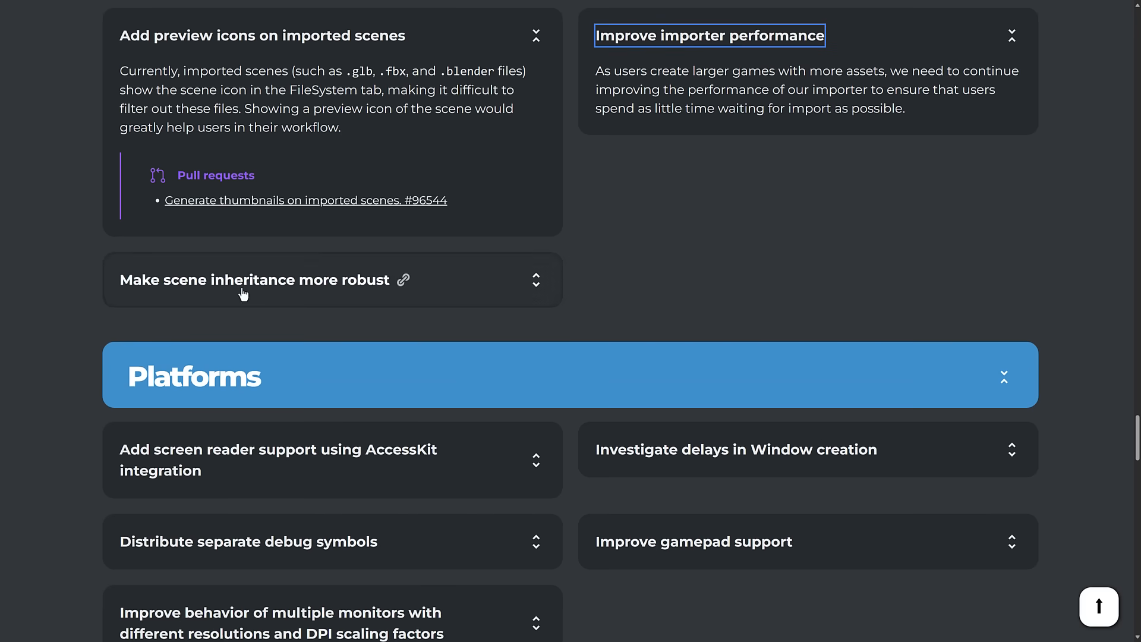
{"action": "left_click", "coordinate": [253, 280]}
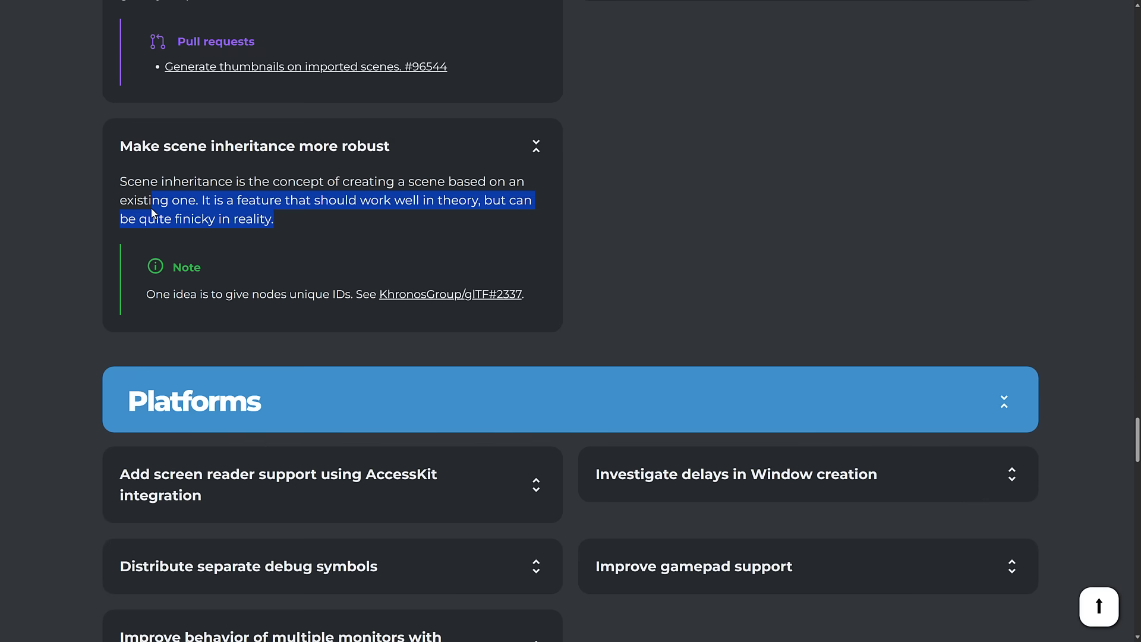
{"action": "left_click", "coordinate": [152, 208]}
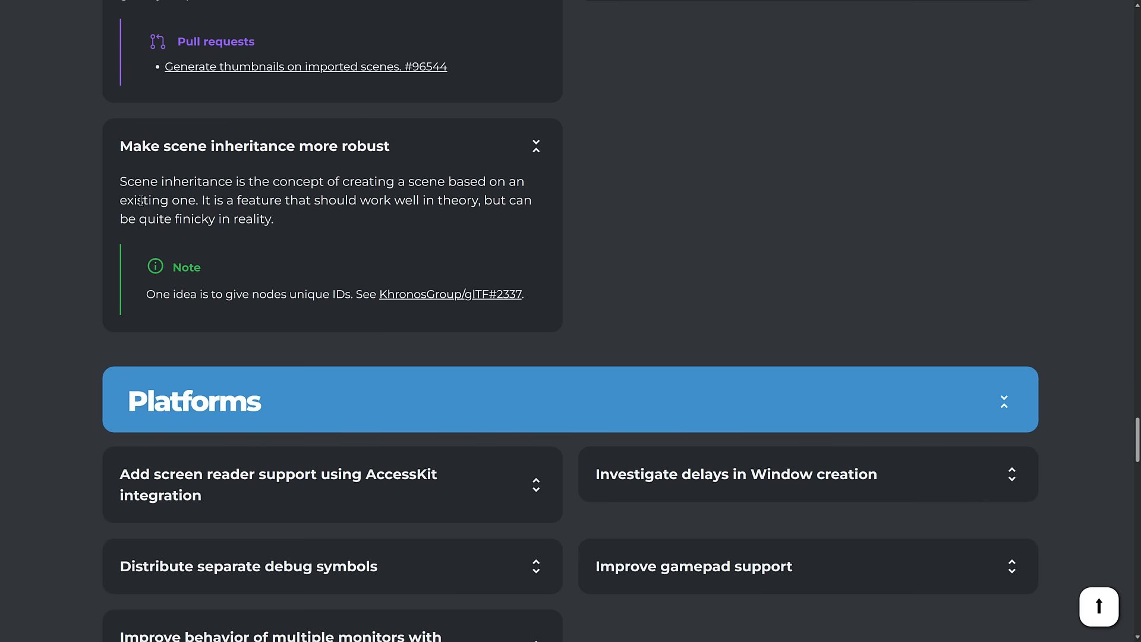
{"action": "scroll", "scroll_direction": "down", "scroll_amount": 3}
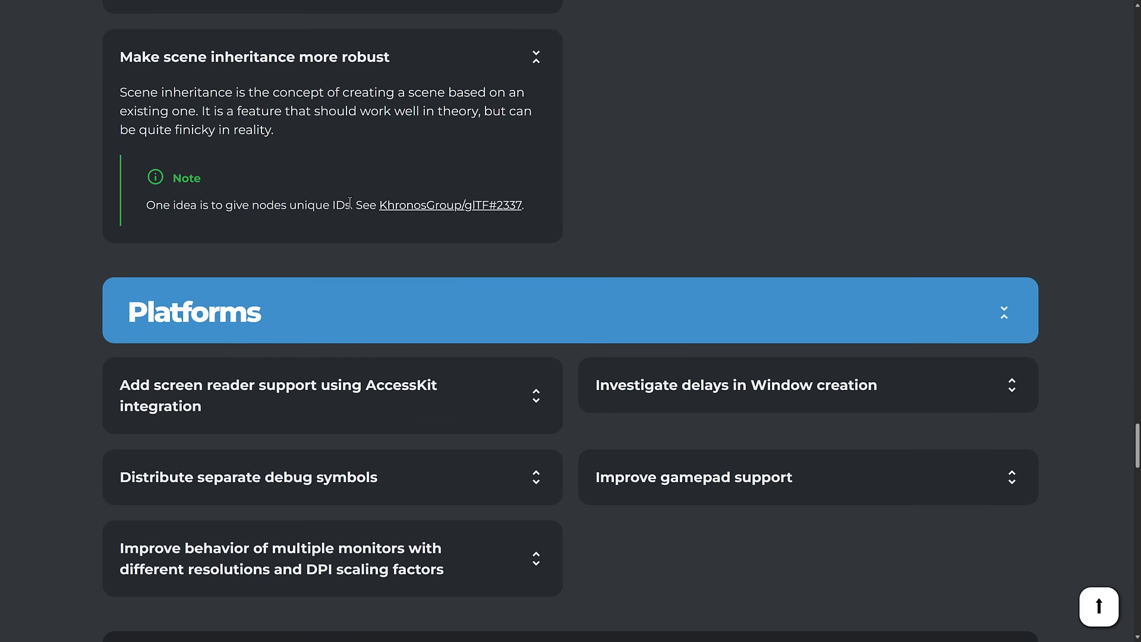
Expand the screen reader, Window creation delays, debug symbols and gamepad support cards
{"action": "scroll", "scroll_direction": "down", "scroll_amount": 3}
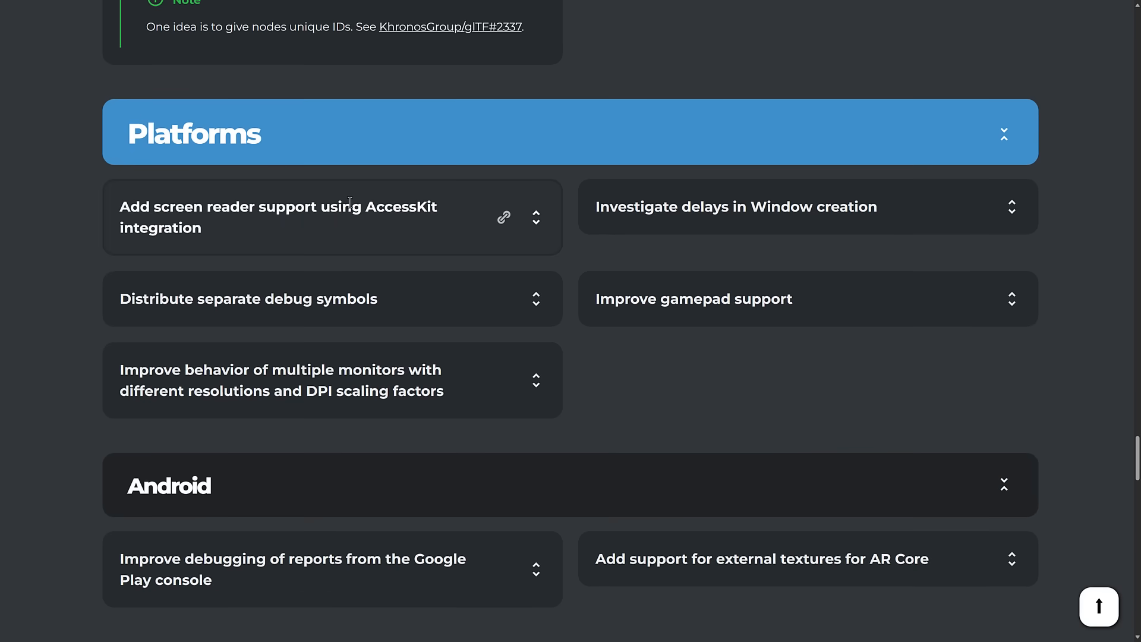
{"action": "left_click", "coordinate": [279, 216]}
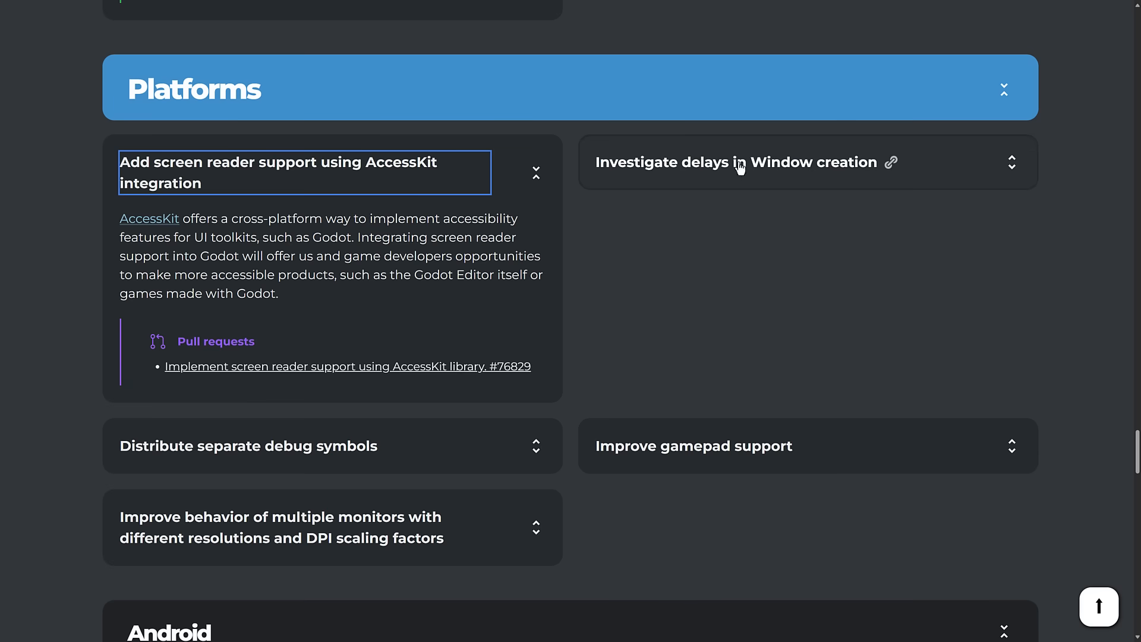
{"action": "left_click", "coordinate": [741, 162]}
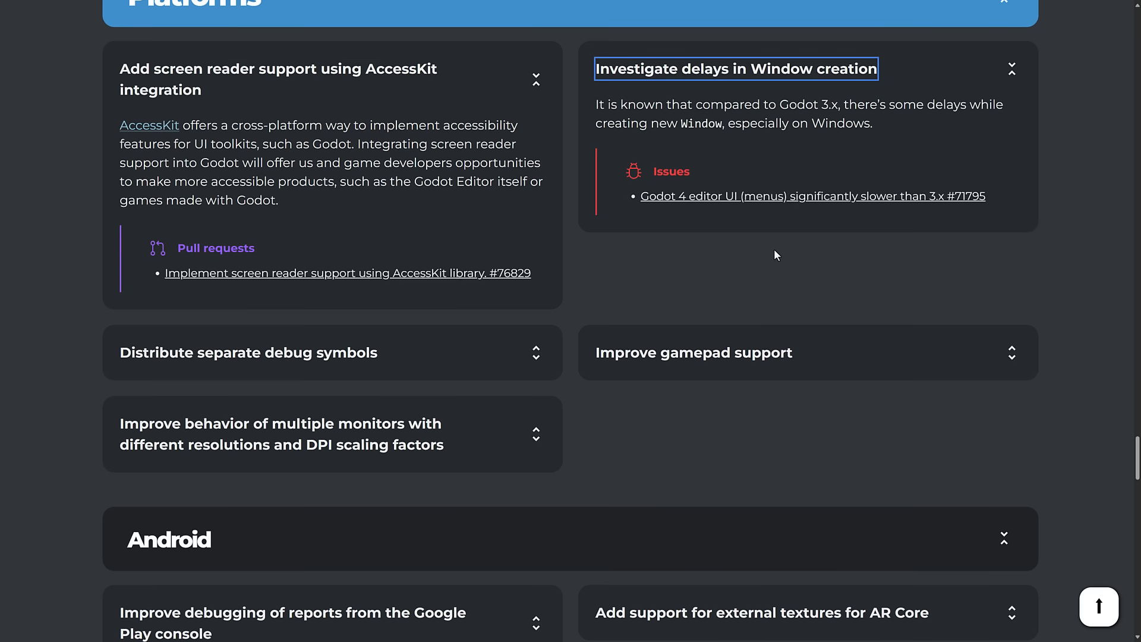
{"action": "left_click", "coordinate": [249, 352]}
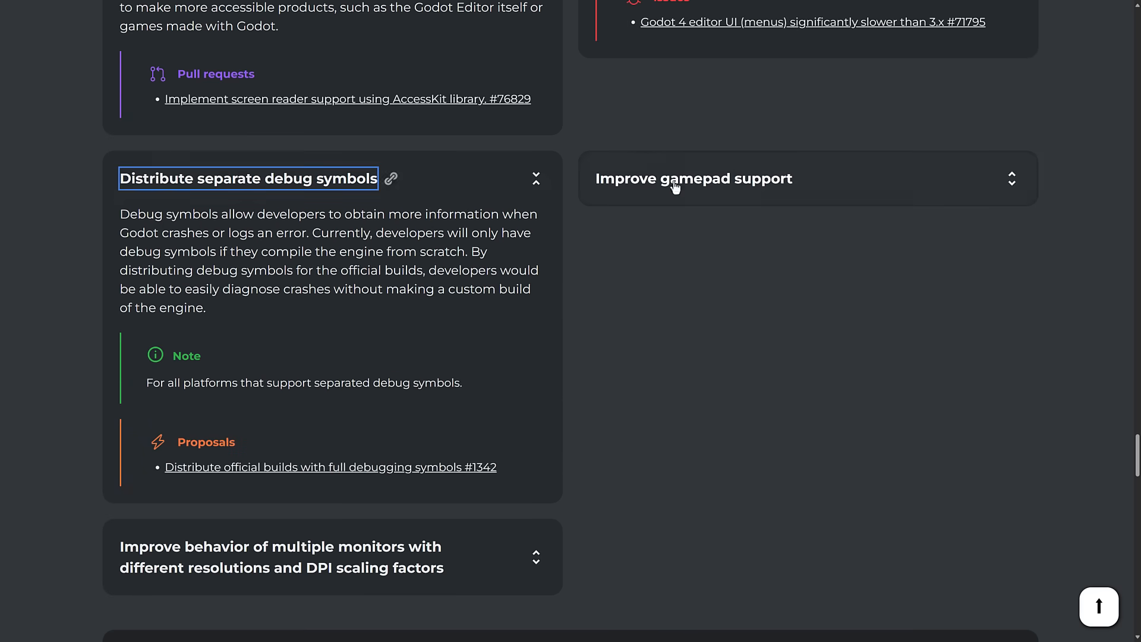
{"action": "left_click", "coordinate": [695, 179]}
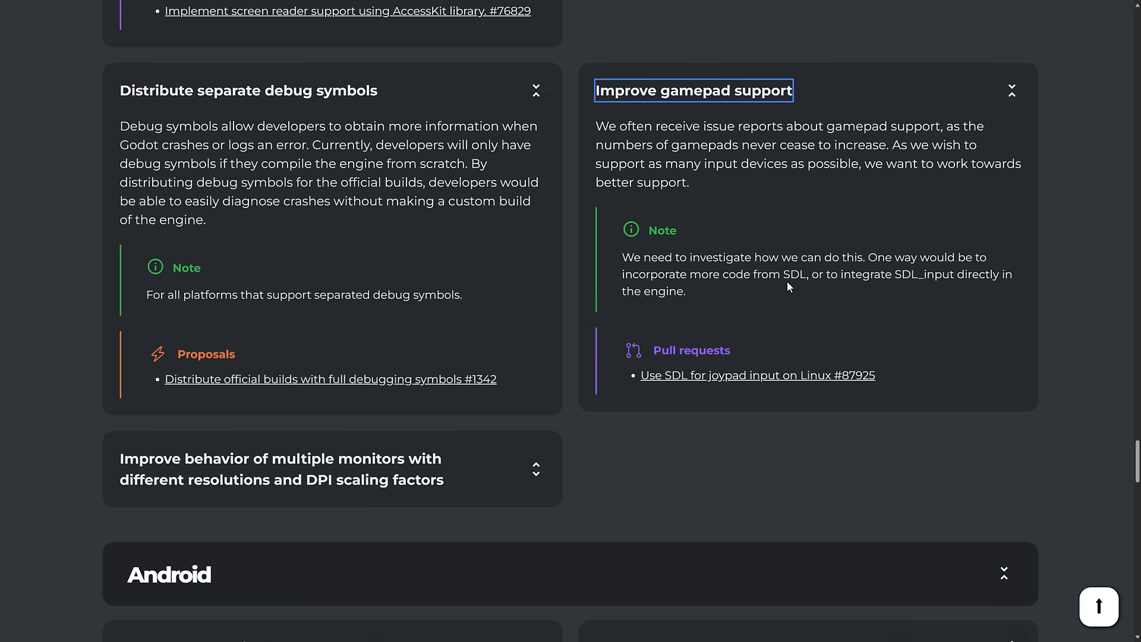
Expand the multiple monitors with different DPI scaling card, continuing toward Android
{"action": "scroll", "scroll_direction": "down", "scroll_amount": 3}
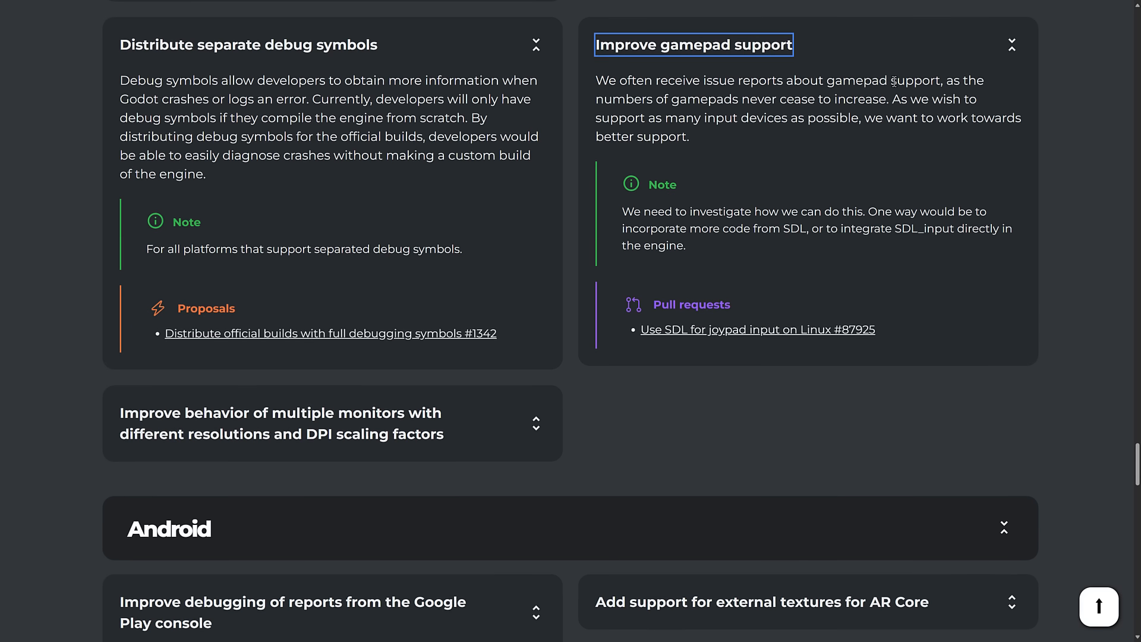
{"action": "mouse_move", "coordinate": [816, 114]}
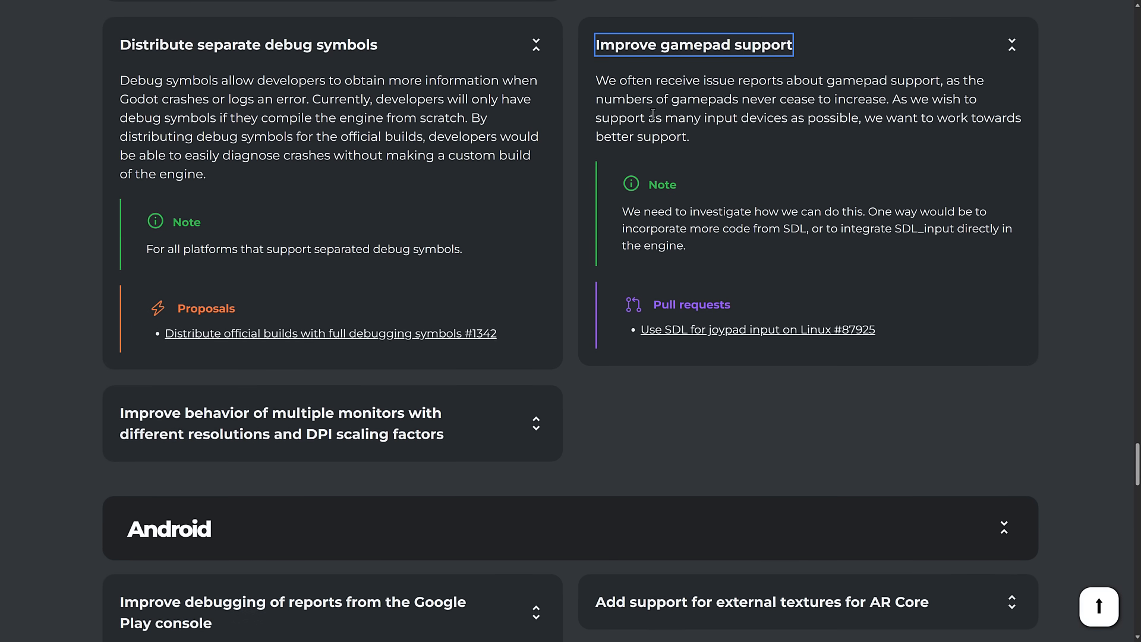
{"action": "scroll", "scroll_direction": "down", "scroll_amount": 3}
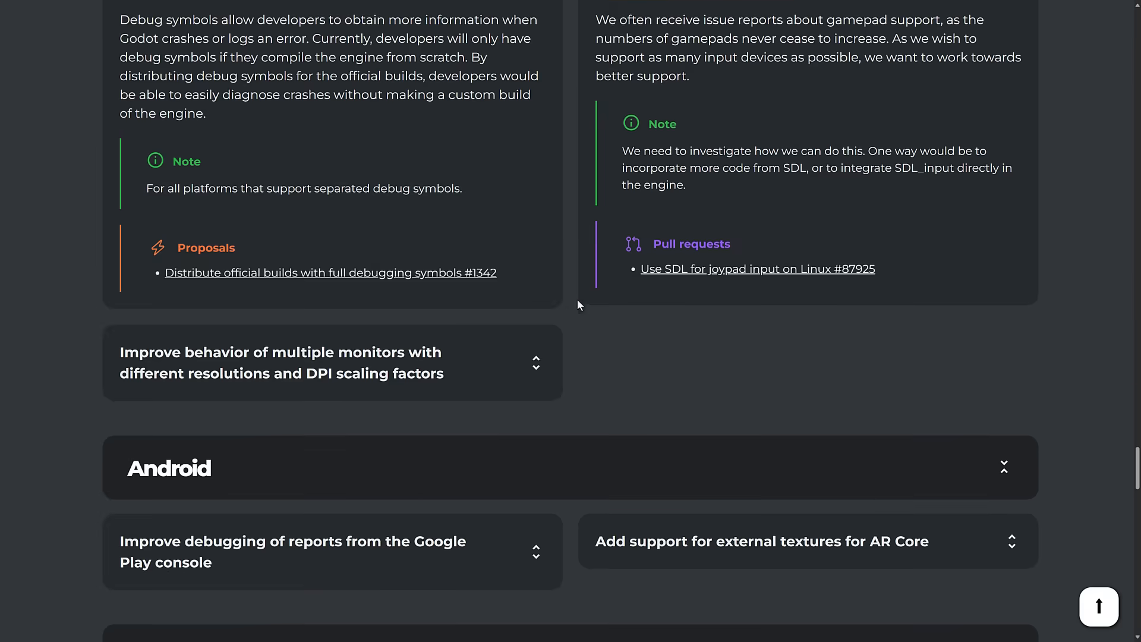
{"action": "left_click", "coordinate": [281, 362]}
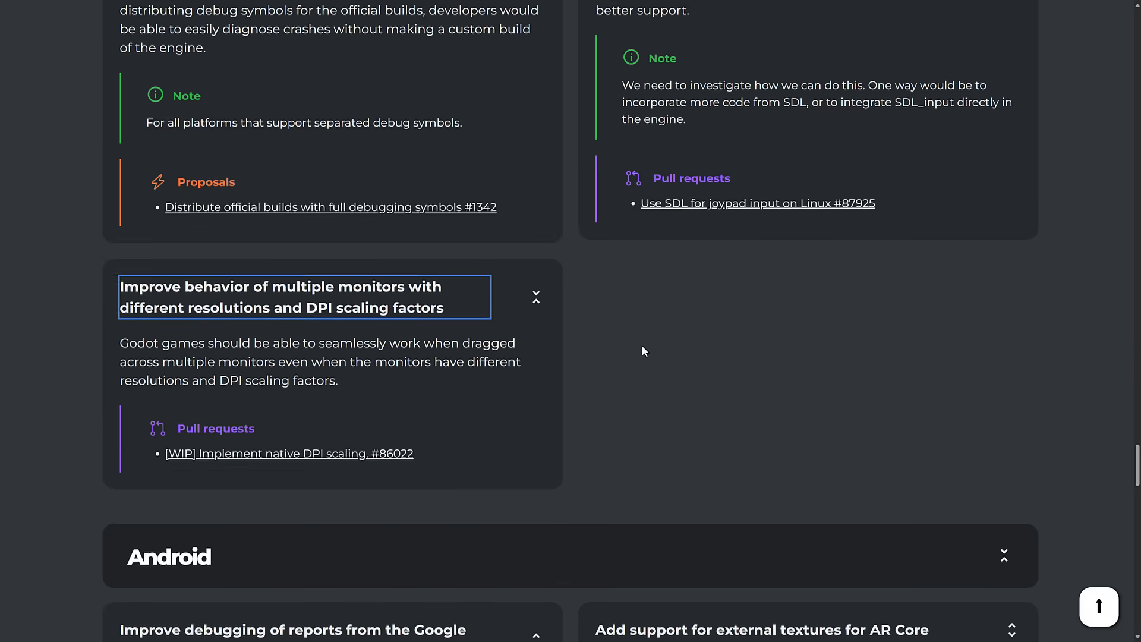
{"action": "scroll", "scroll_direction": "down", "scroll_amount": 3}
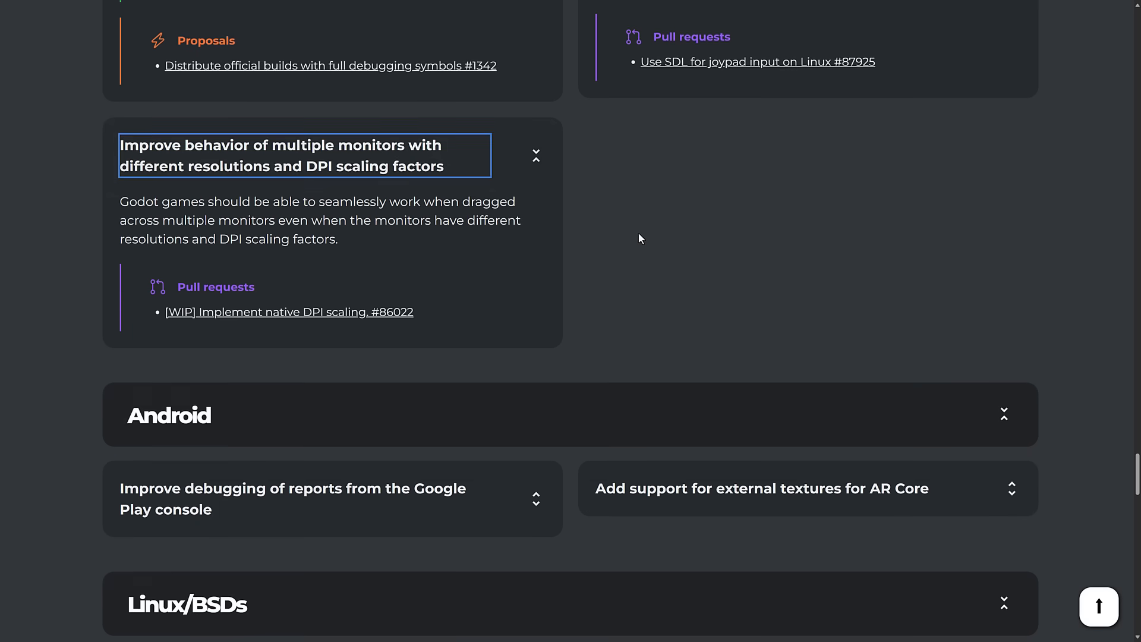
Expand the Google Play debugging, AR Core textures and Wayland multi-window cards
{"action": "scroll", "scroll_direction": "down", "scroll_amount": 3}
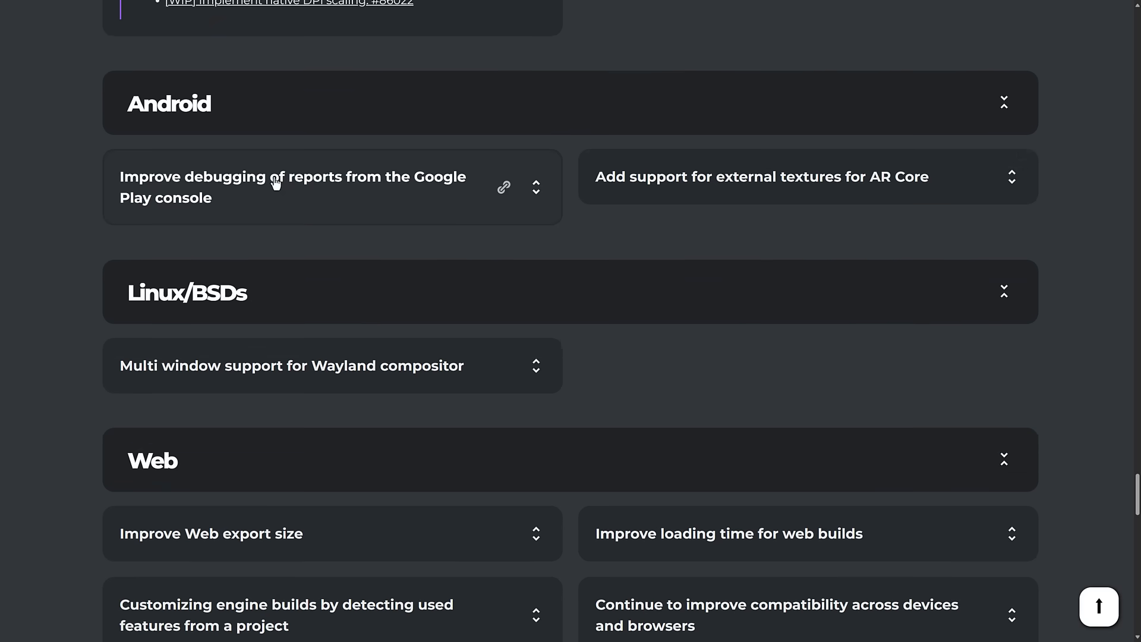
{"action": "left_click", "coordinate": [292, 188]}
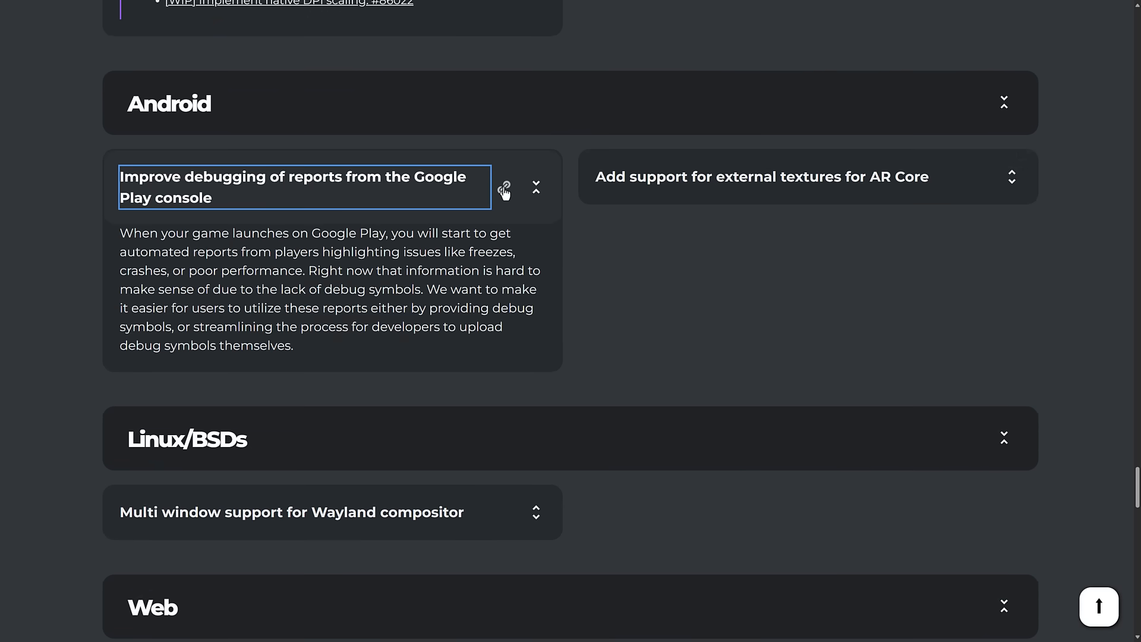
{"action": "left_click", "coordinate": [764, 176]}
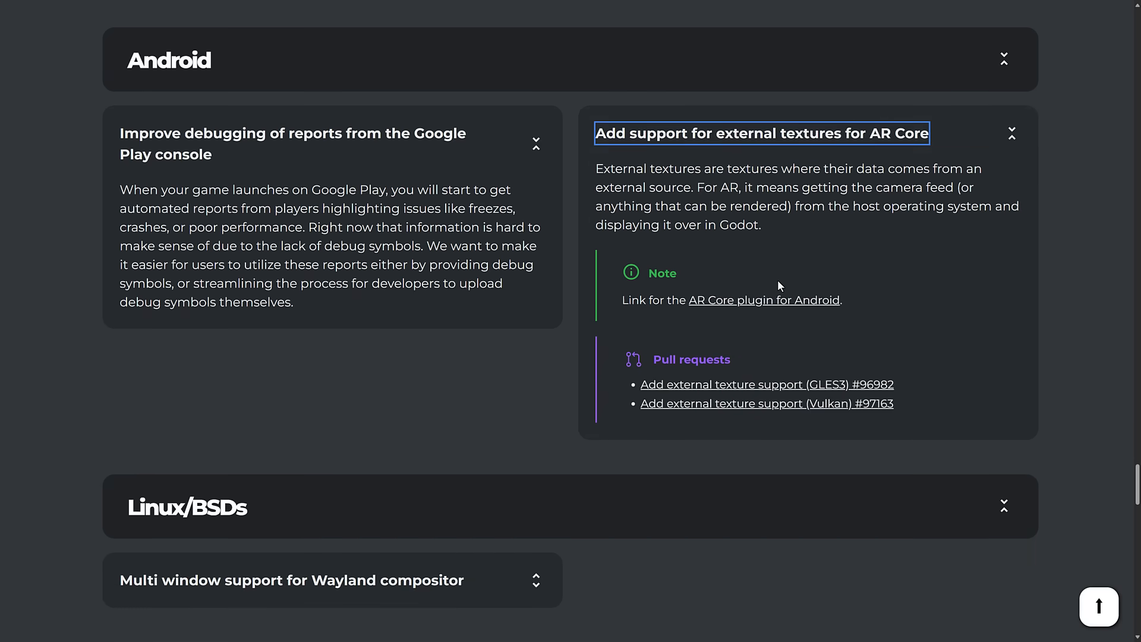
{"action": "scroll", "scroll_direction": "down", "scroll_amount": 3}
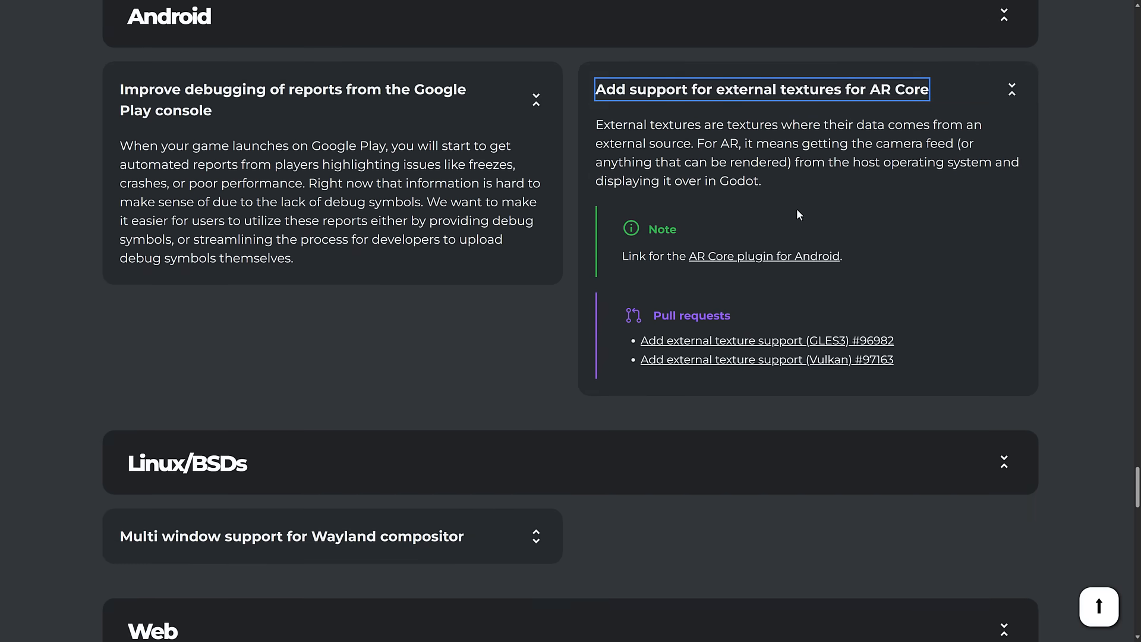
{"action": "scroll", "scroll_direction": "down", "scroll_amount": 3}
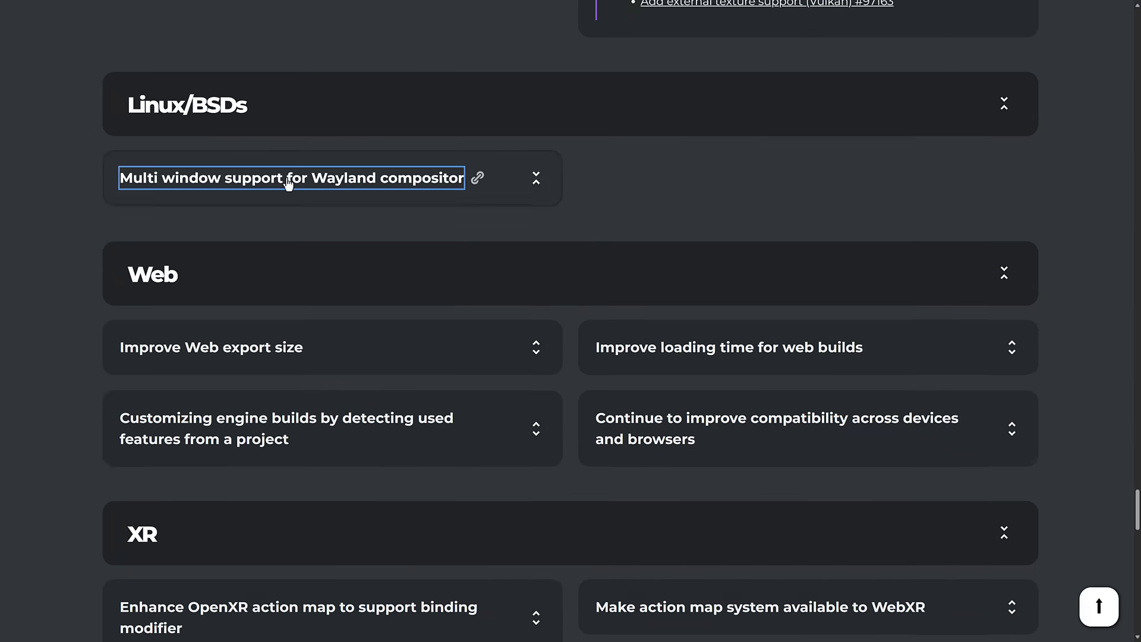
{"action": "left_click", "coordinate": [290, 178]}
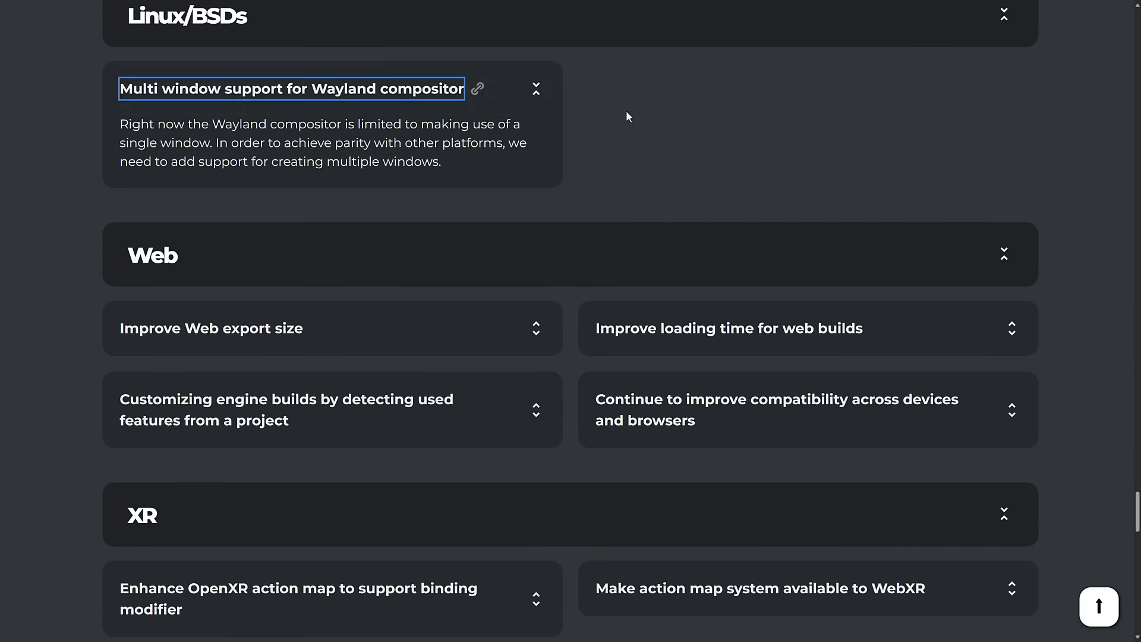
Expand the Web export size, loading time and devices/browsers compatibility cards
{"action": "left_click", "coordinate": [211, 328]}
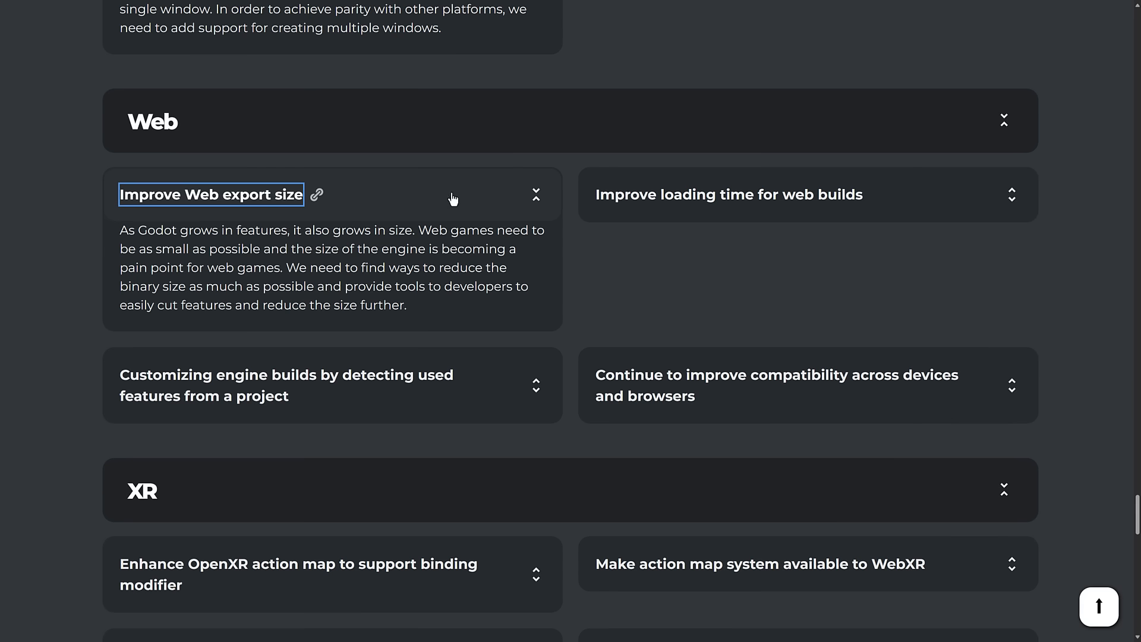
{"action": "left_click", "coordinate": [730, 195]}
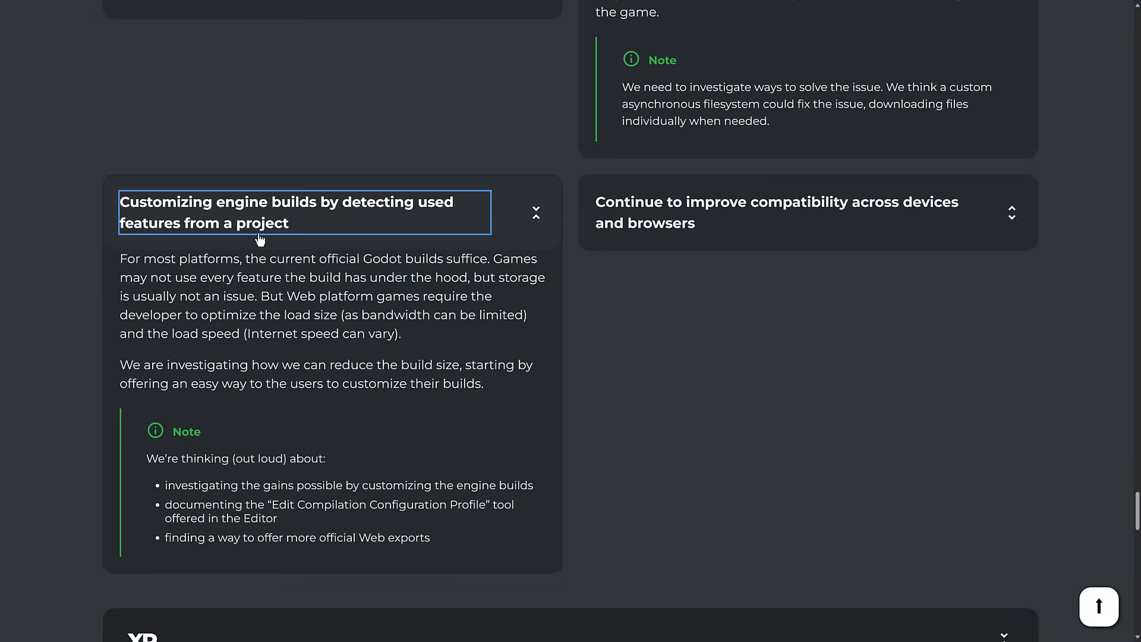
{"action": "mouse_move", "coordinate": [309, 227]}
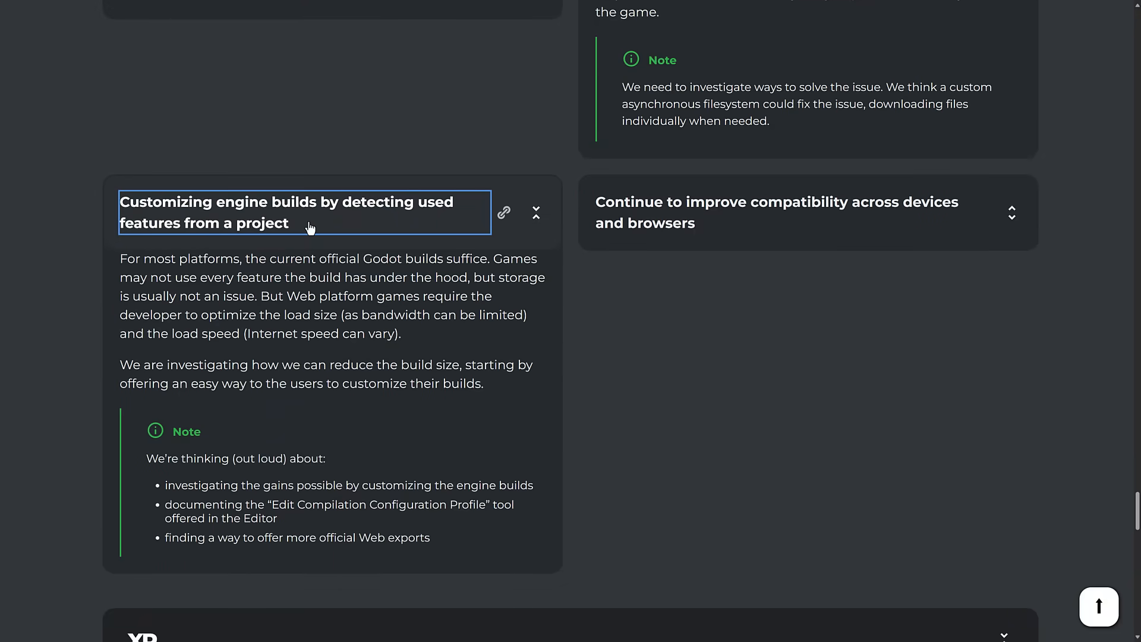
{"action": "left_click", "coordinate": [1013, 212]}
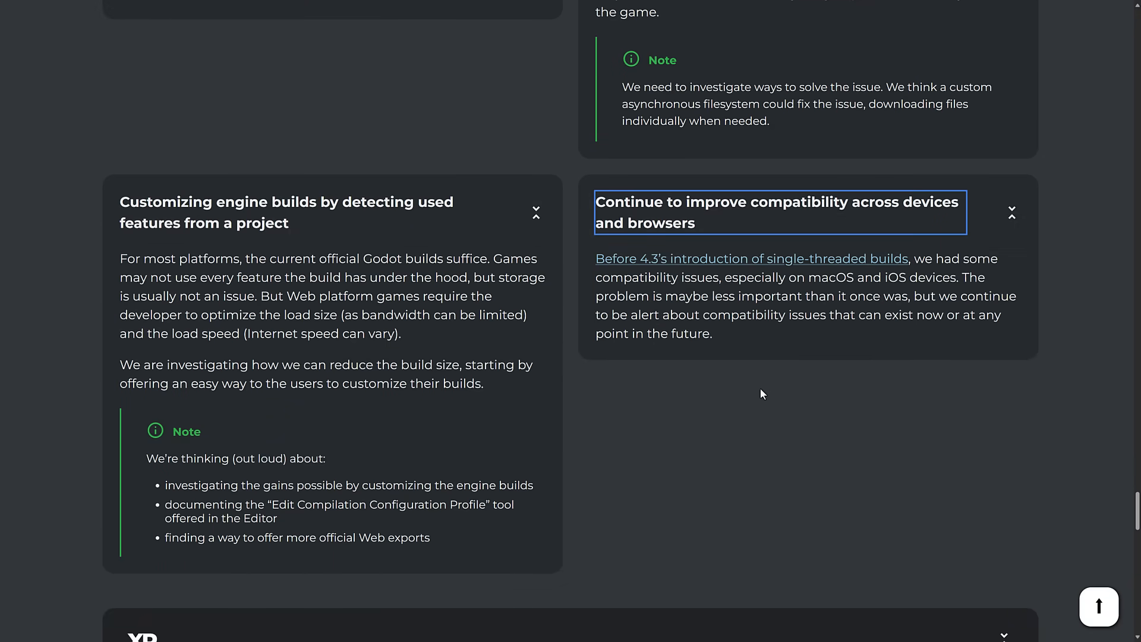
Expand the WebXR action map and DirectX12/Metal support cards in the XR section
{"action": "scroll", "scroll_direction": "down", "scroll_amount": 3}
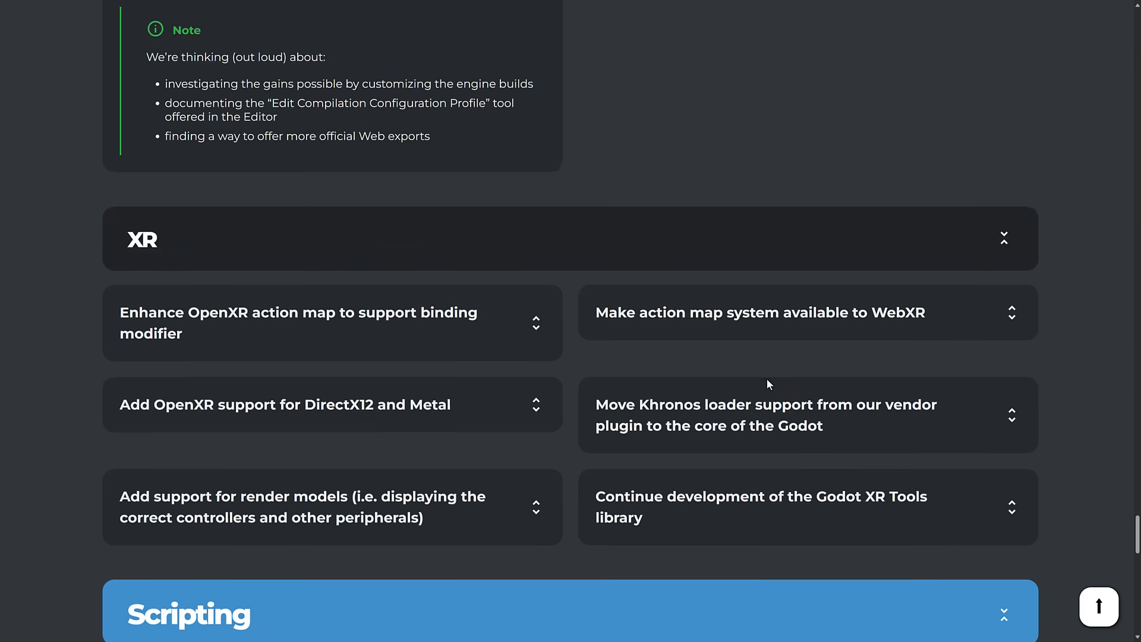
{"action": "scroll", "scroll_direction": "down", "scroll_amount": 3}
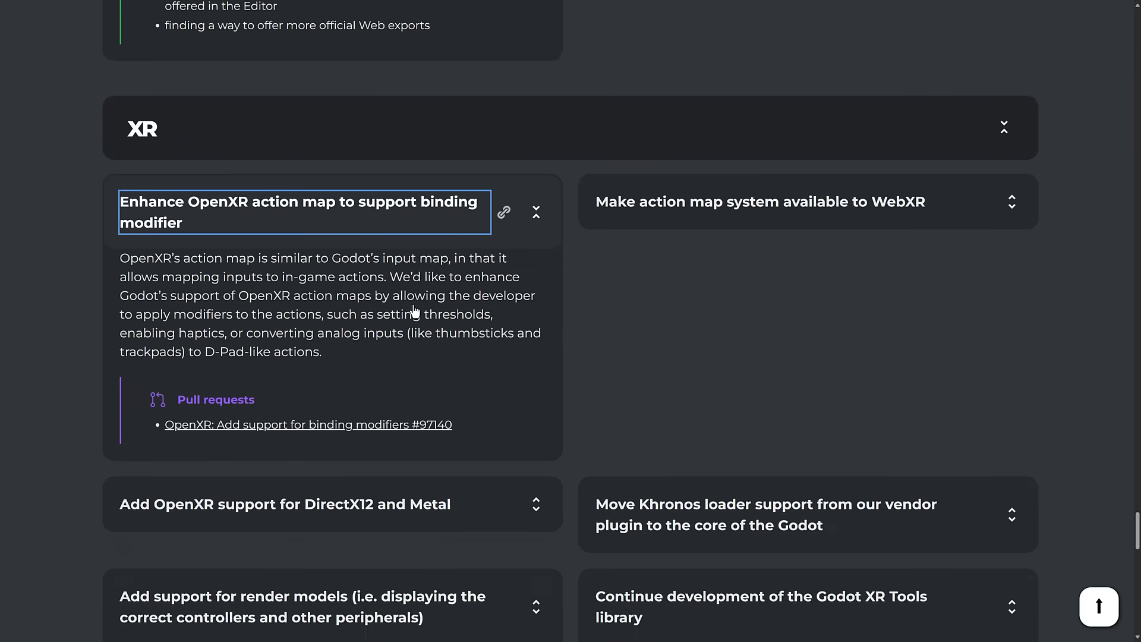
{"action": "scroll", "scroll_direction": "down", "scroll_amount": 3}
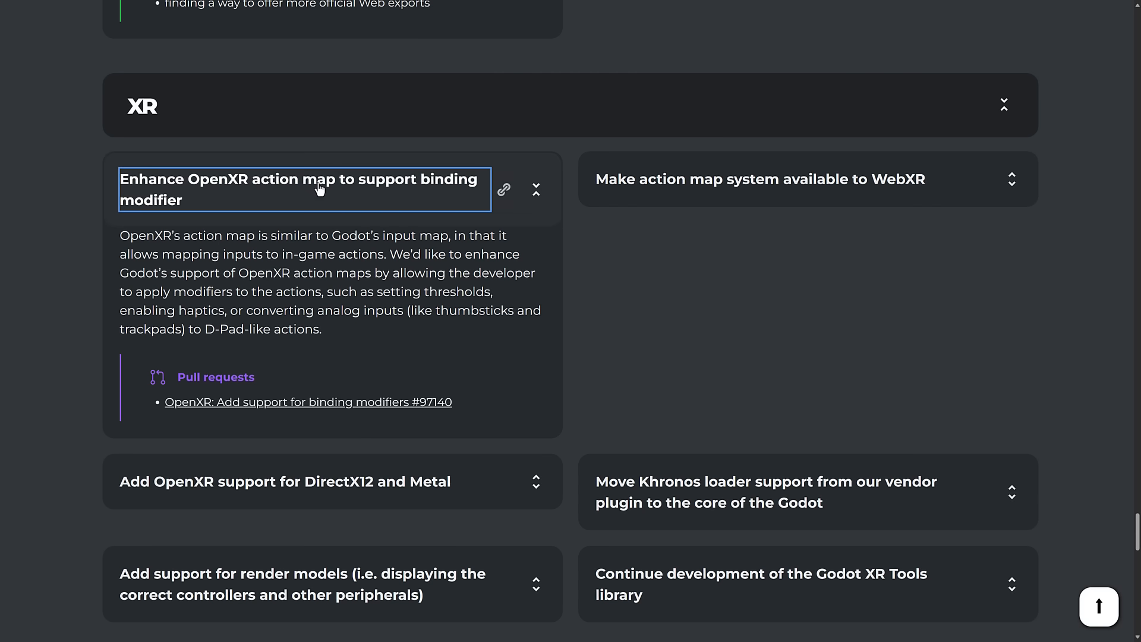
{"action": "left_click", "coordinate": [761, 180]}
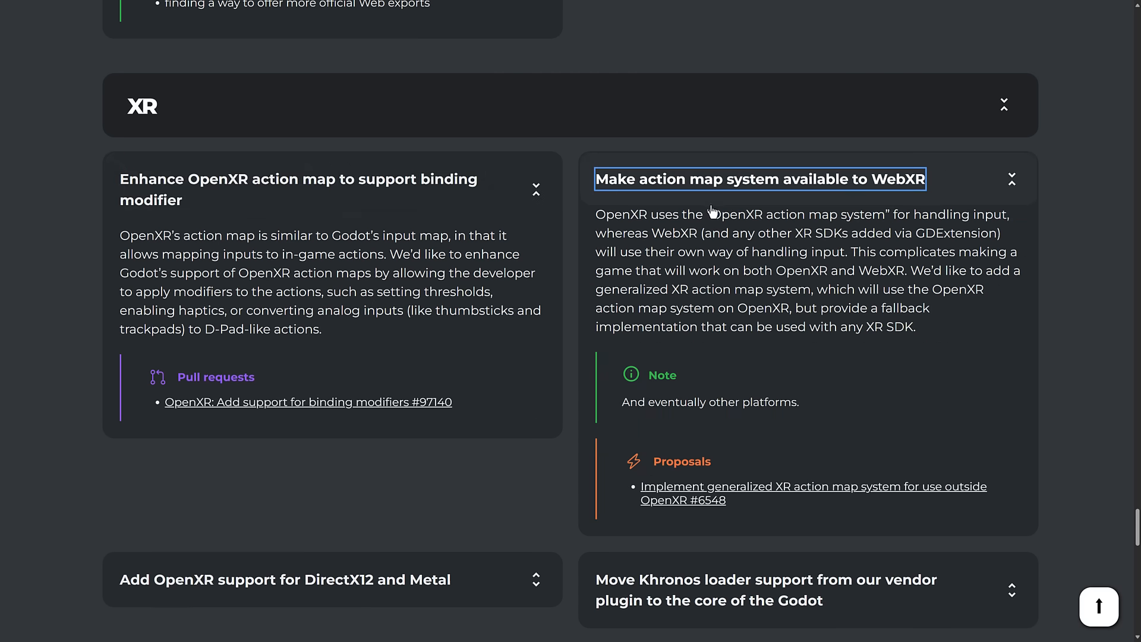
{"action": "scroll", "scroll_direction": "down", "scroll_amount": 3}
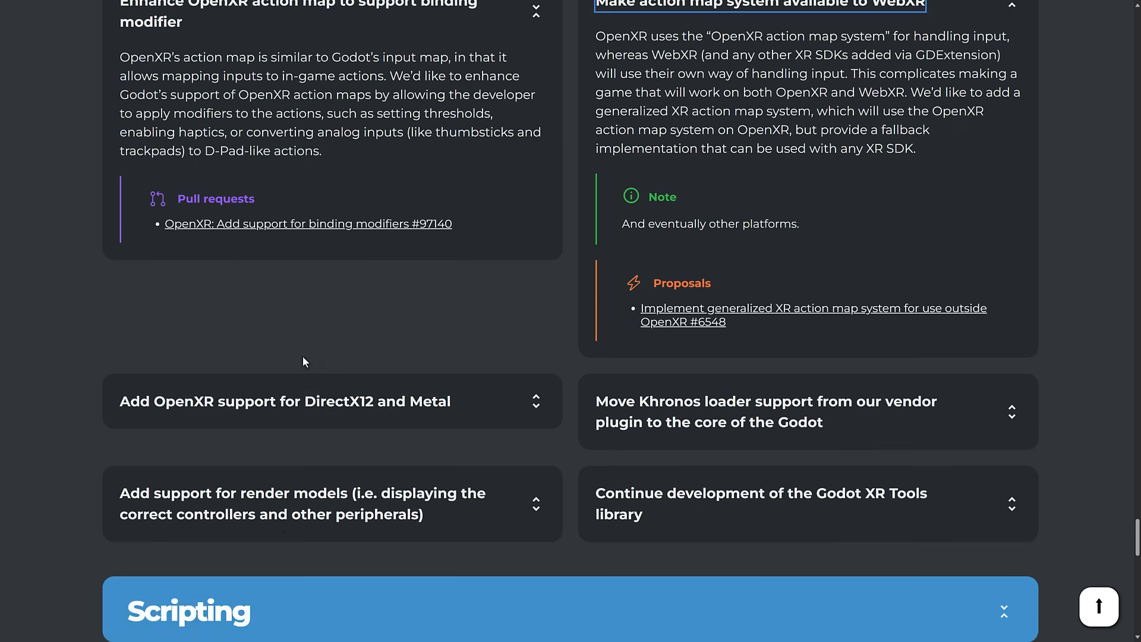
{"action": "left_click", "coordinate": [286, 402]}
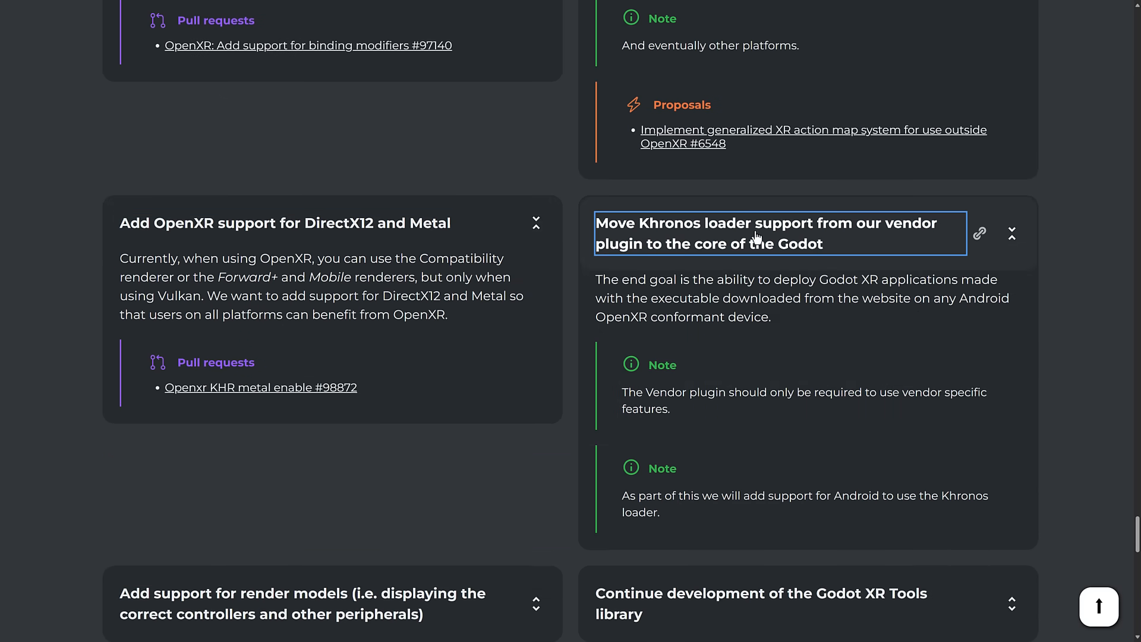
{"action": "mouse_move", "coordinate": [769, 258]}
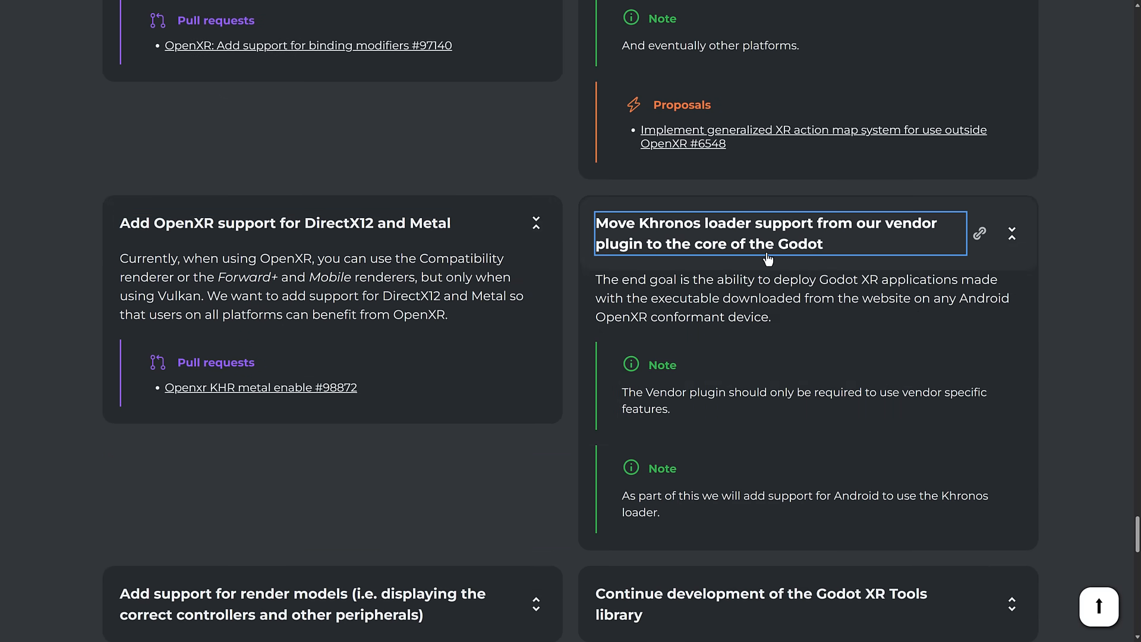
Expand the render models support and Godot XR Tools library cards
{"action": "scroll", "scroll_direction": "down", "scroll_amount": 3}
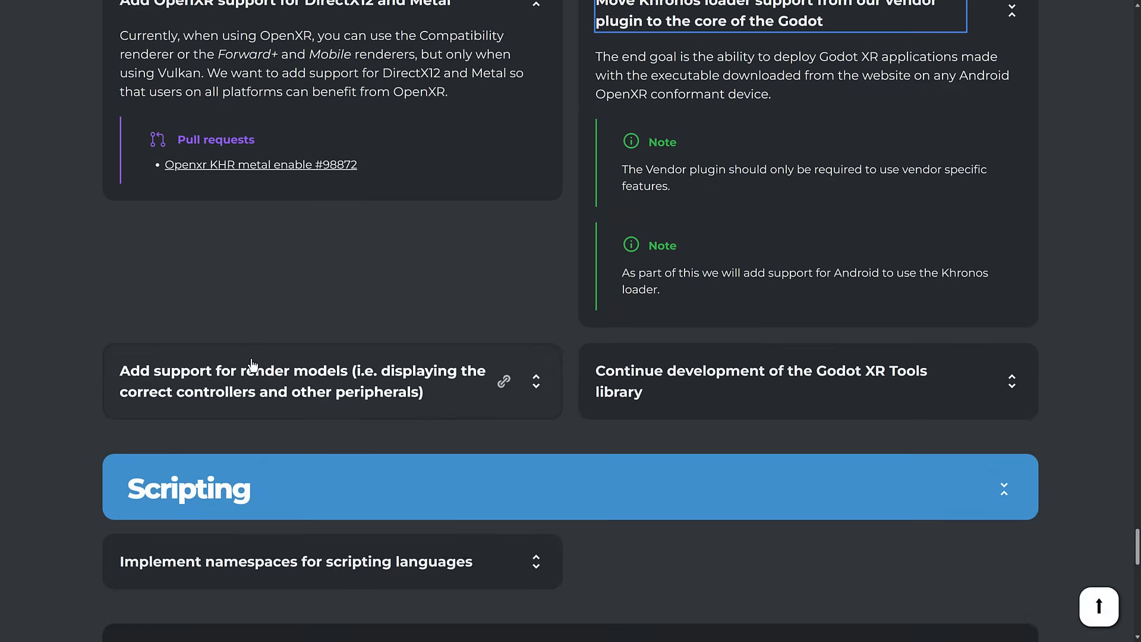
{"action": "left_click", "coordinate": [266, 381]}
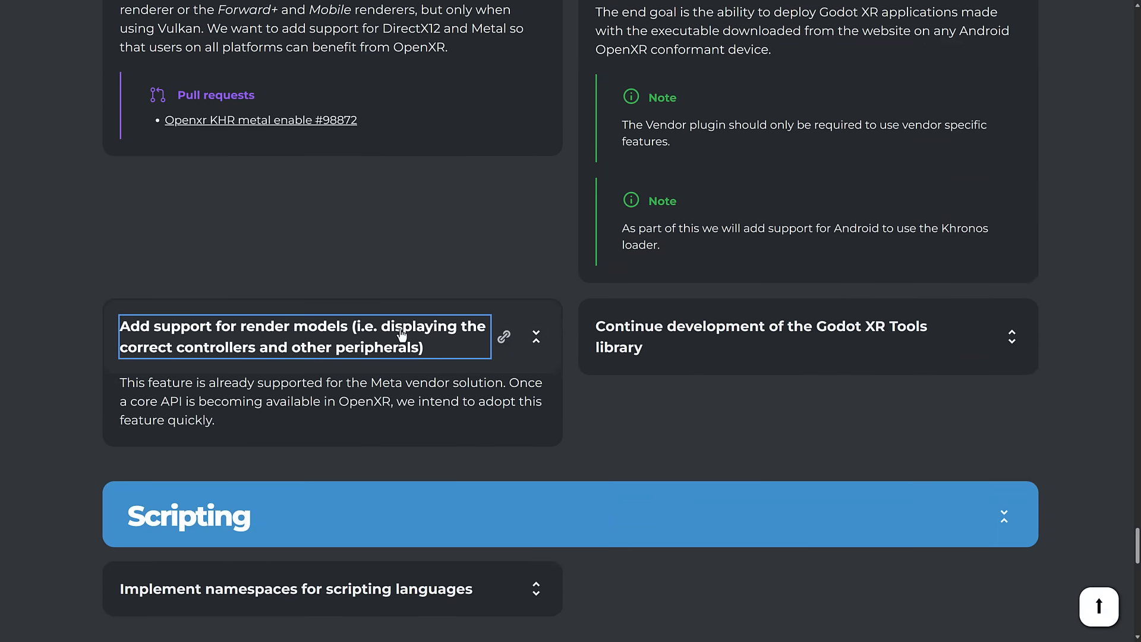
{"action": "scroll", "scroll_direction": "down", "scroll_amount": 3}
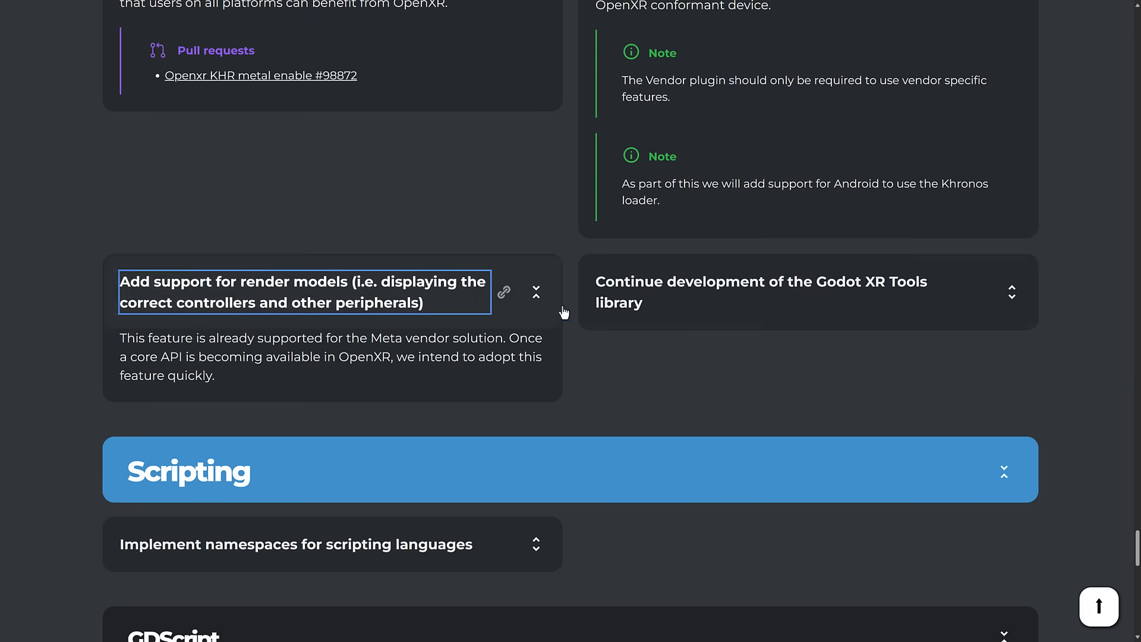
{"action": "left_click", "coordinate": [734, 301]}
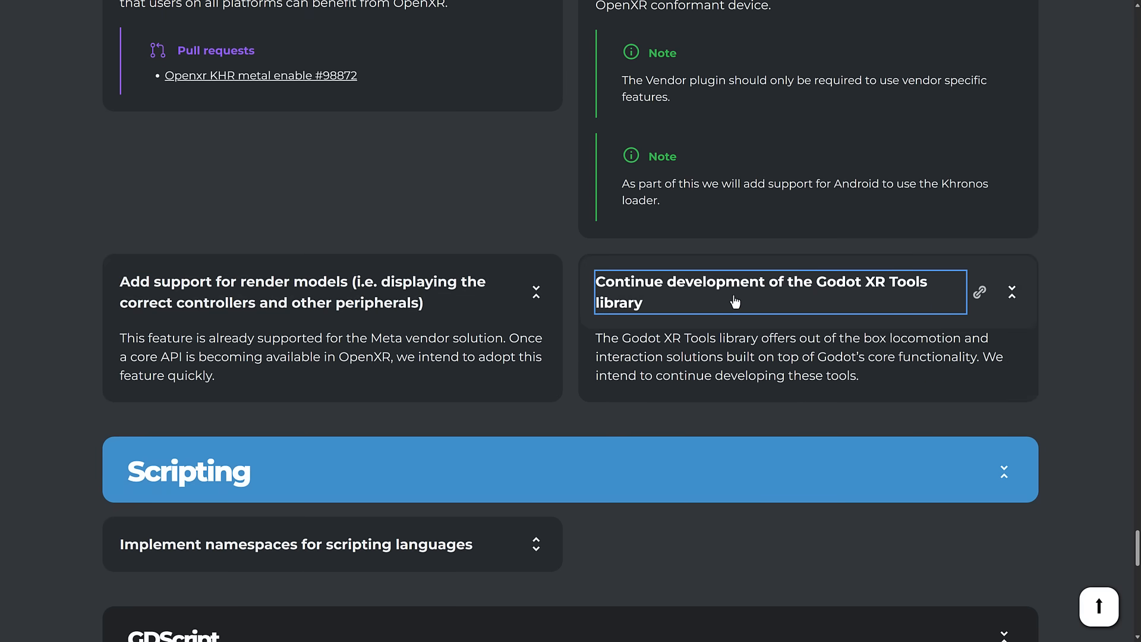
Read the namespaces for scripting languages card and scroll on toward GDScript
{"action": "scroll", "scroll_direction": "down", "scroll_amount": 3}
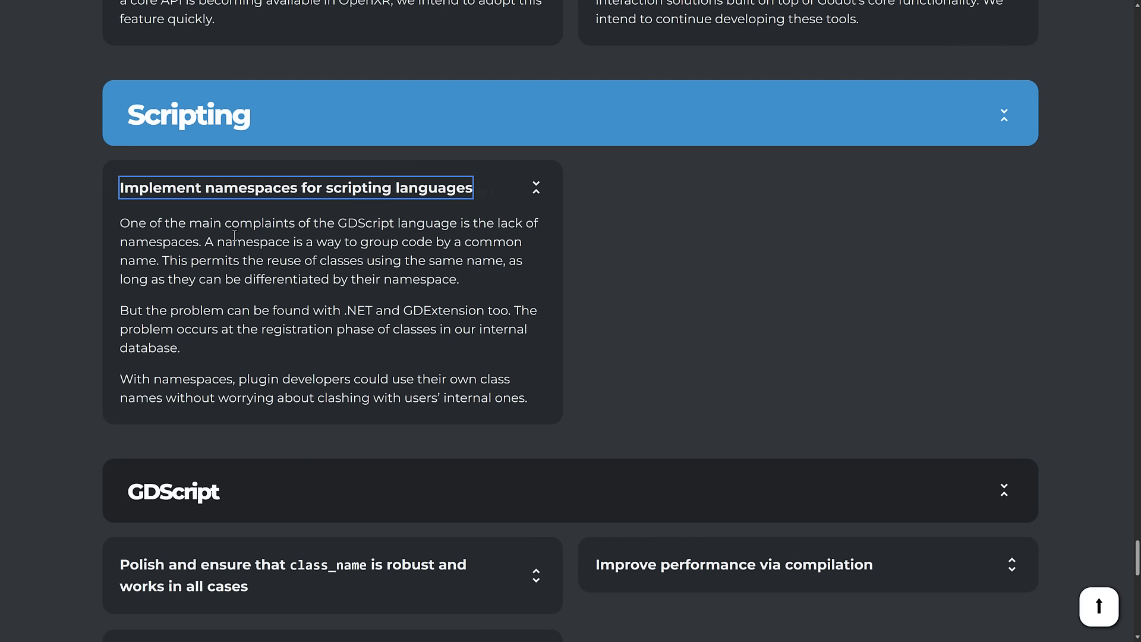
{"action": "mouse_move", "coordinate": [671, 254]}
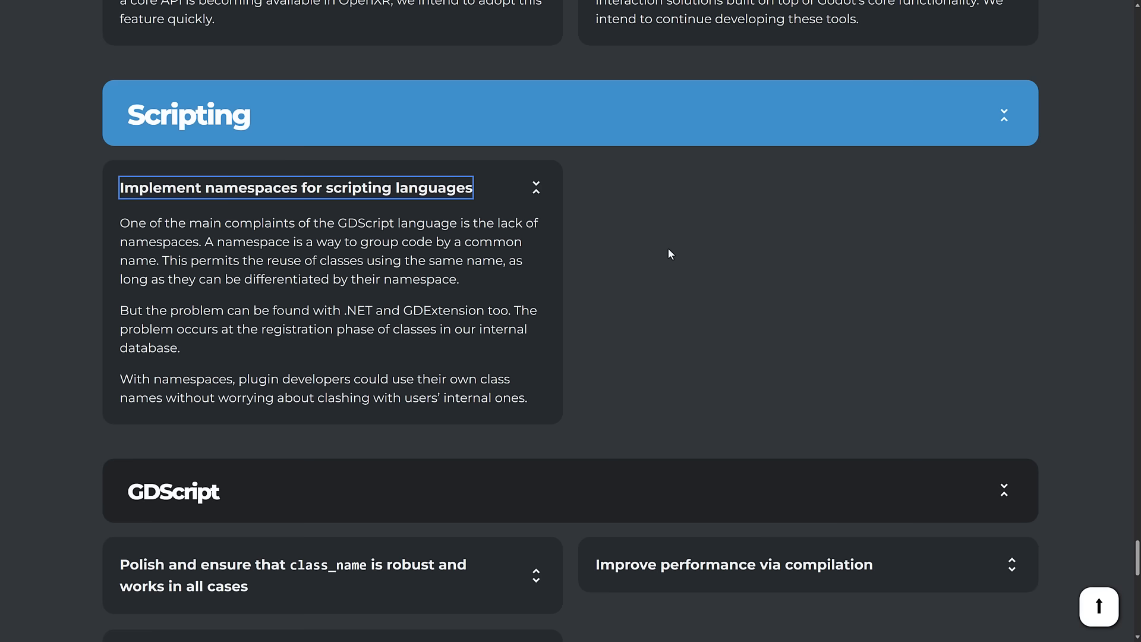
{"action": "scroll", "scroll_direction": "down", "scroll_amount": 3}
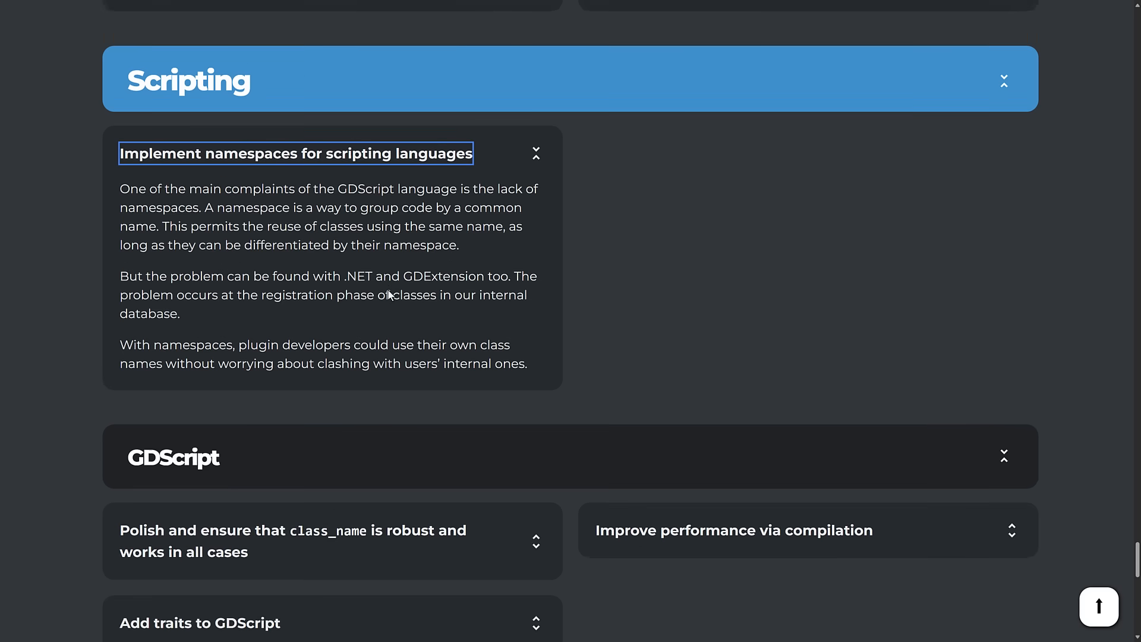
{"action": "scroll", "scroll_direction": "down", "scroll_amount": 3}
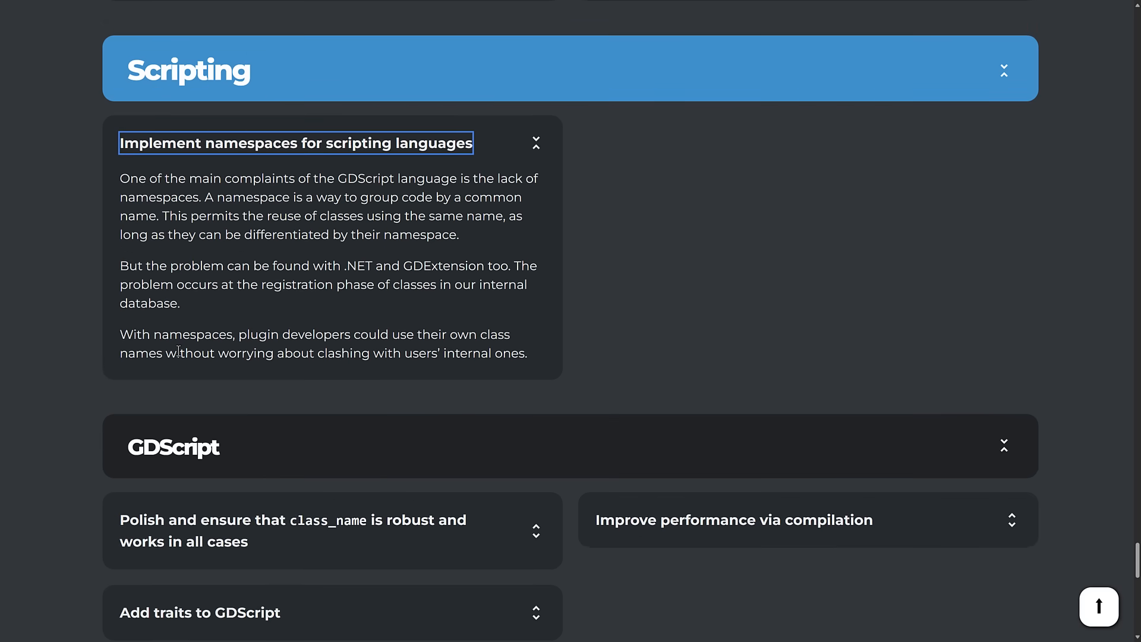
{"action": "scroll", "scroll_direction": "down", "scroll_amount": 3}
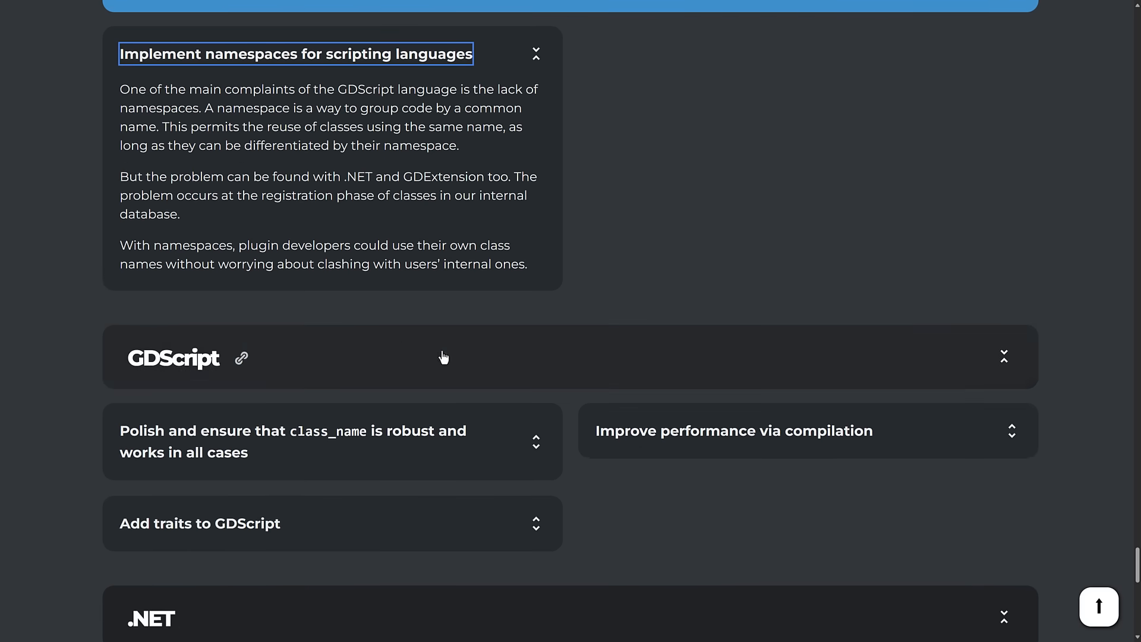
Expand the class_name polish and performance via compilation cards, then continue toward .NET
{"action": "left_click", "coordinate": [292, 441]}
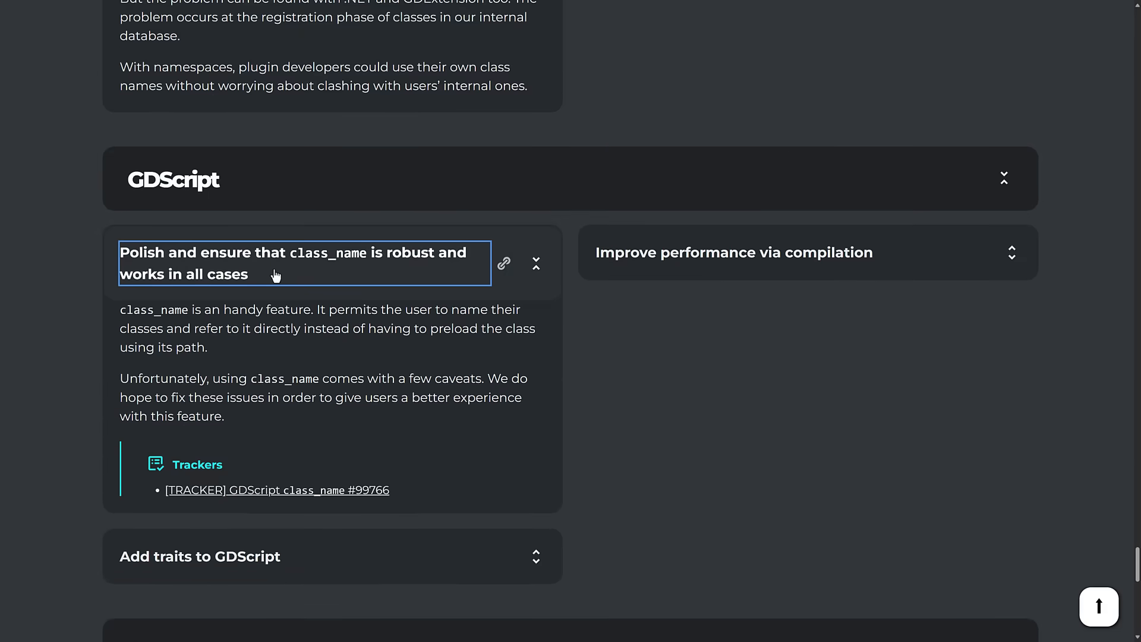
{"action": "scroll", "scroll_direction": "down", "scroll_amount": 3}
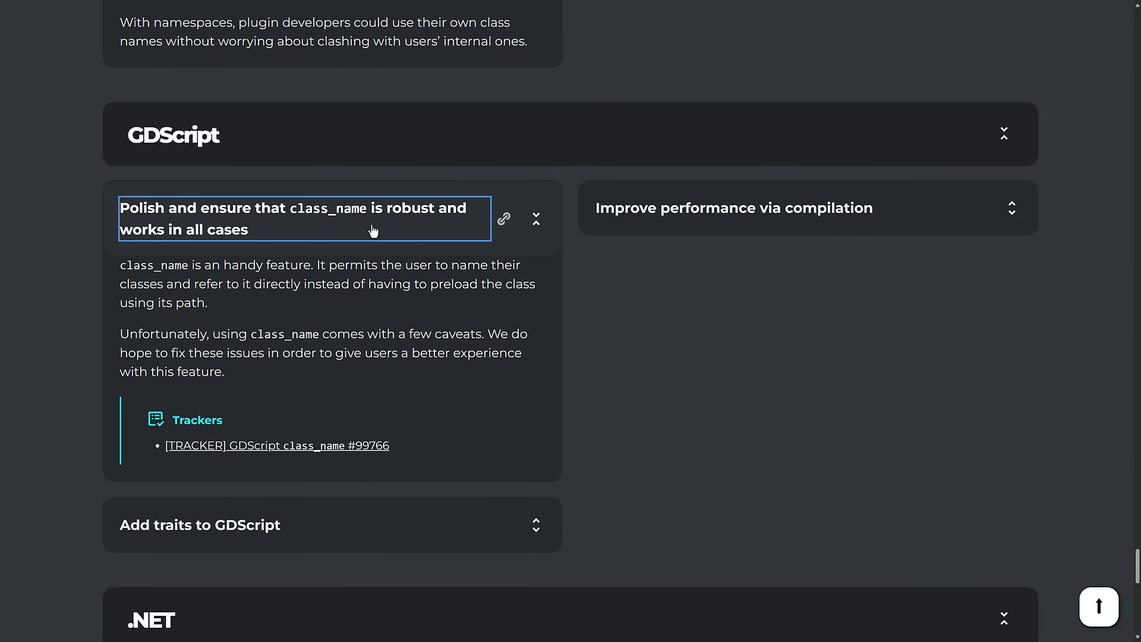
{"action": "left_click", "coordinate": [734, 207]}
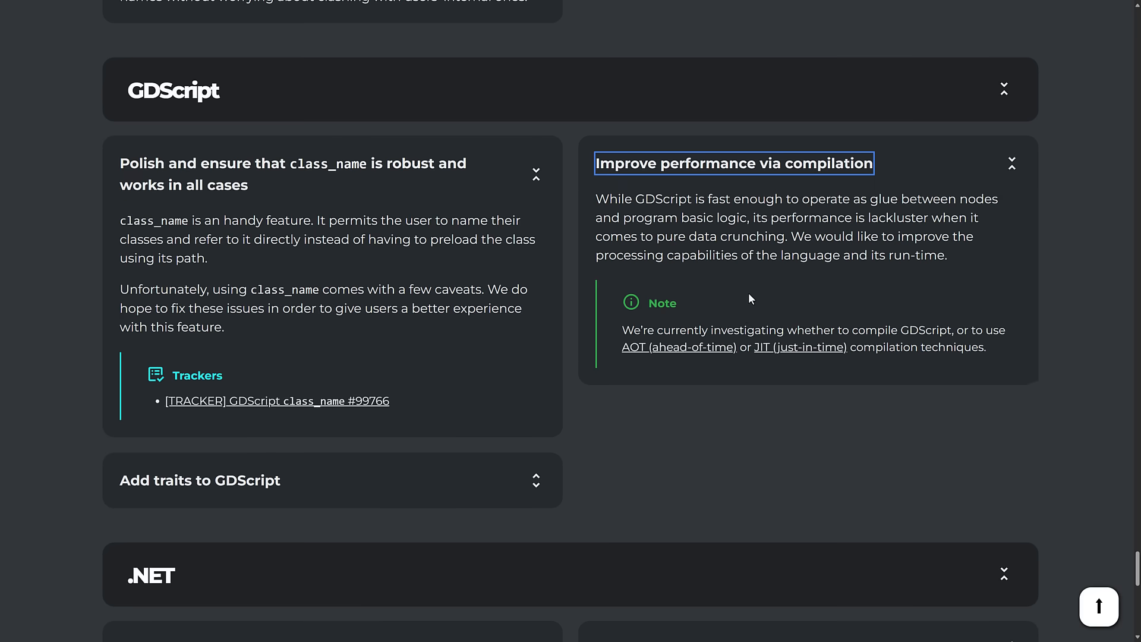
{"action": "mouse_move", "coordinate": [711, 204]}
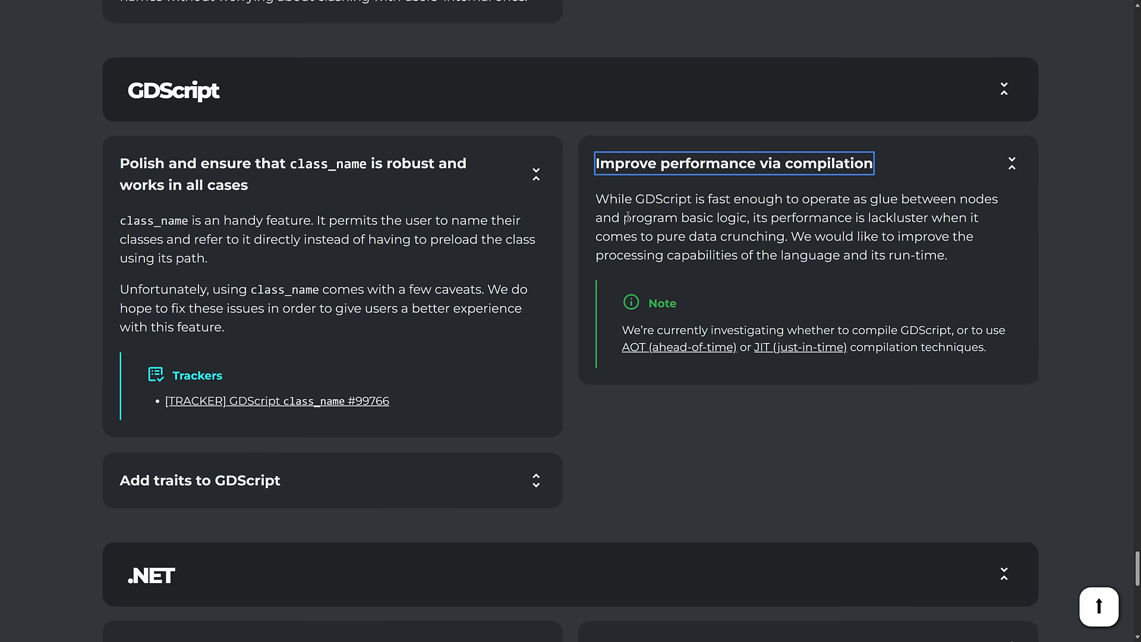
{"action": "mouse_move", "coordinate": [908, 222]}
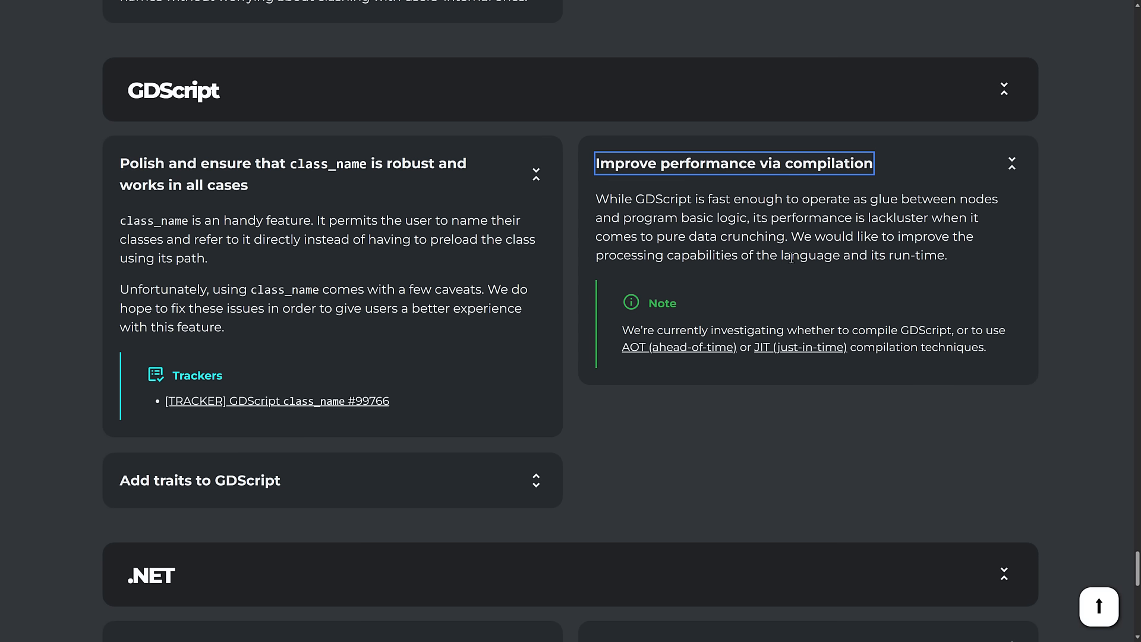
{"action": "scroll", "scroll_direction": "down", "scroll_amount": 3}
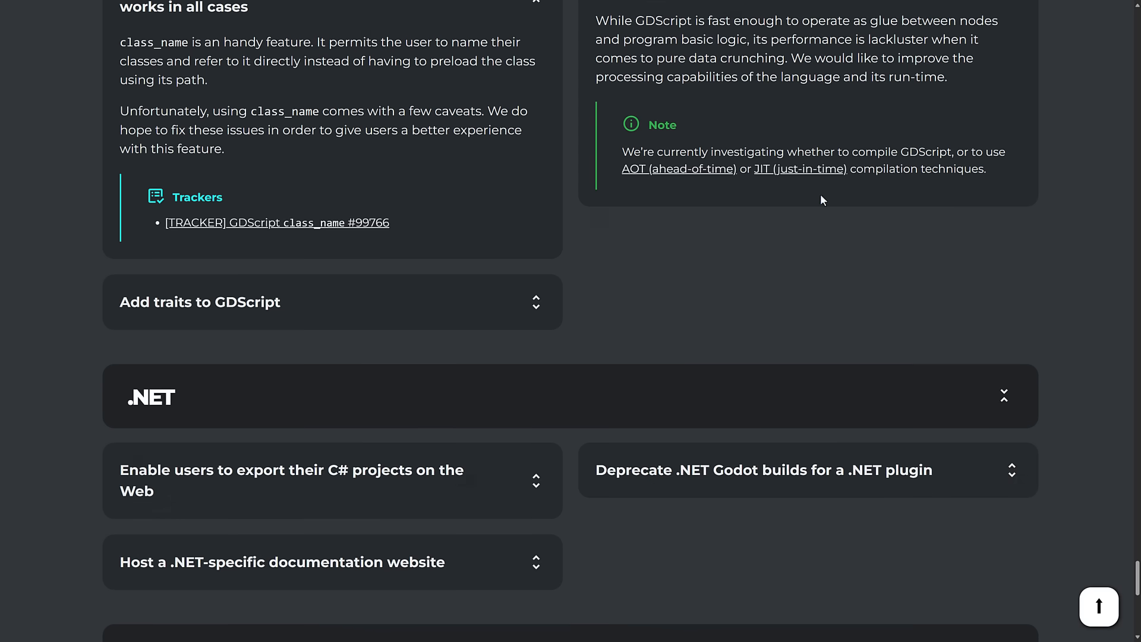
{"action": "mouse_move", "coordinate": [902, 152]}
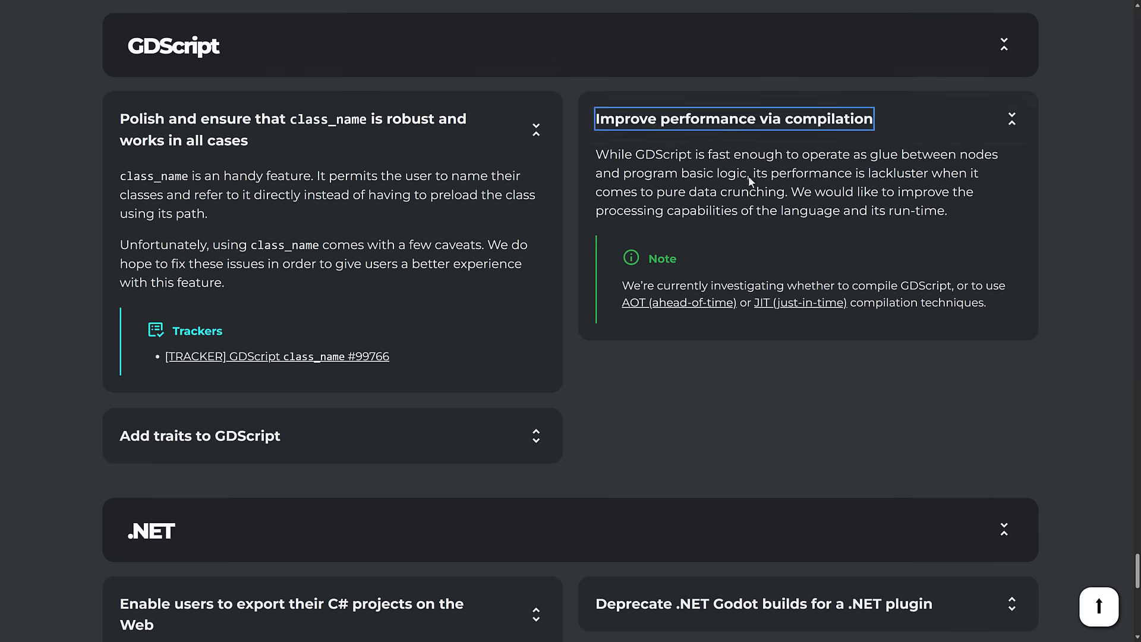
{"action": "mouse_move", "coordinate": [954, 157]}
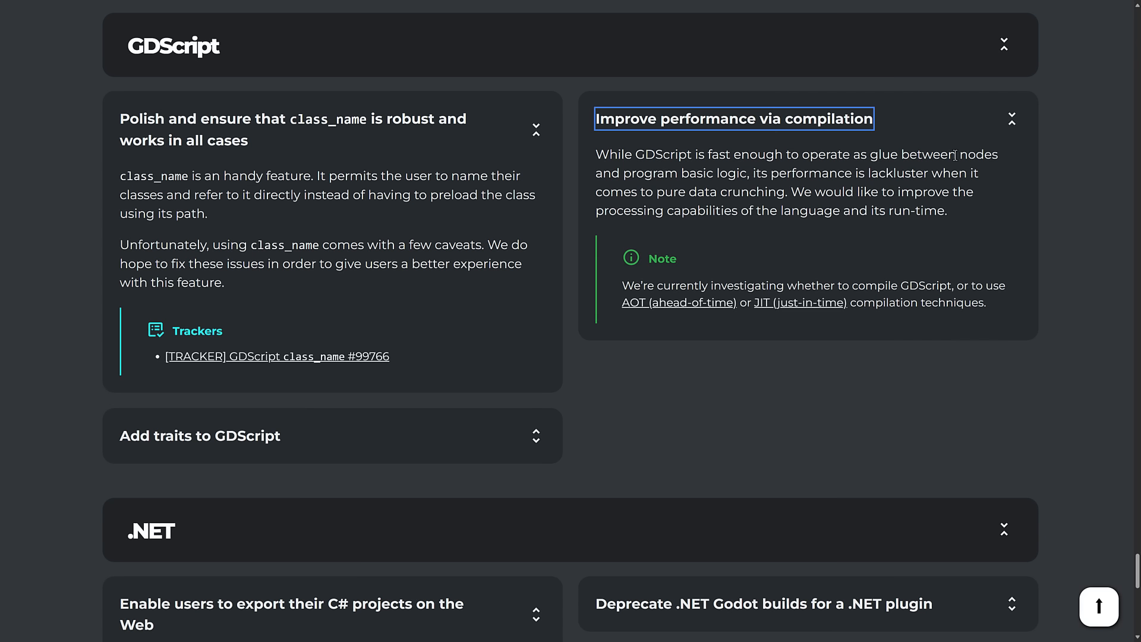
{"action": "mouse_move", "coordinate": [631, 311]}
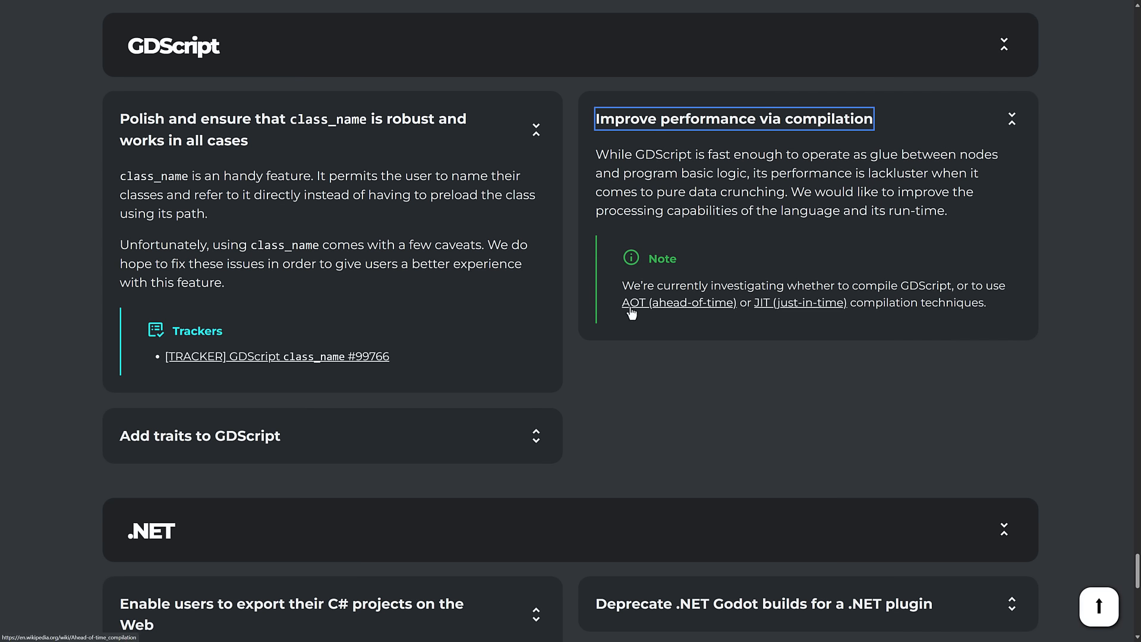
{"action": "mouse_move", "coordinate": [813, 308]}
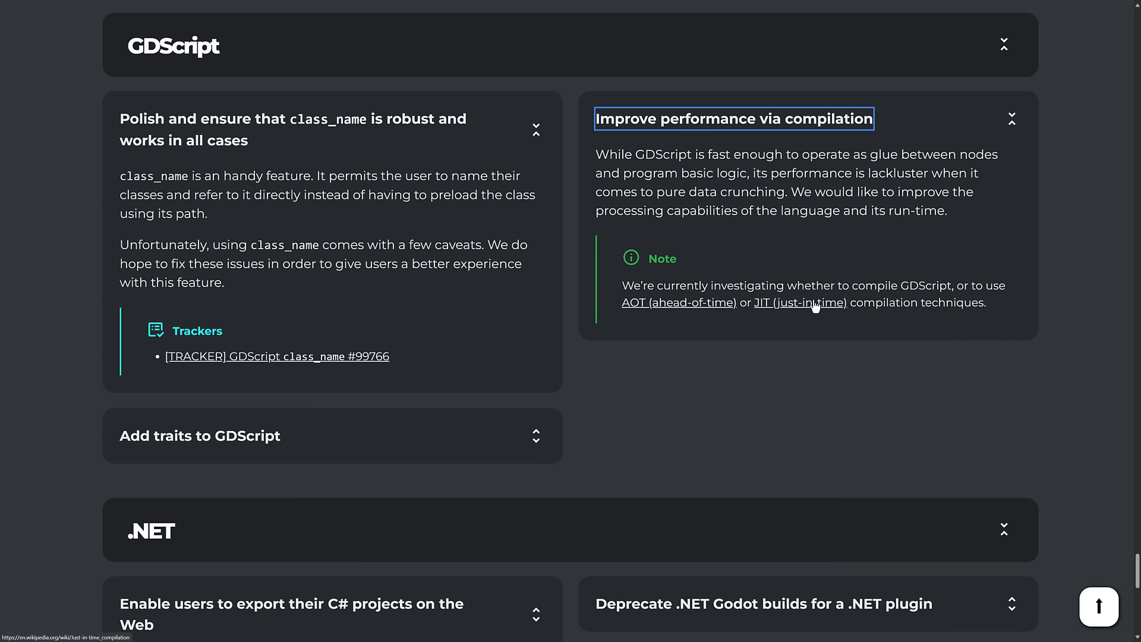
{"action": "mouse_move", "coordinate": [736, 238]}
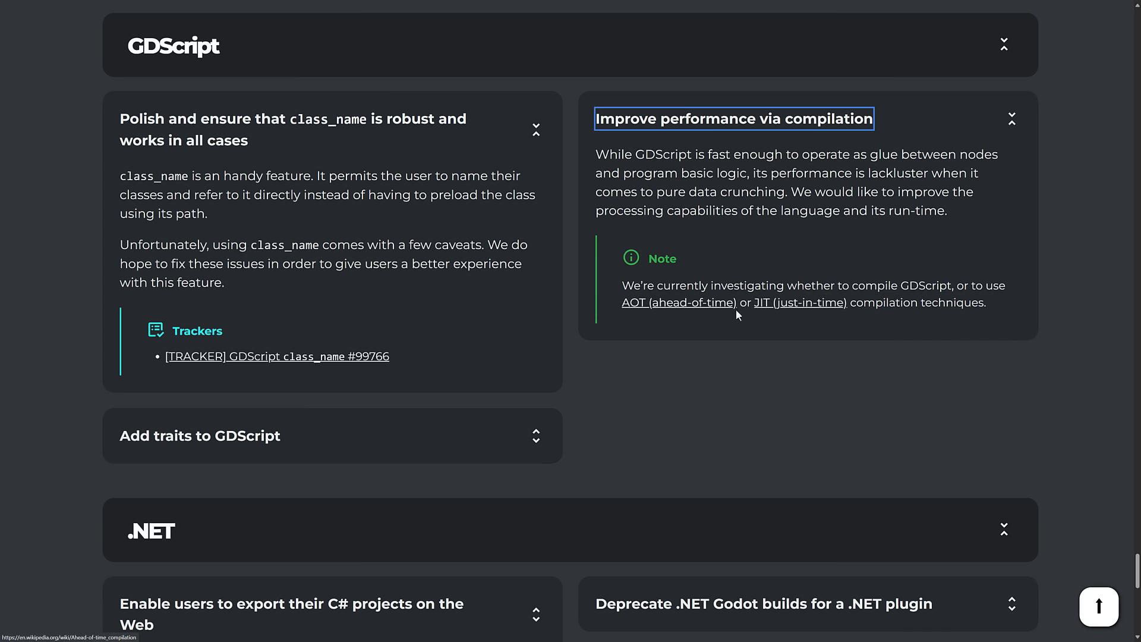
{"action": "mouse_move", "coordinate": [782, 312]}
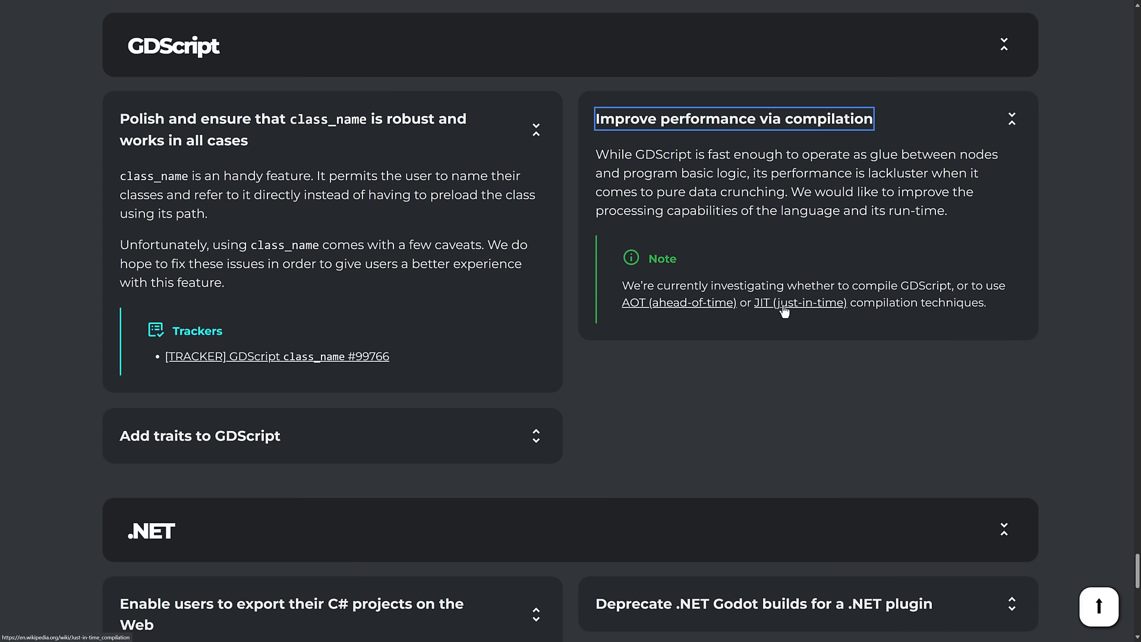
{"action": "mouse_move", "coordinate": [800, 304]}
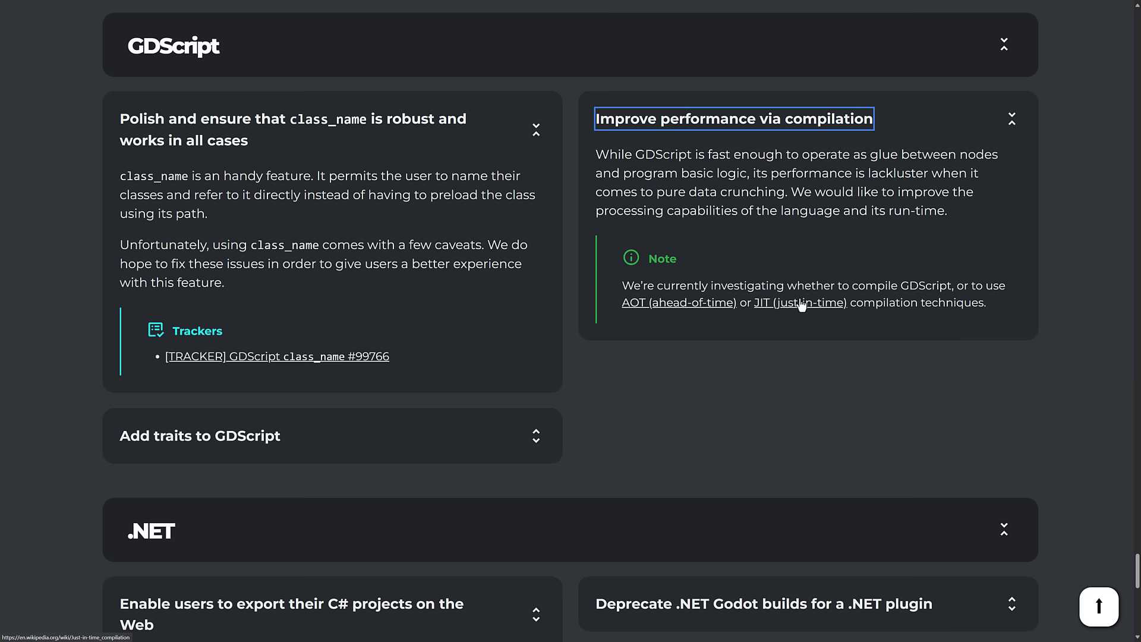
{"action": "scroll", "scroll_direction": "down", "scroll_amount": 3}
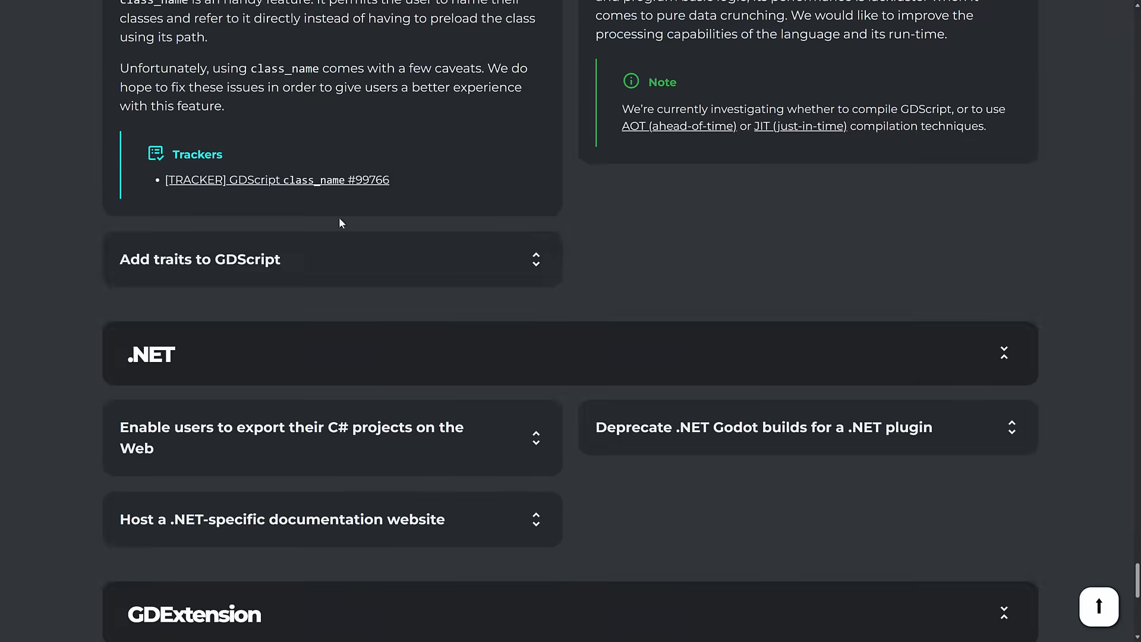
Expand the 'Add traits to GDScript' card and scroll to the .NET and GDExtension sections
{"action": "left_click", "coordinate": [199, 259]}
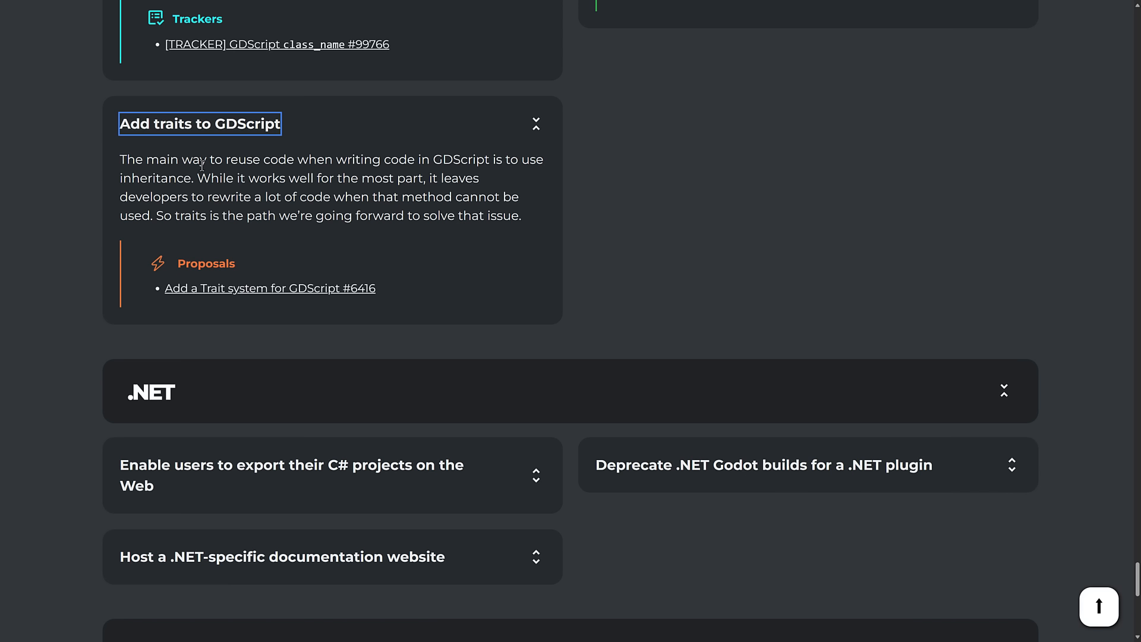
{"action": "mouse_move", "coordinate": [368, 219]}
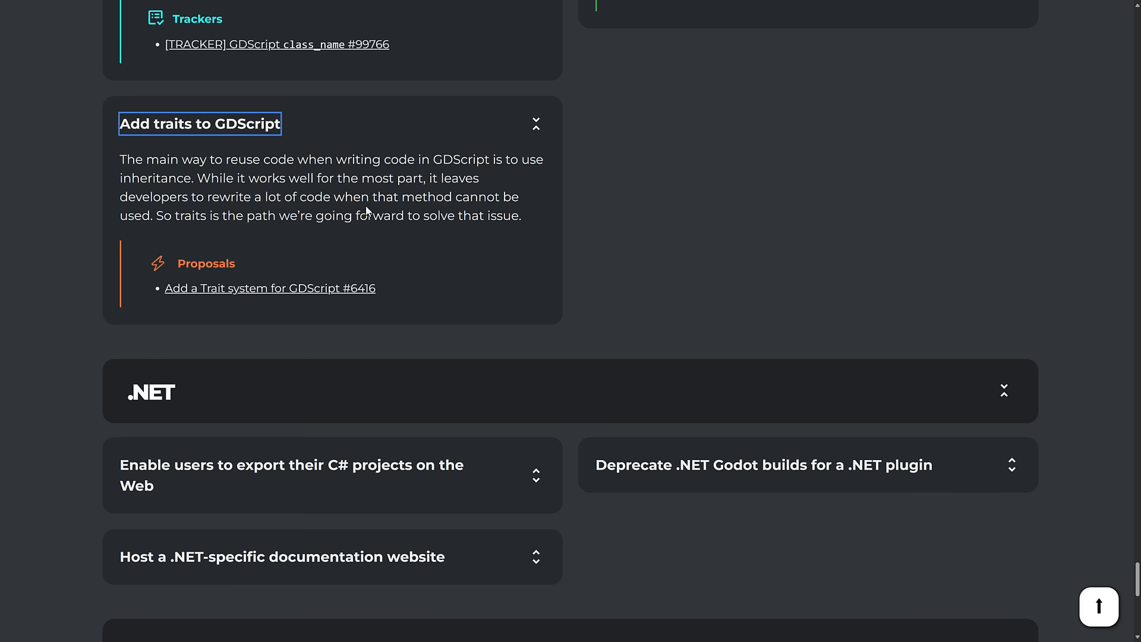
{"action": "scroll", "scroll_direction": "down", "scroll_amount": 3}
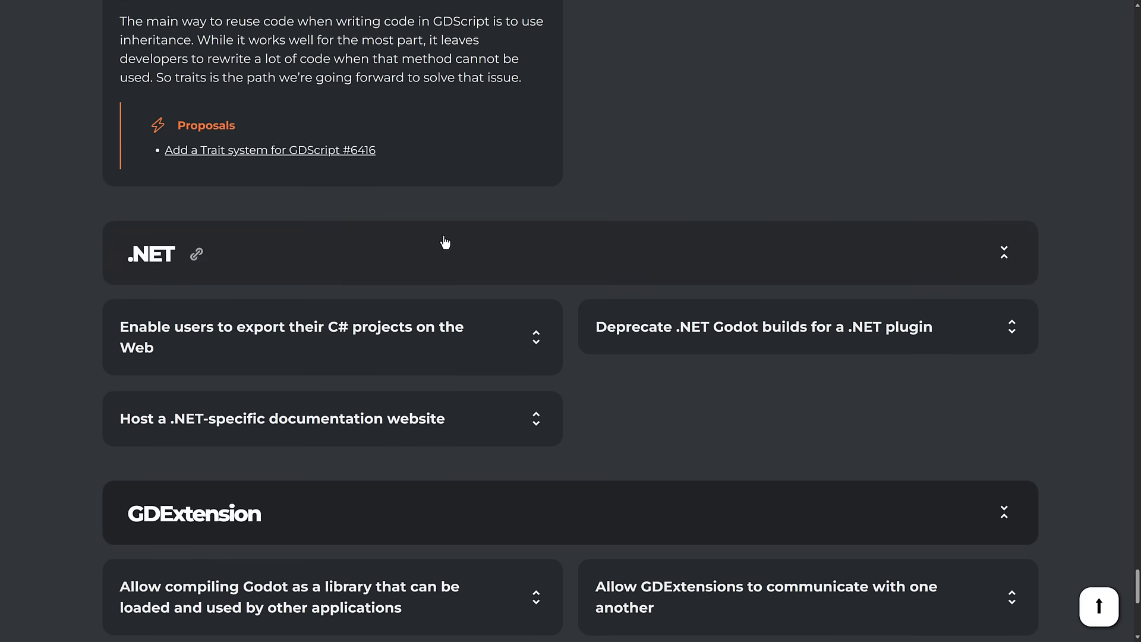
{"action": "scroll", "scroll_direction": "down", "scroll_amount": 3}
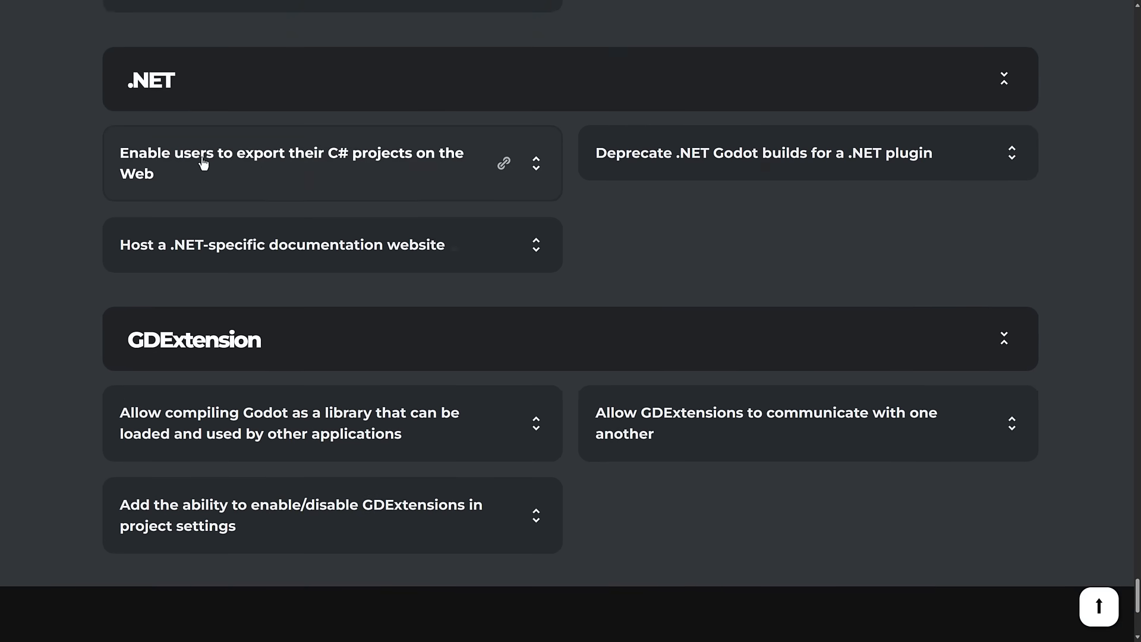
Expand the 'export C# projects on the Web' and 'Deprecate .NET Godot builds' cards and scroll toward GDExtension
{"action": "left_click", "coordinate": [290, 163]}
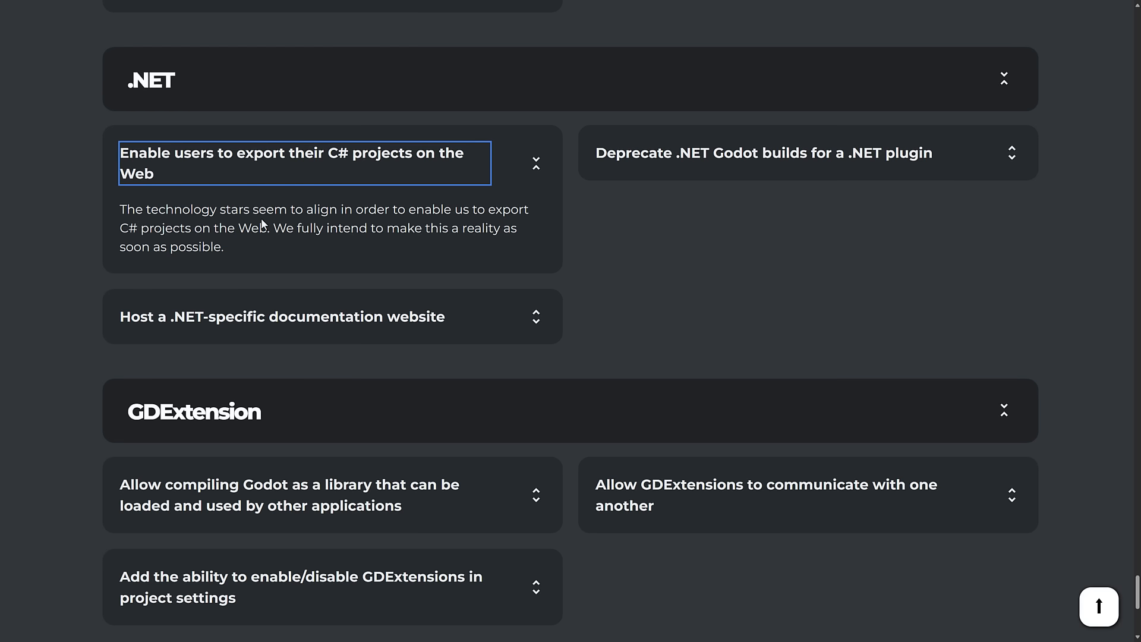
{"action": "left_click", "coordinate": [763, 152]}
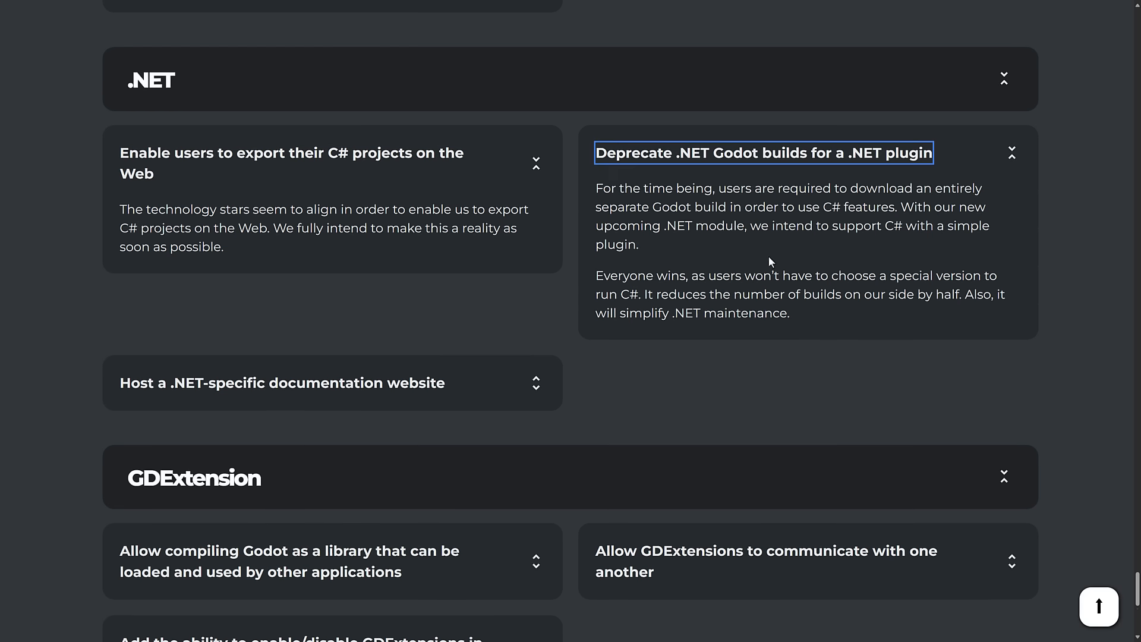
{"action": "scroll", "scroll_direction": "down", "scroll_amount": 3}
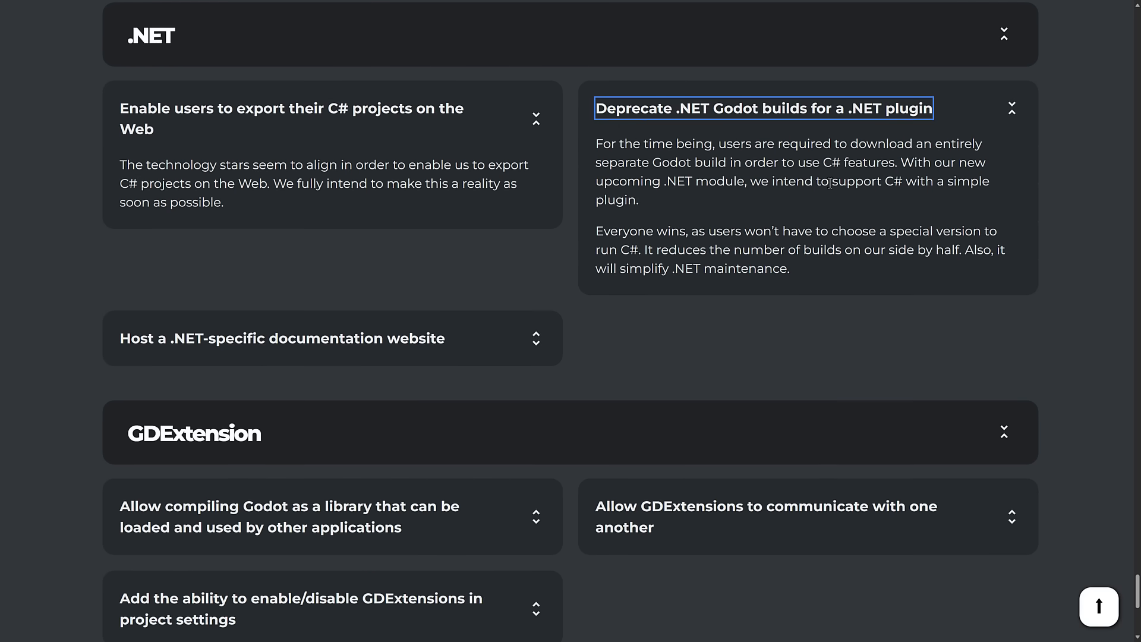
{"action": "mouse_move", "coordinate": [832, 317]}
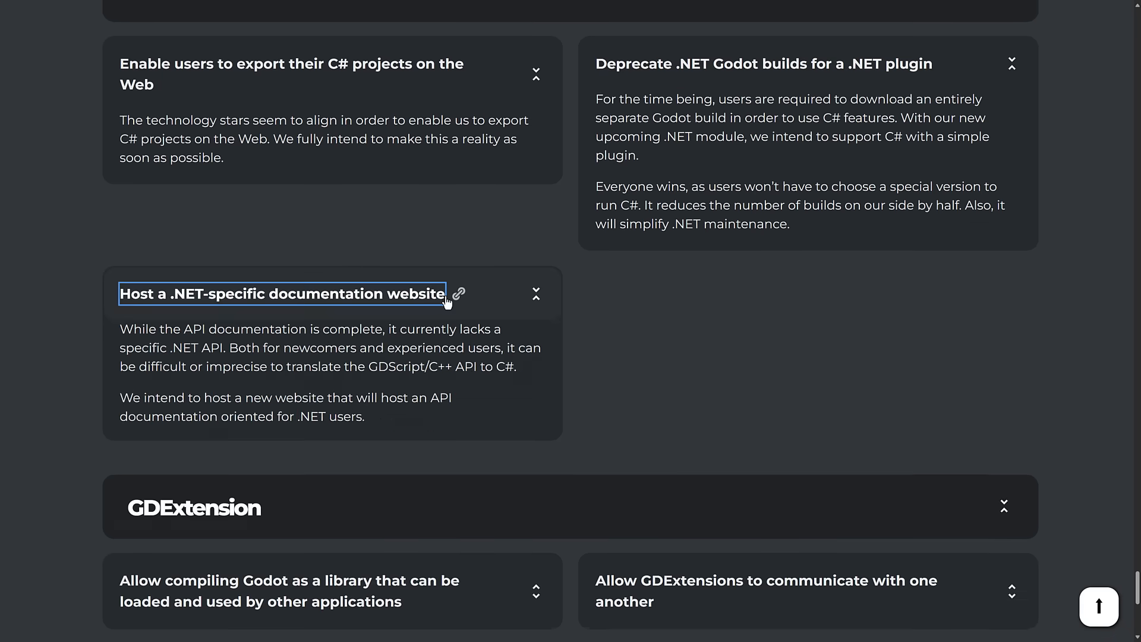
{"action": "scroll", "scroll_direction": "down", "scroll_amount": 3}
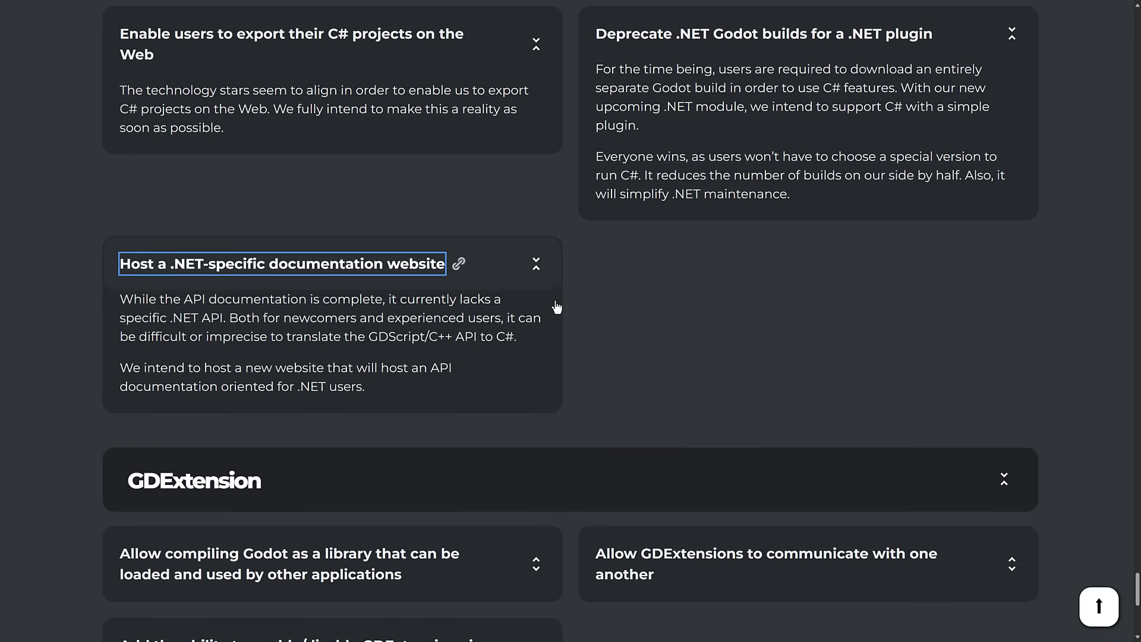
{"action": "scroll", "scroll_direction": "down", "scroll_amount": 3}
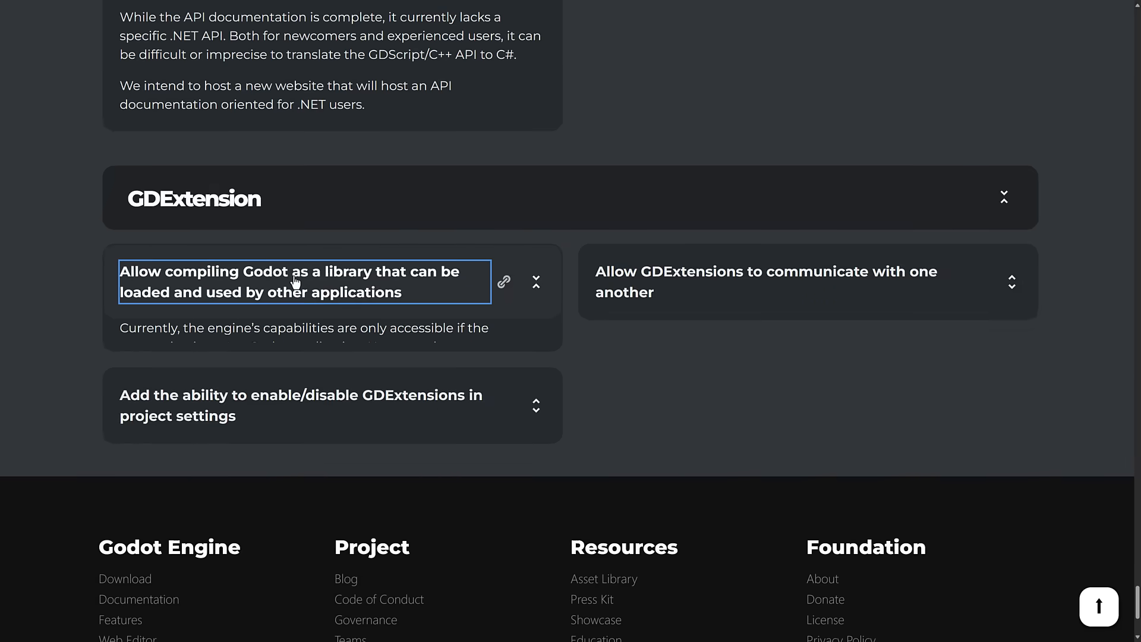
Expand the 'compiling Godot as a library' and 'GDExtensions communicating with each other' cards
{"action": "left_click", "coordinate": [297, 283]}
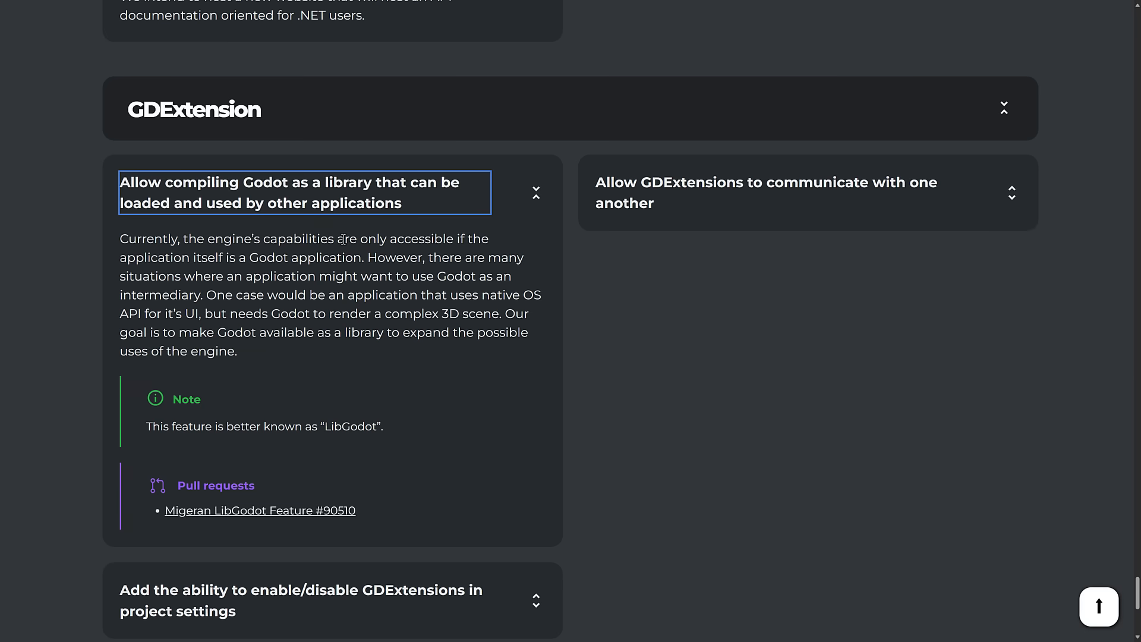
{"action": "mouse_move", "coordinate": [101, 235]}
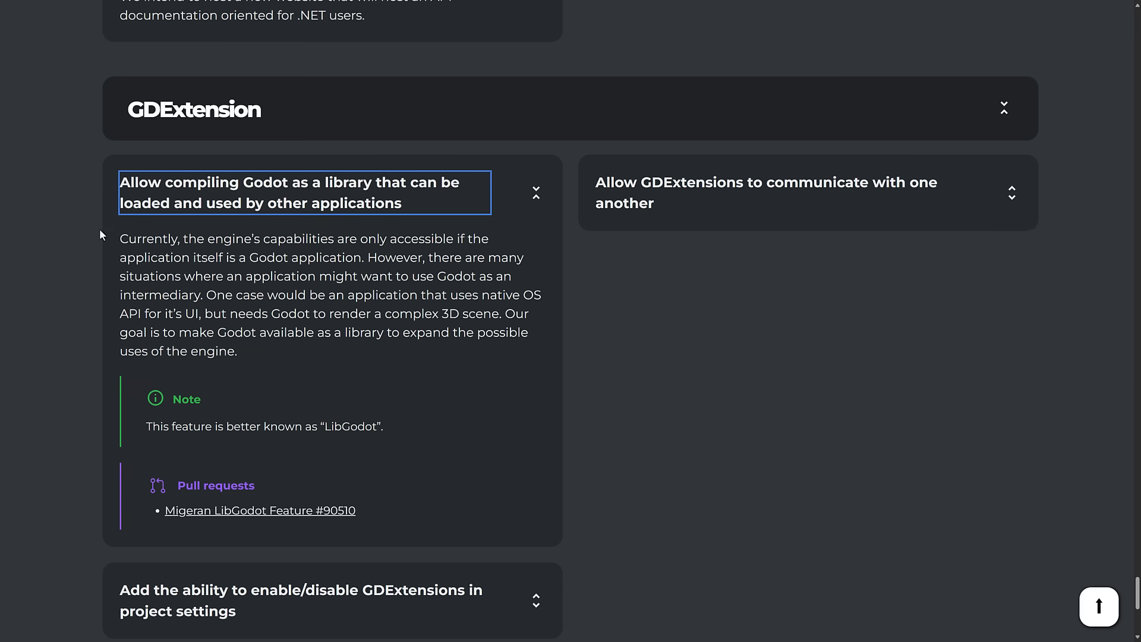
{"action": "mouse_move", "coordinate": [262, 237]}
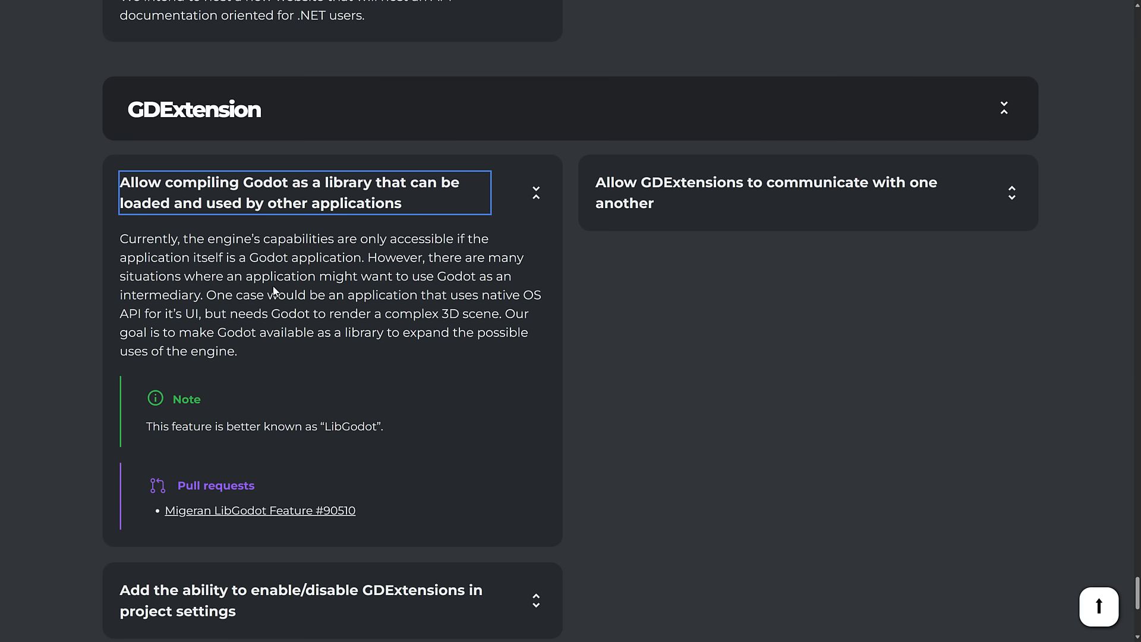
{"action": "mouse_move", "coordinate": [261, 295]}
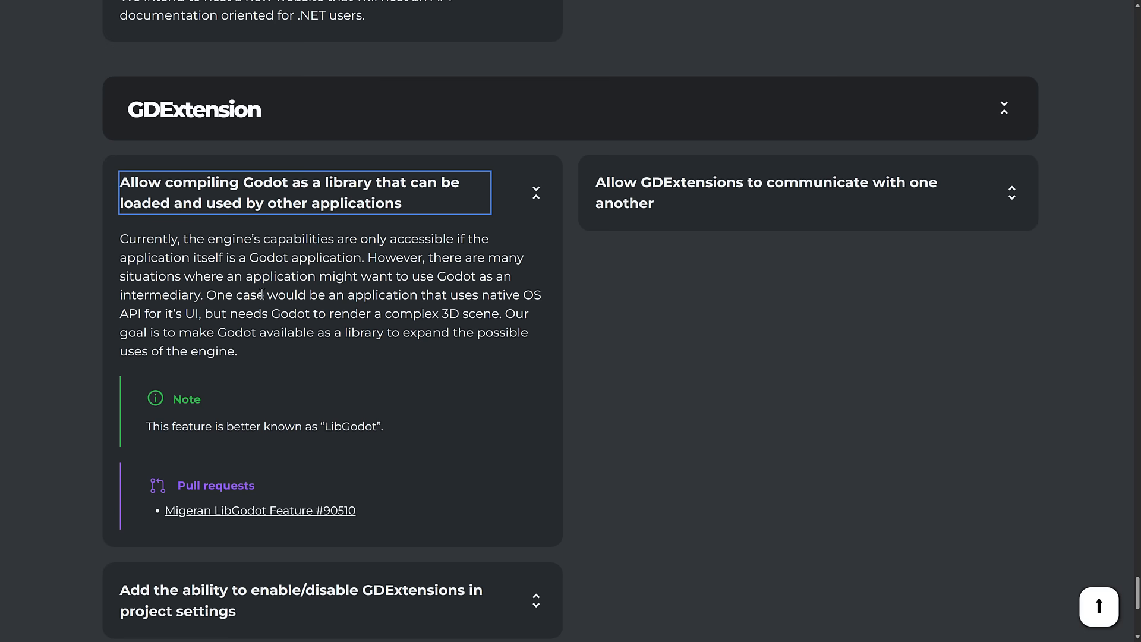
{"action": "scroll", "scroll_direction": "down", "scroll_amount": 3}
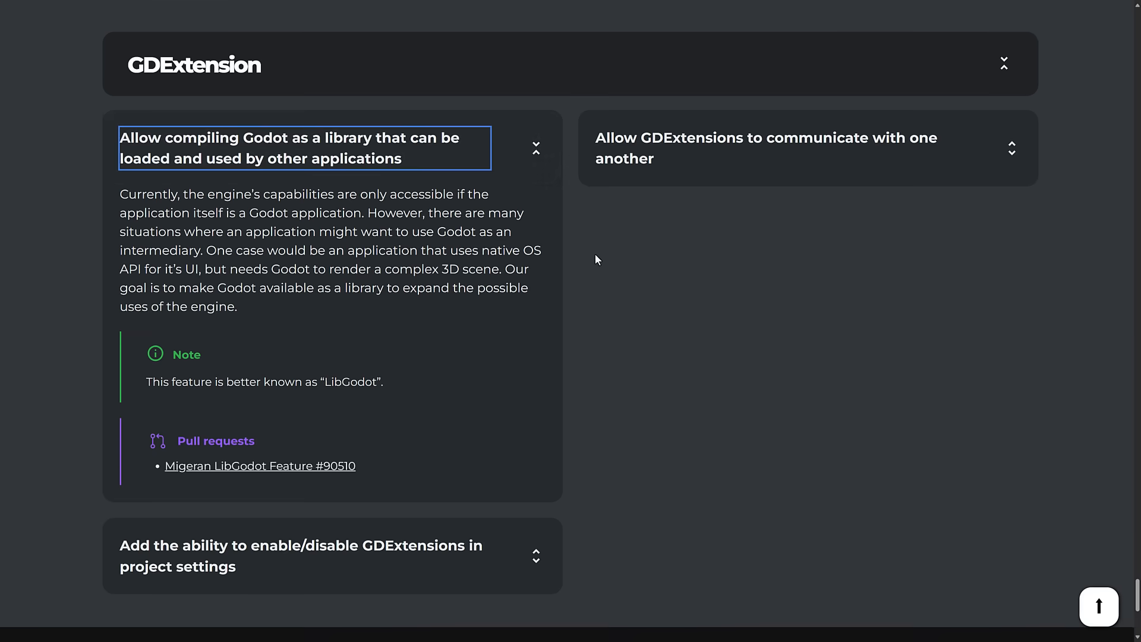
{"action": "left_click", "coordinate": [746, 149]}
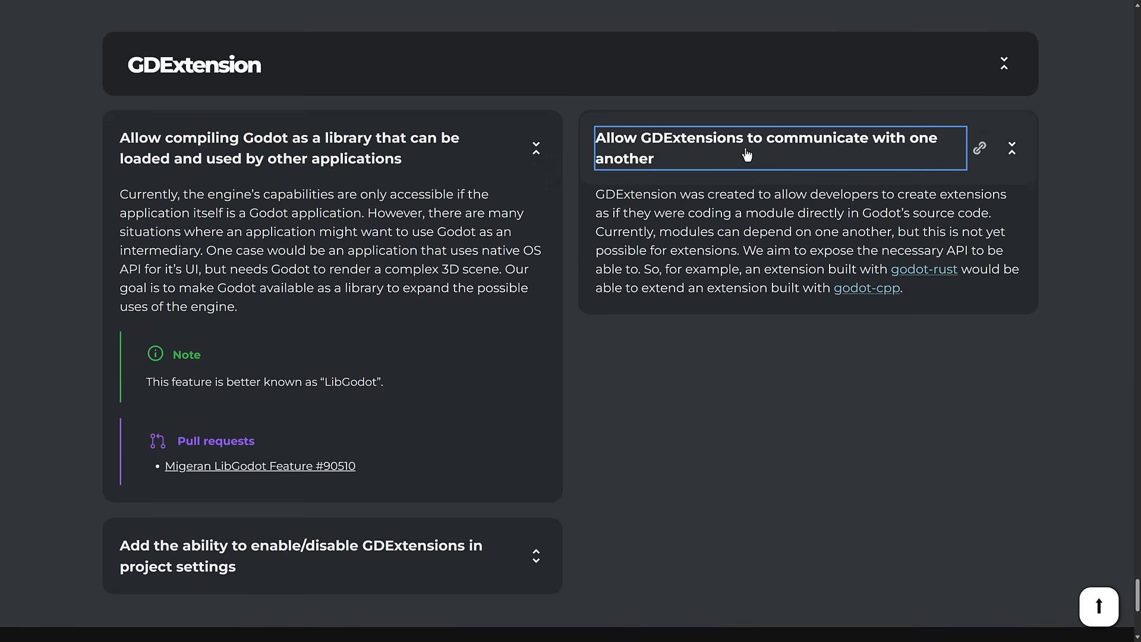
Expand the 'enabling/disabling GDExtensions in project settings' card and return toward the page top
{"action": "scroll", "scroll_direction": "down", "scroll_amount": 3}
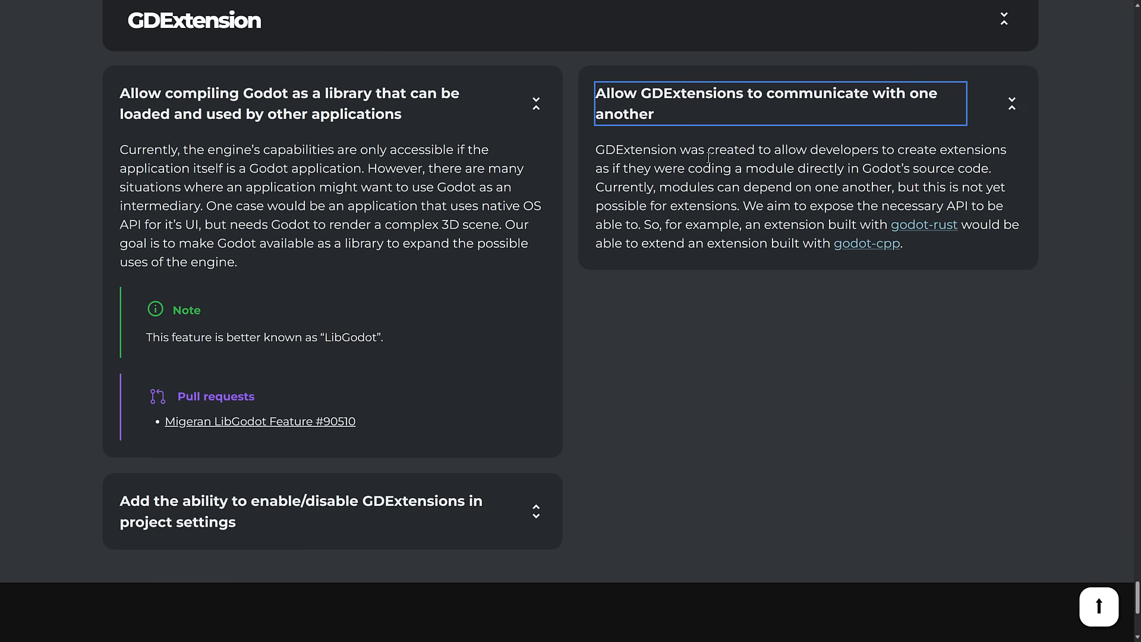
{"action": "scroll", "scroll_direction": "down", "scroll_amount": 3}
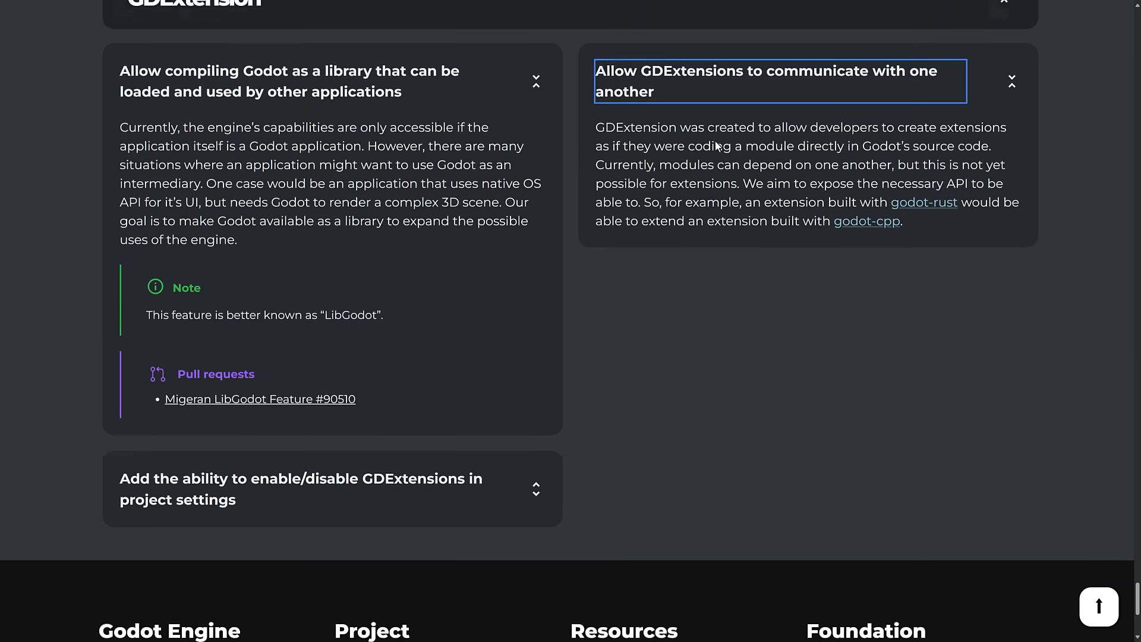
{"action": "left_click", "coordinate": [301, 490]}
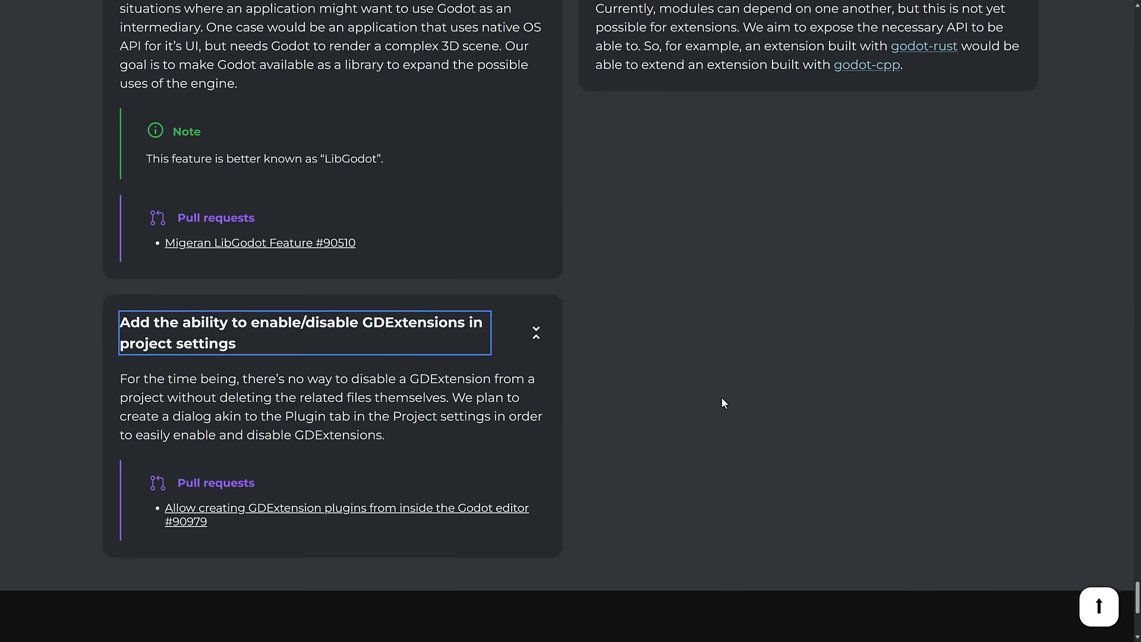
{"action": "scroll", "scroll_direction": "down", "scroll_amount": 3}
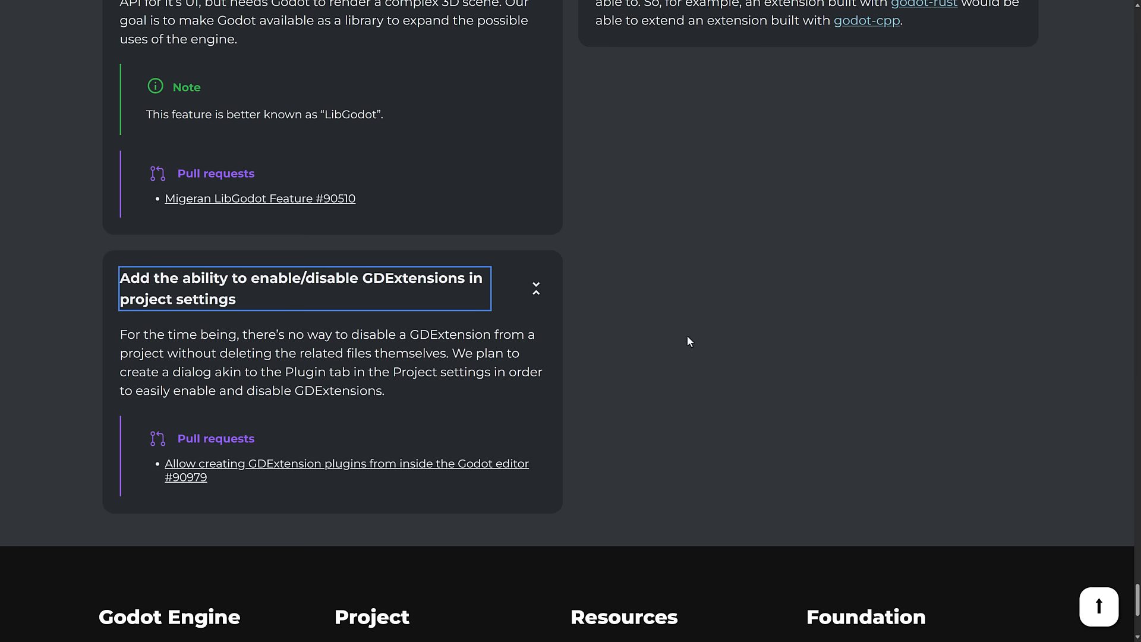
{"action": "mouse_move", "coordinate": [347, 347]}
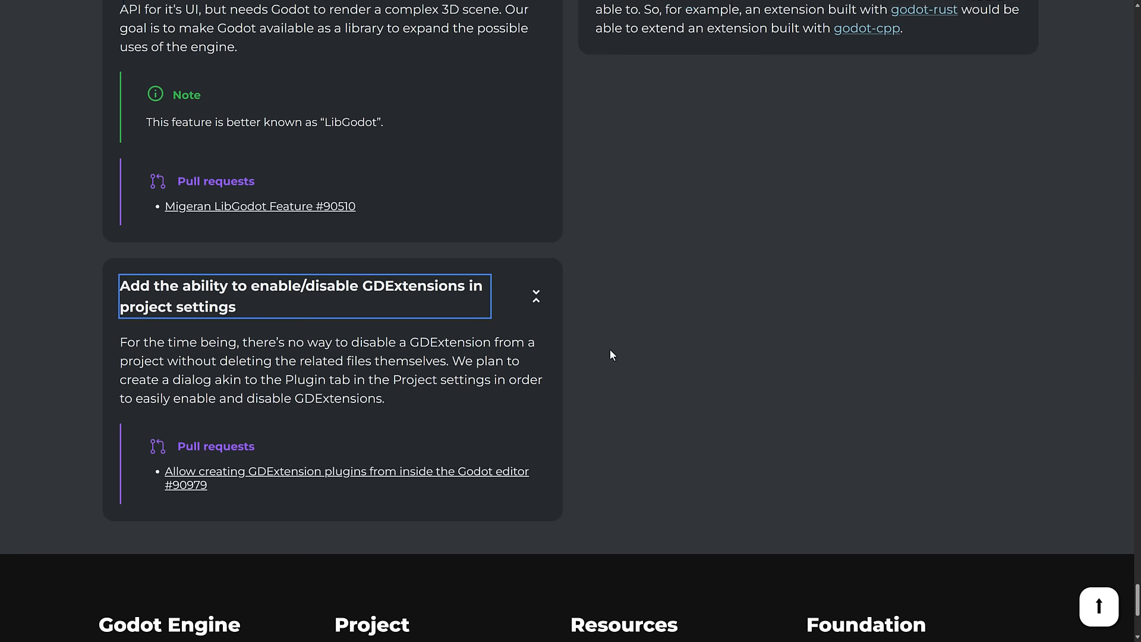
{"action": "scroll", "scroll_direction": "up", "scroll_amount": 3}
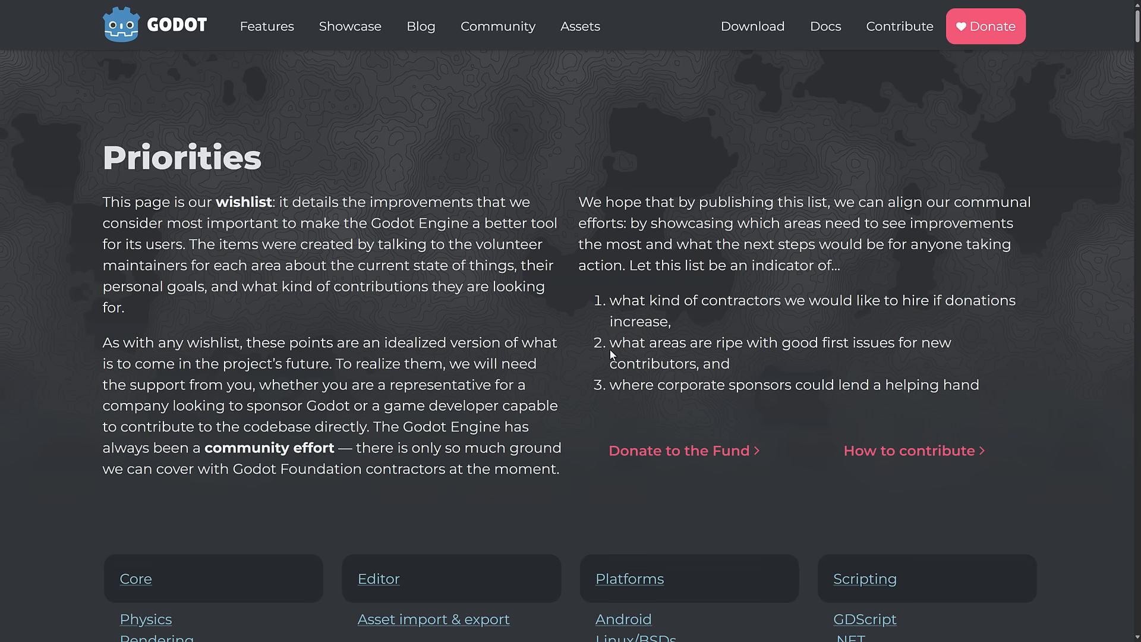
{"action": "mouse_move", "coordinate": [797, 205]}
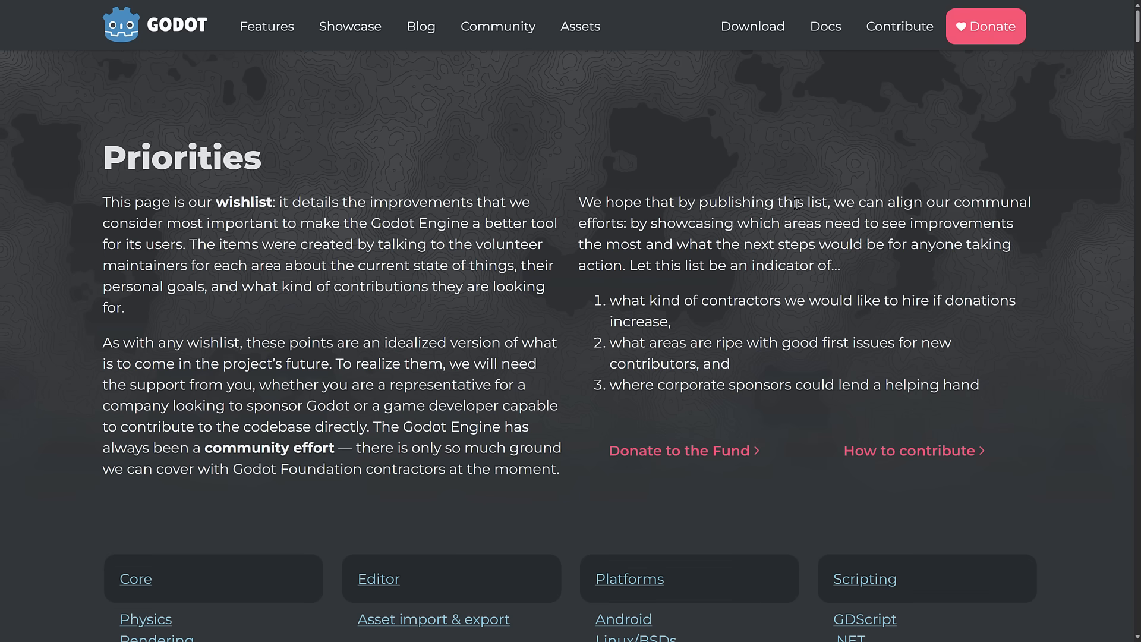